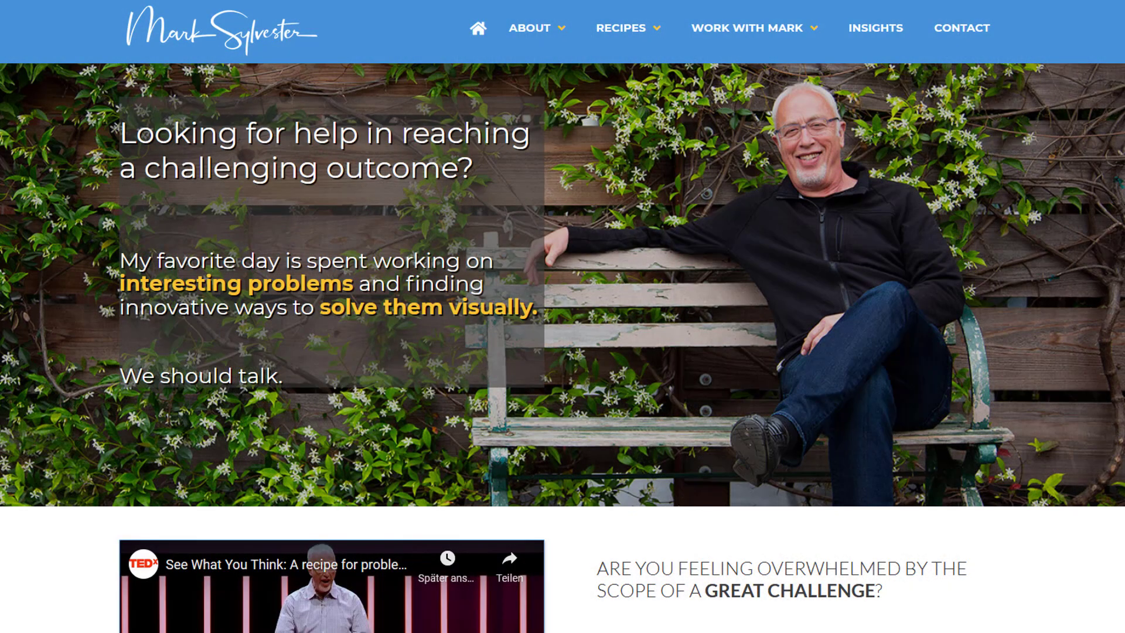
Step: Browse down the KitBash3D site and return to the kit catalogue via the logo
scroll(down, 3)
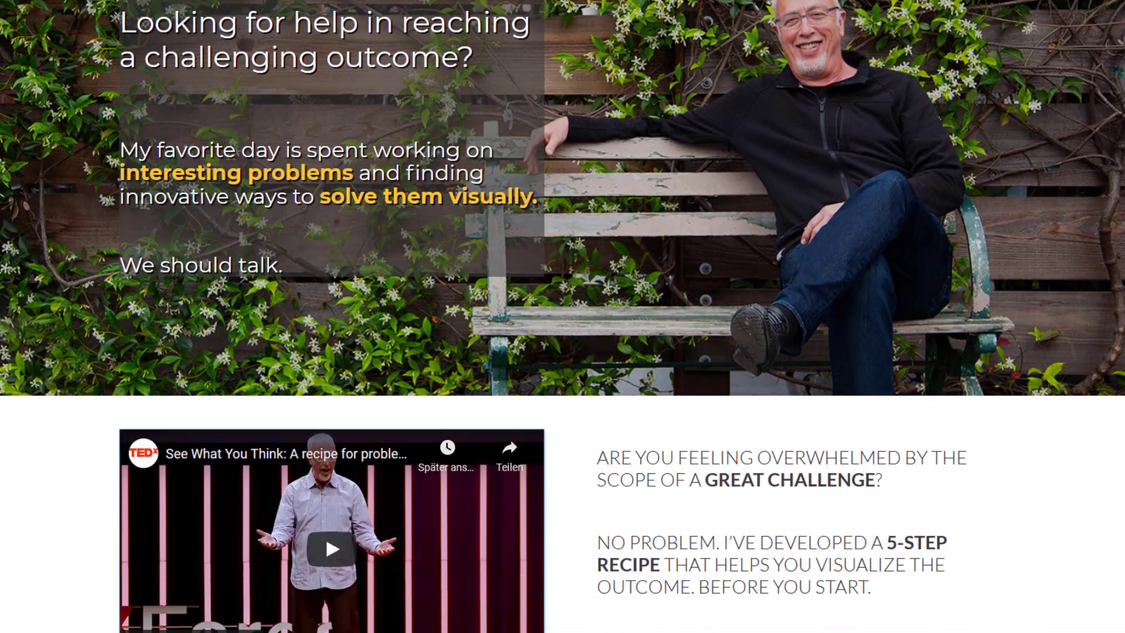
scroll(down, 3)
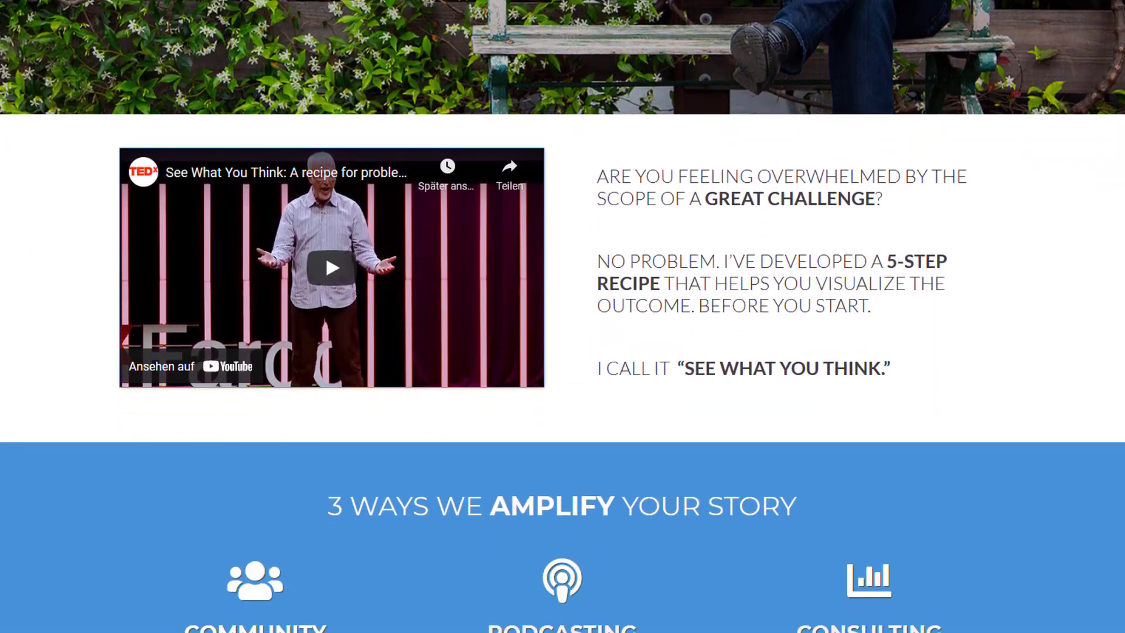
scroll(down, 3)
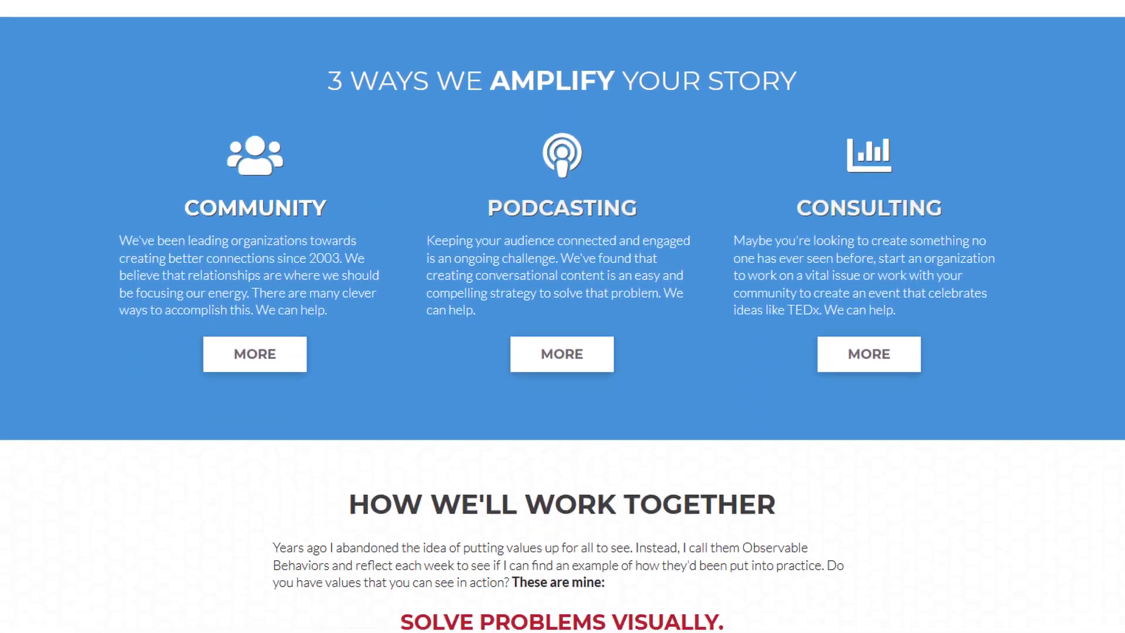
scroll(down, 3)
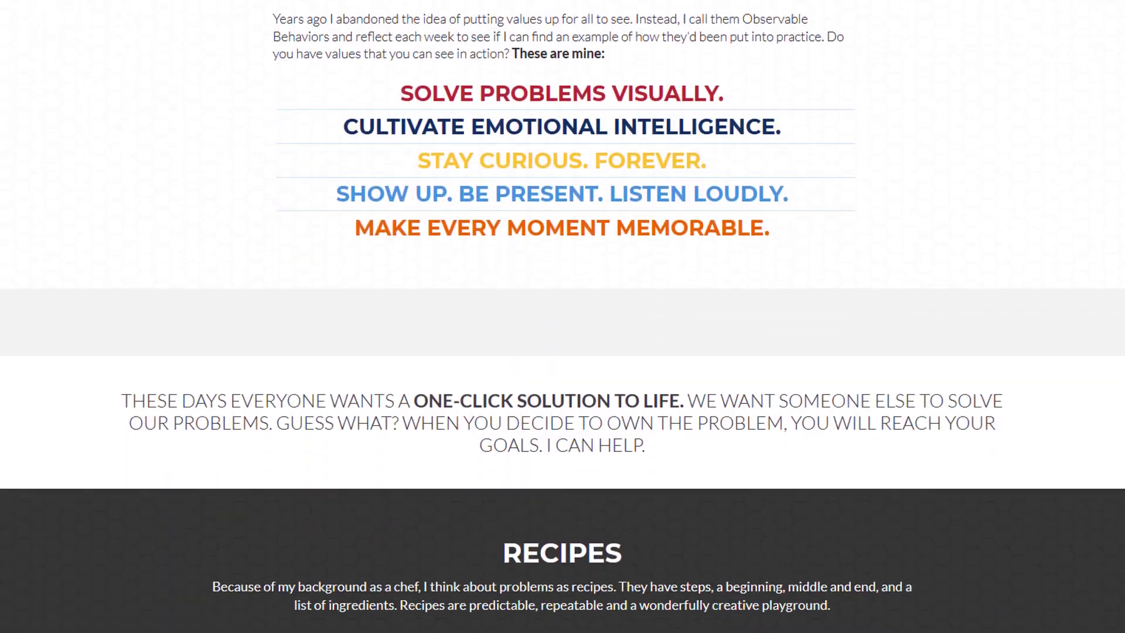
scroll(down, 3)
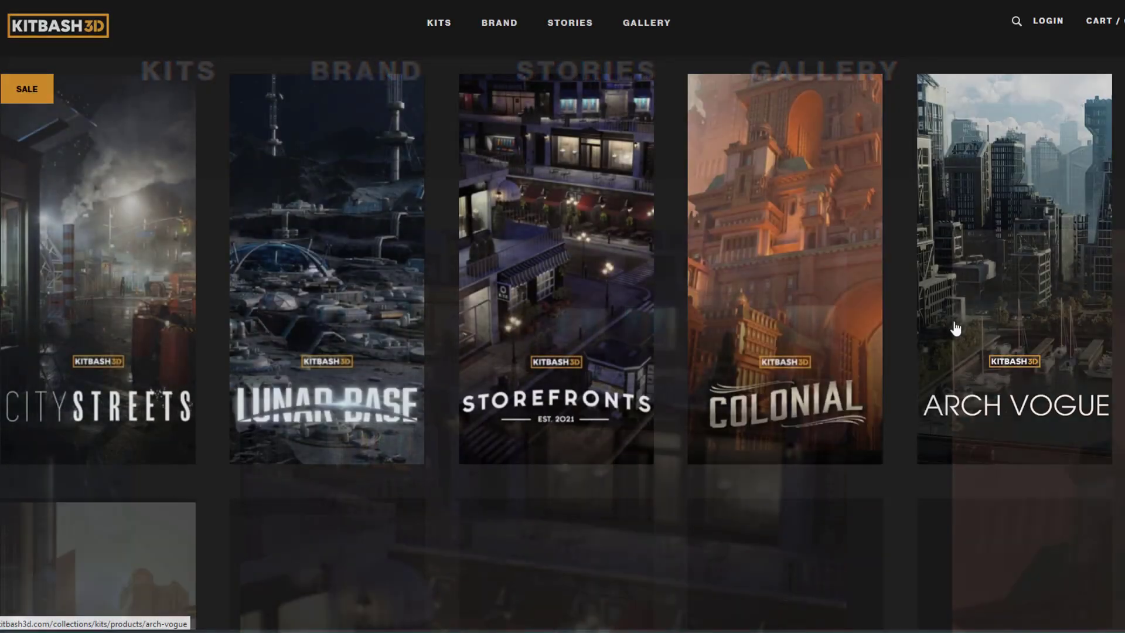
click(438, 22)
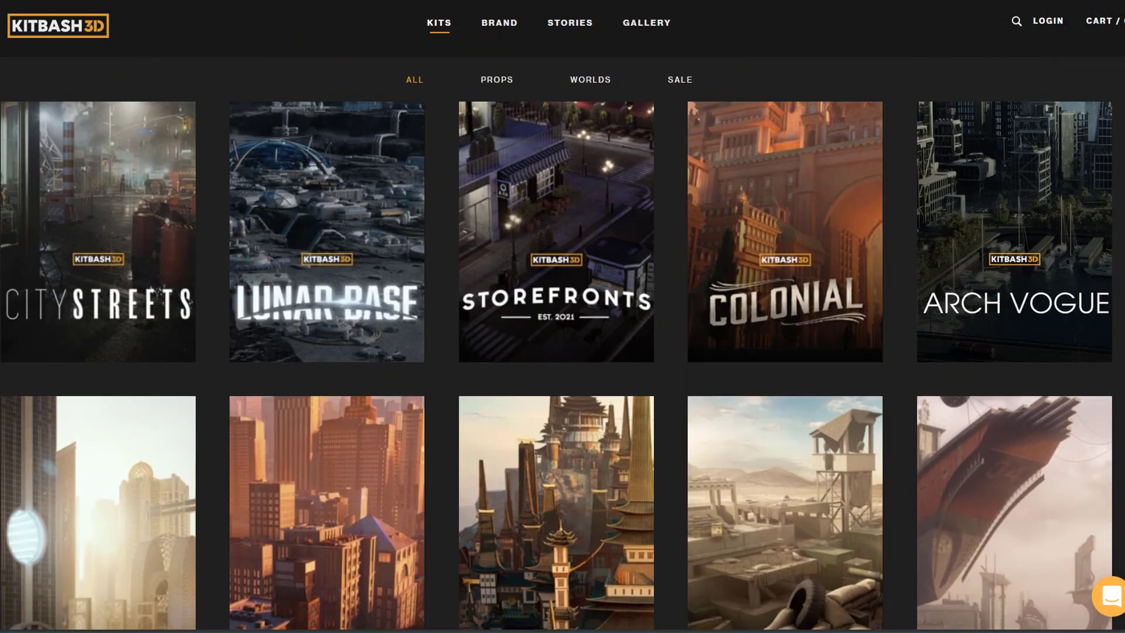
scroll(down, 3)
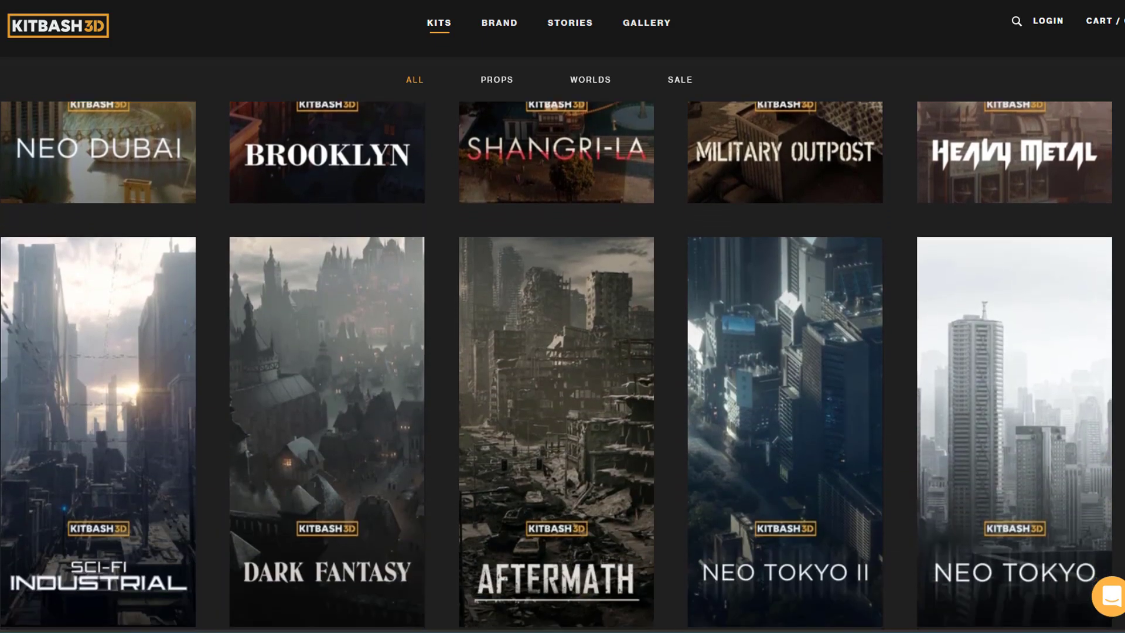
scroll(down, 3)
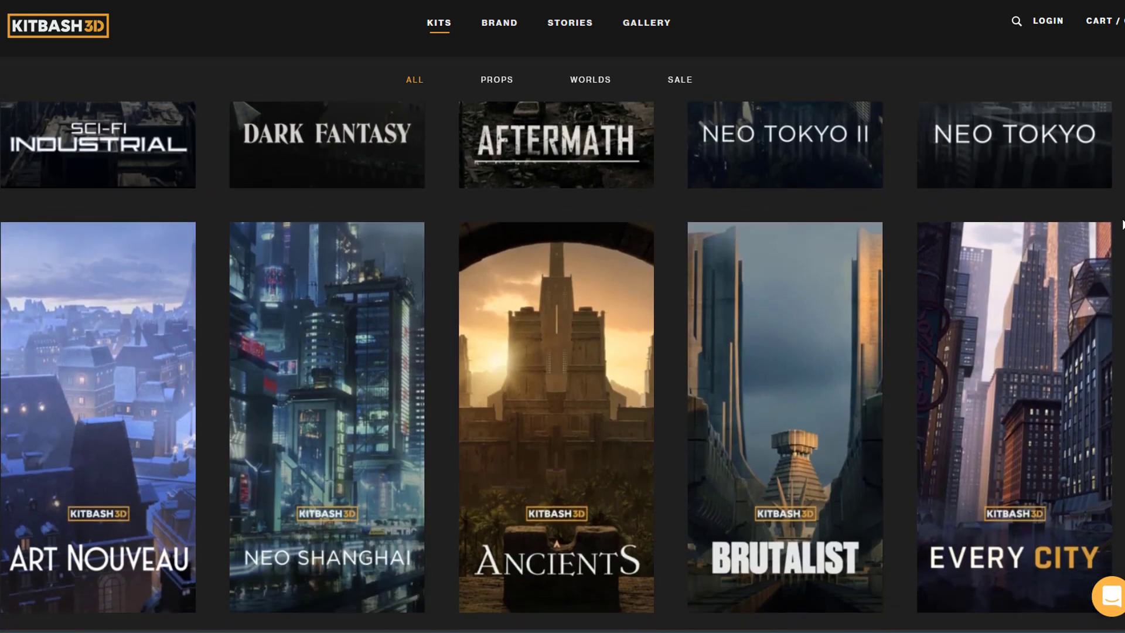
scroll(down, 3)
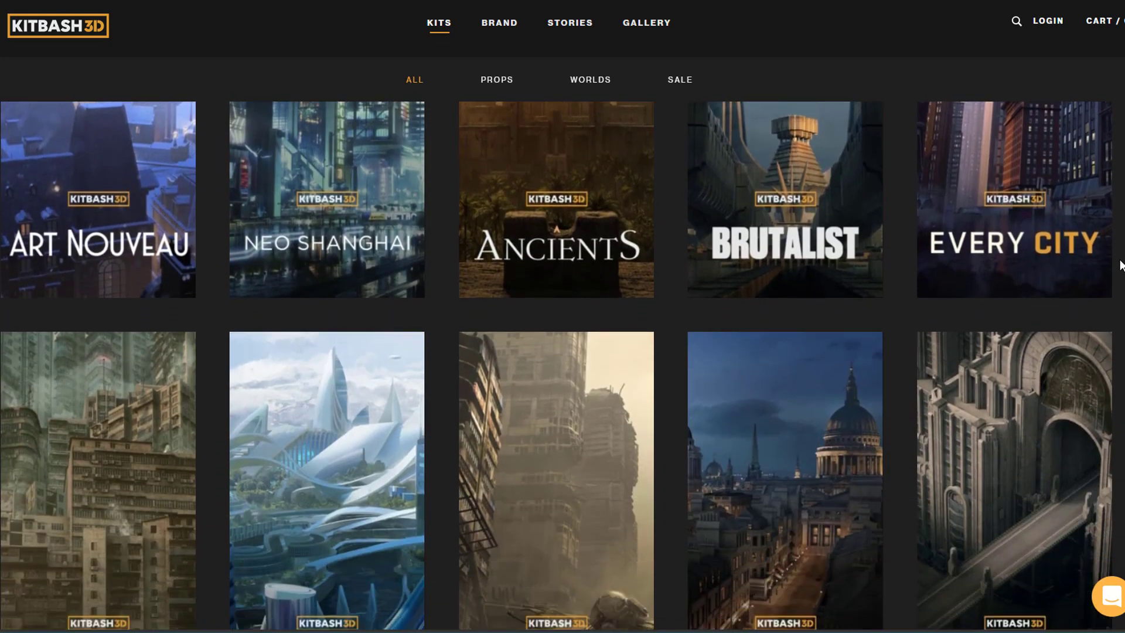
scroll(down, 3)
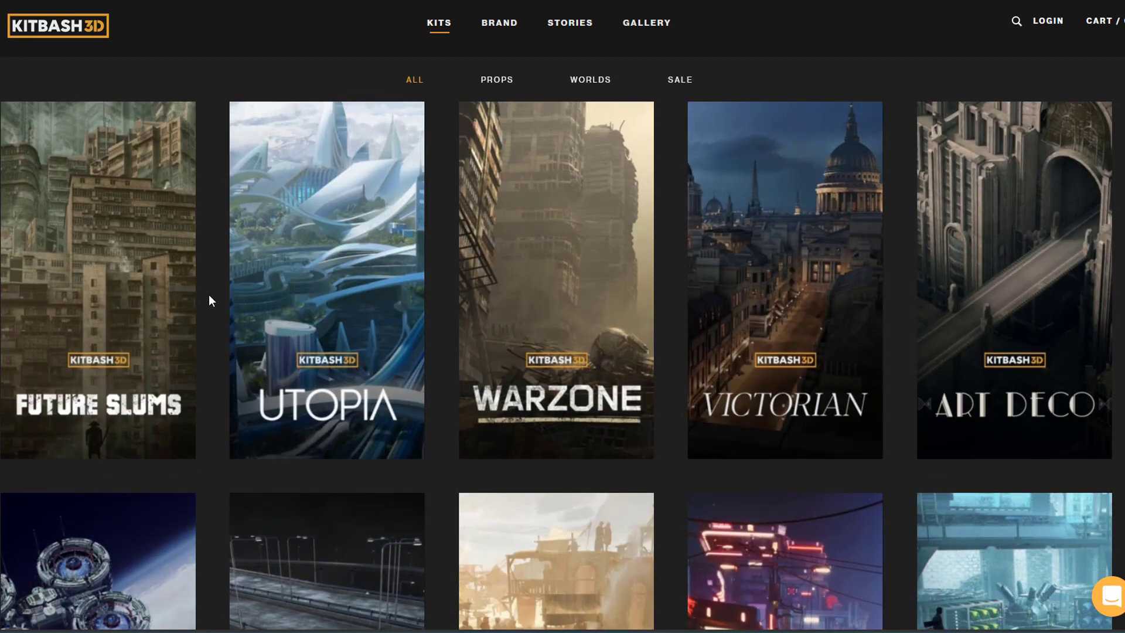
Step: Check the Future Slums kit page and its price, then go back to the kit list
click(97, 280)
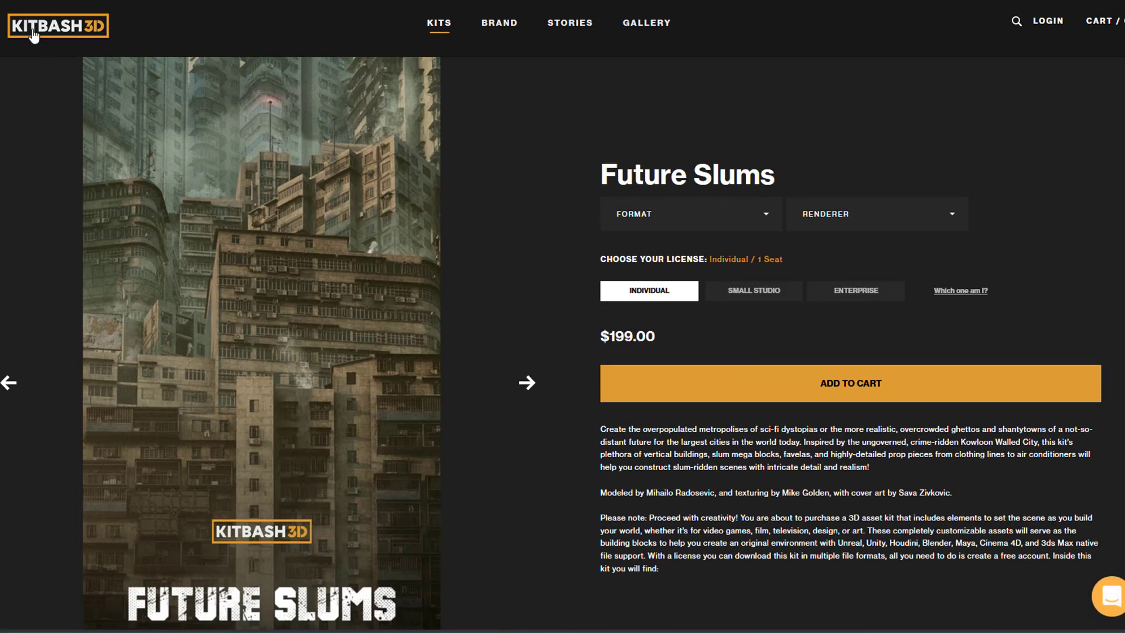
click(438, 22)
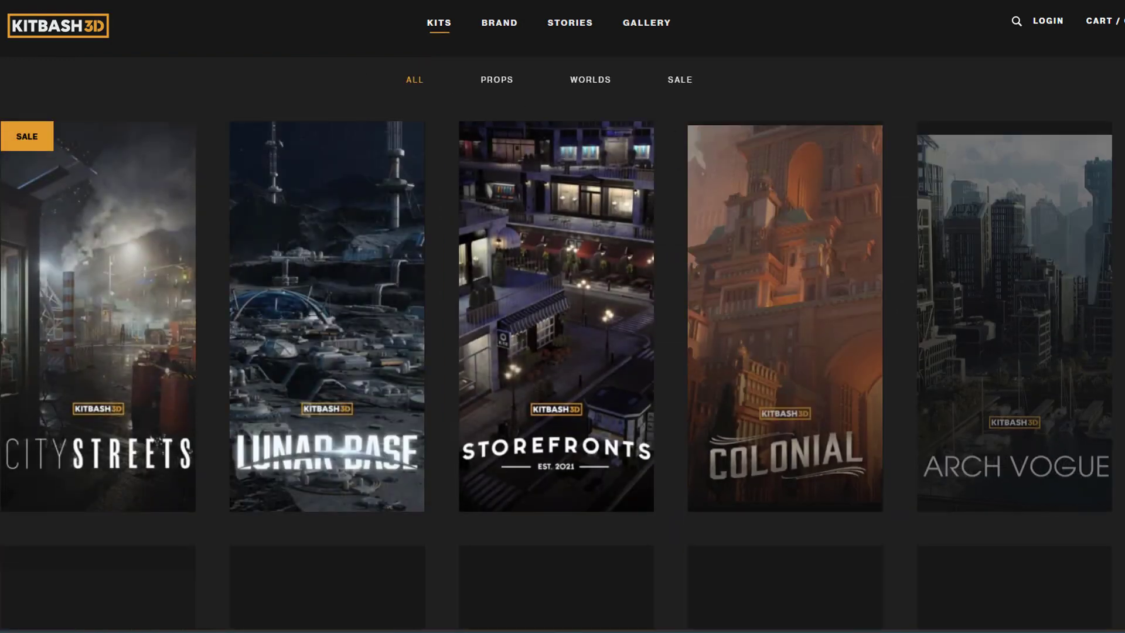
scroll(down, 3)
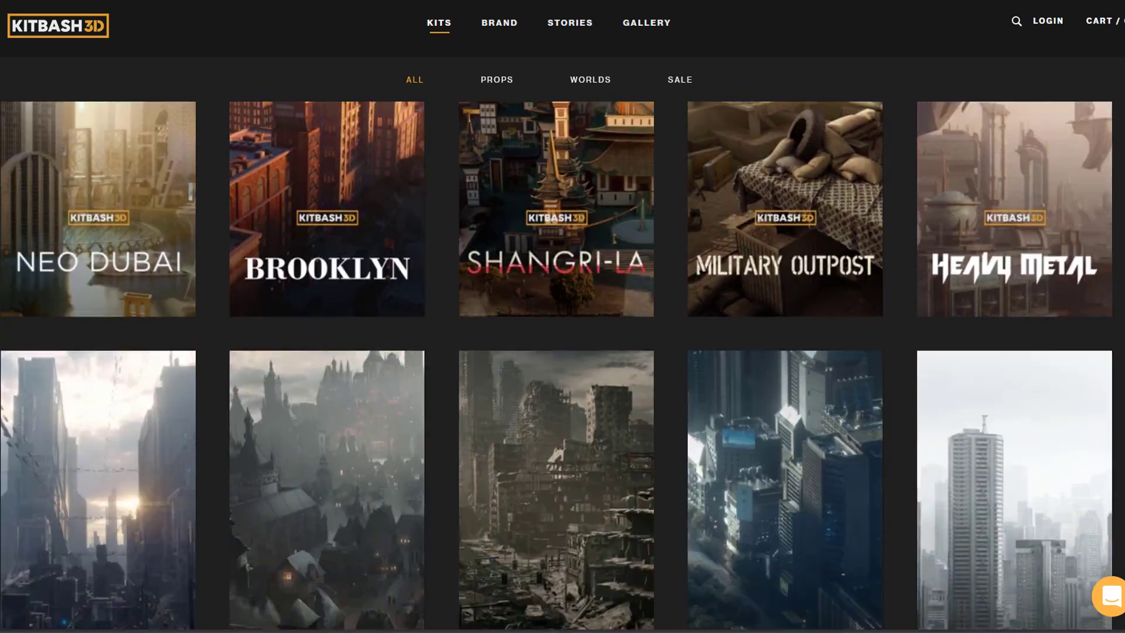
scroll(down, 3)
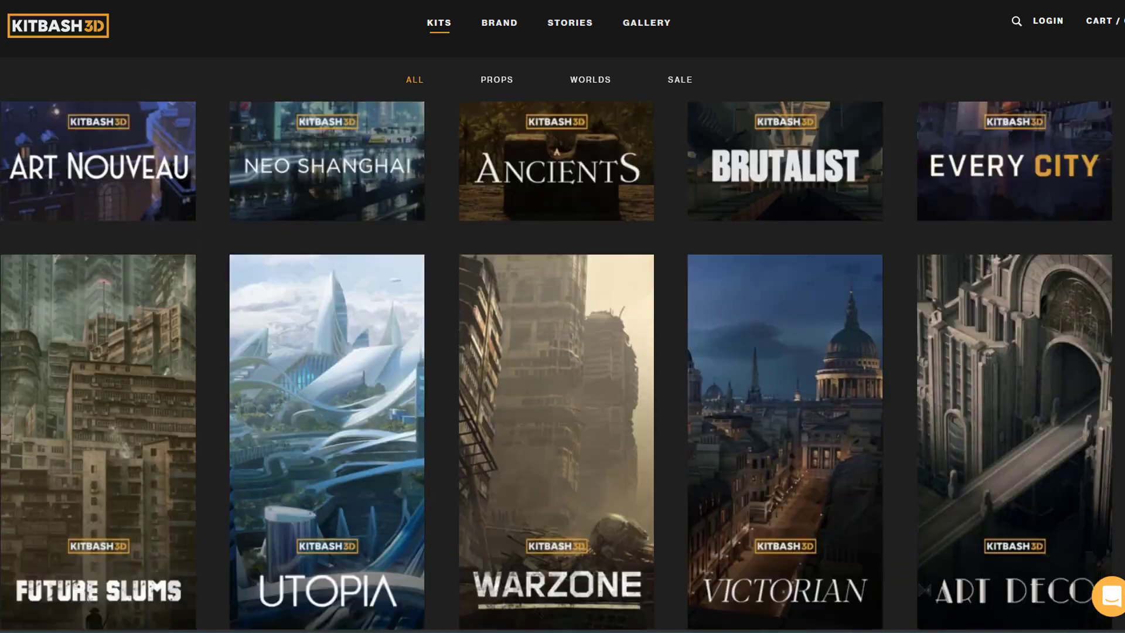
Step: Choose Maya as the Neo City kit's format and Native as its renderer
scroll(down, 3)
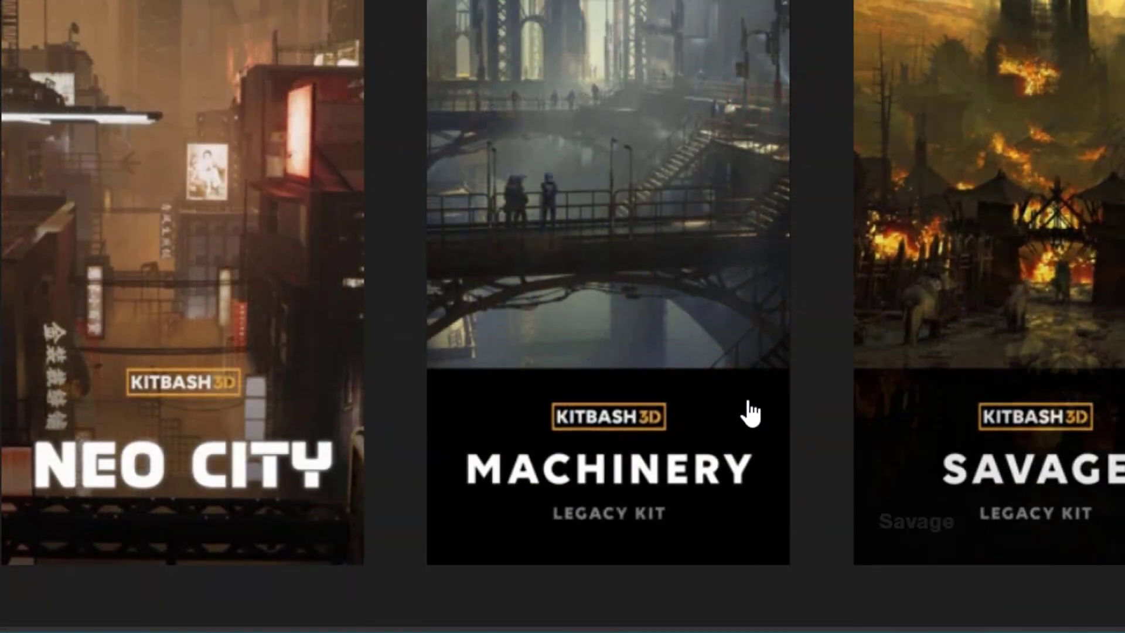
mouse_move(209, 228)
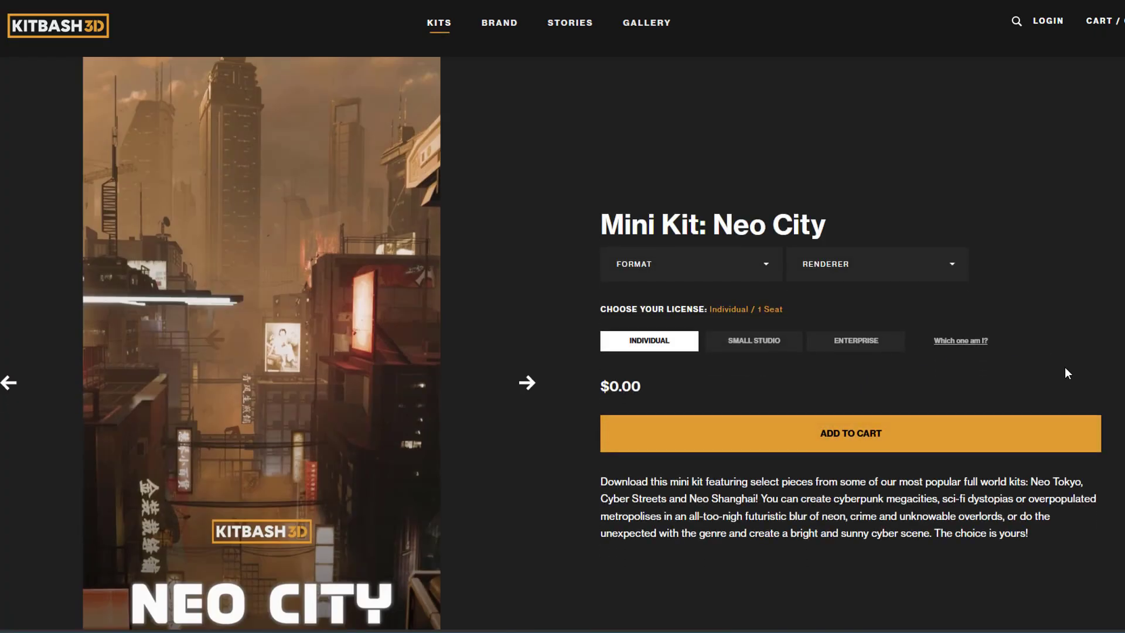
mouse_move(700, 403)
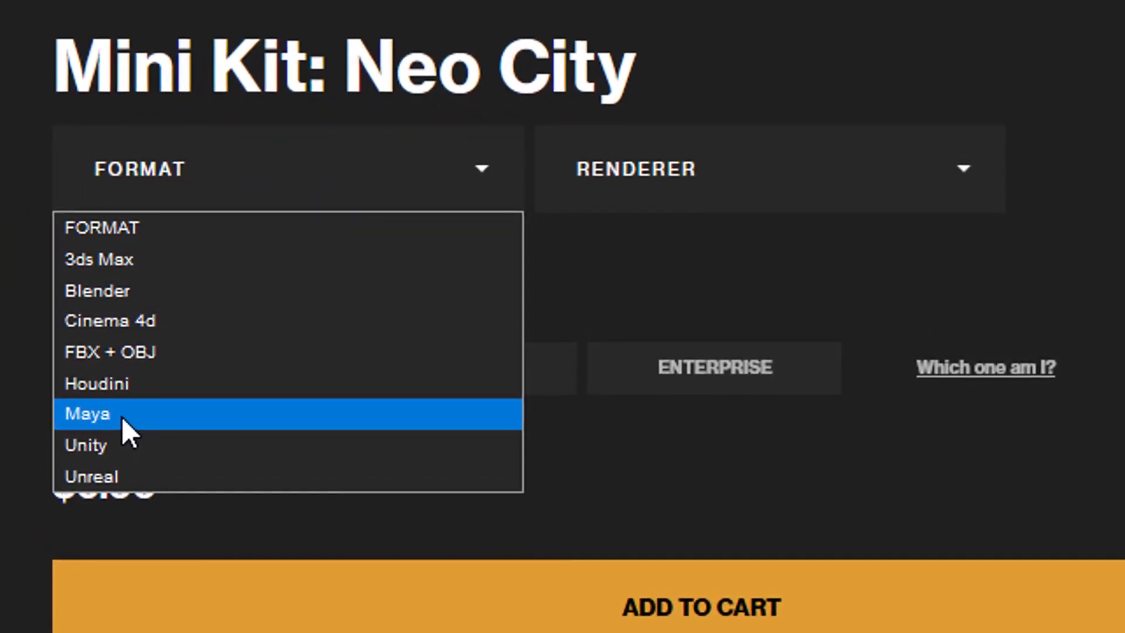
click(86, 413)
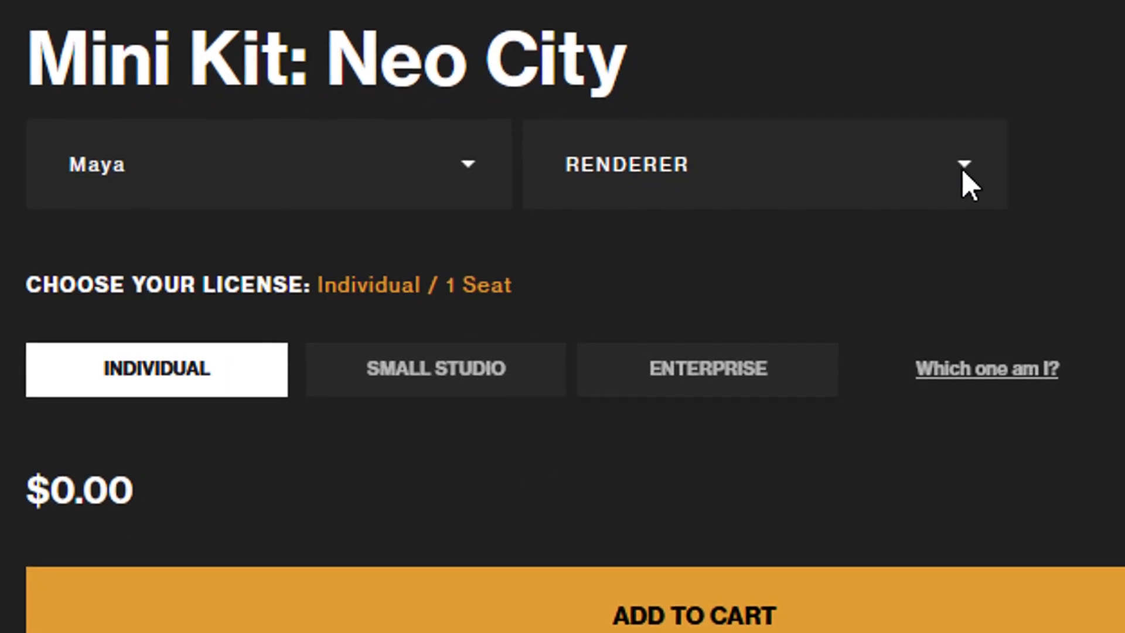
click(765, 164)
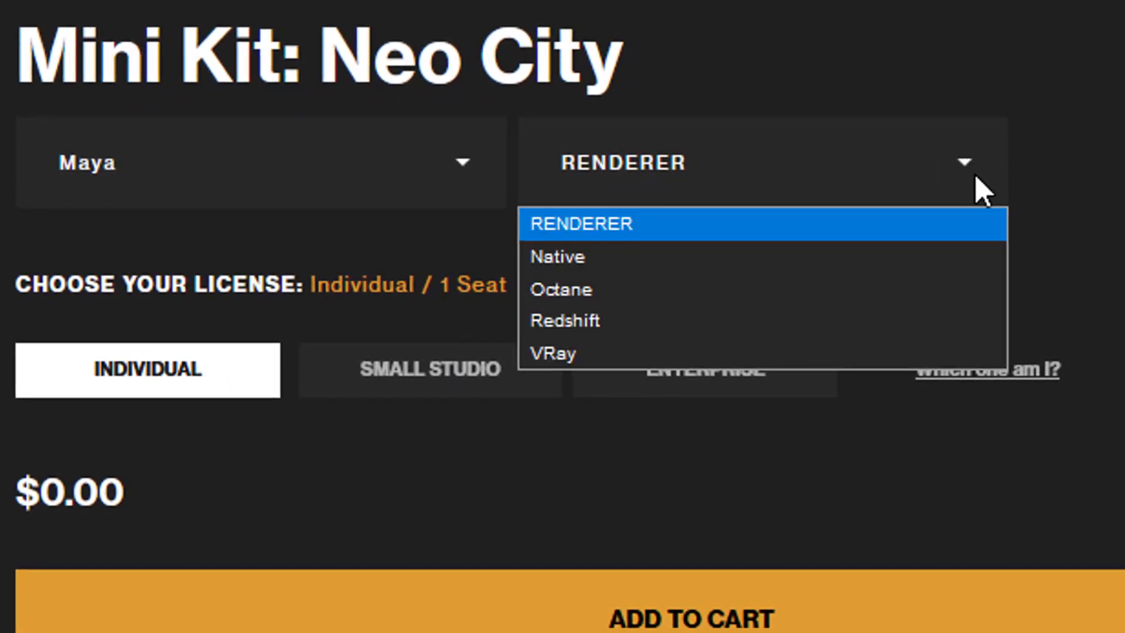
mouse_move(619, 270)
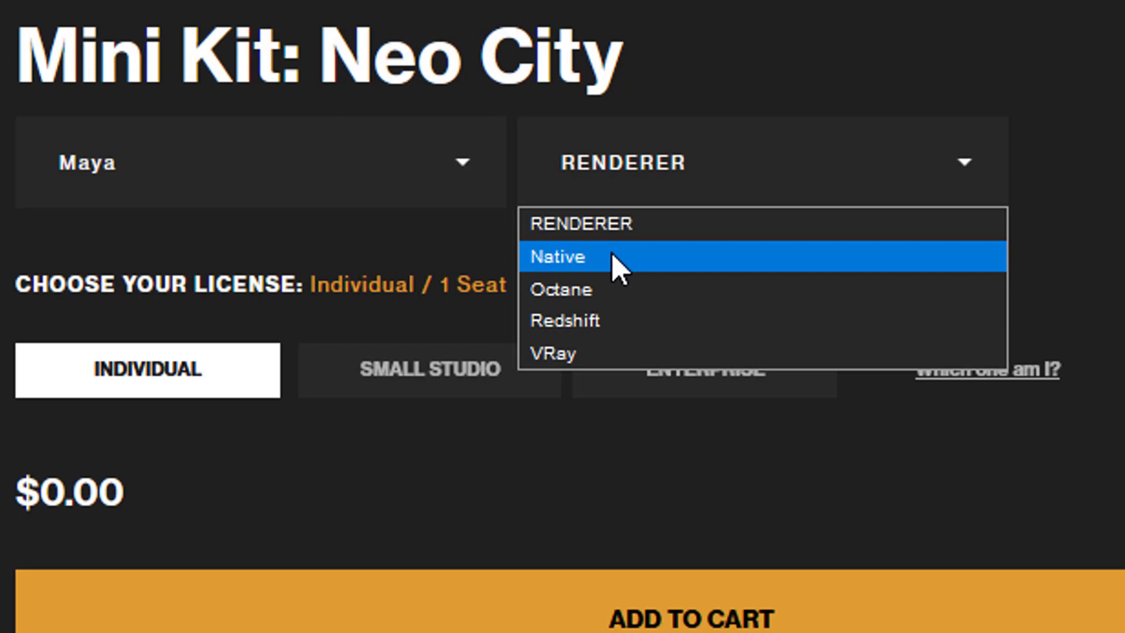
mouse_move(624, 302)
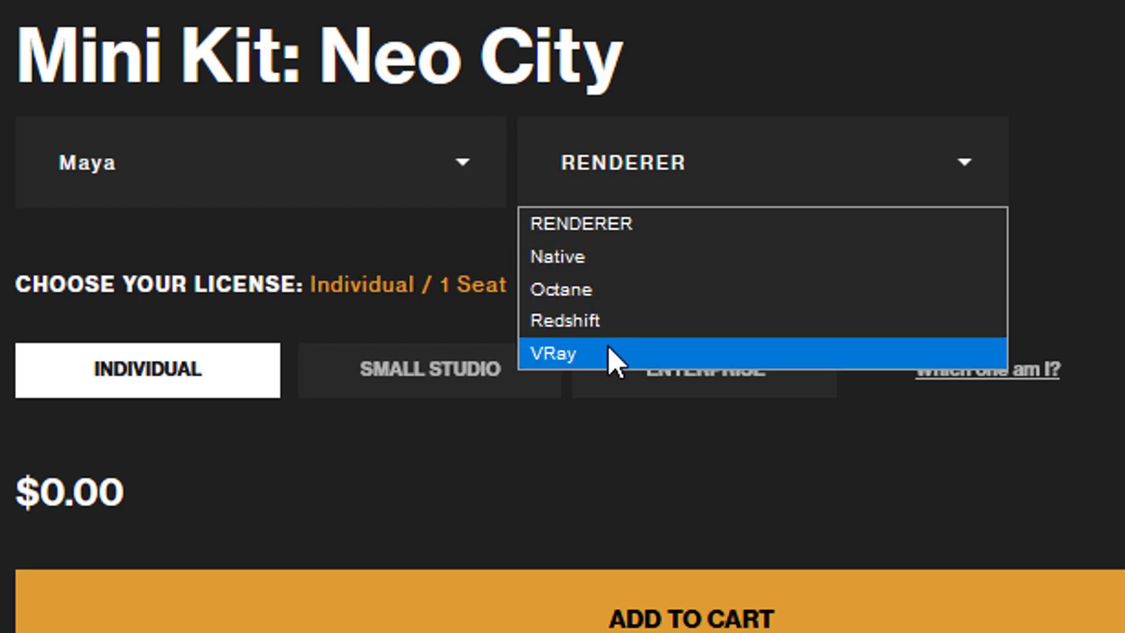
mouse_move(613, 269)
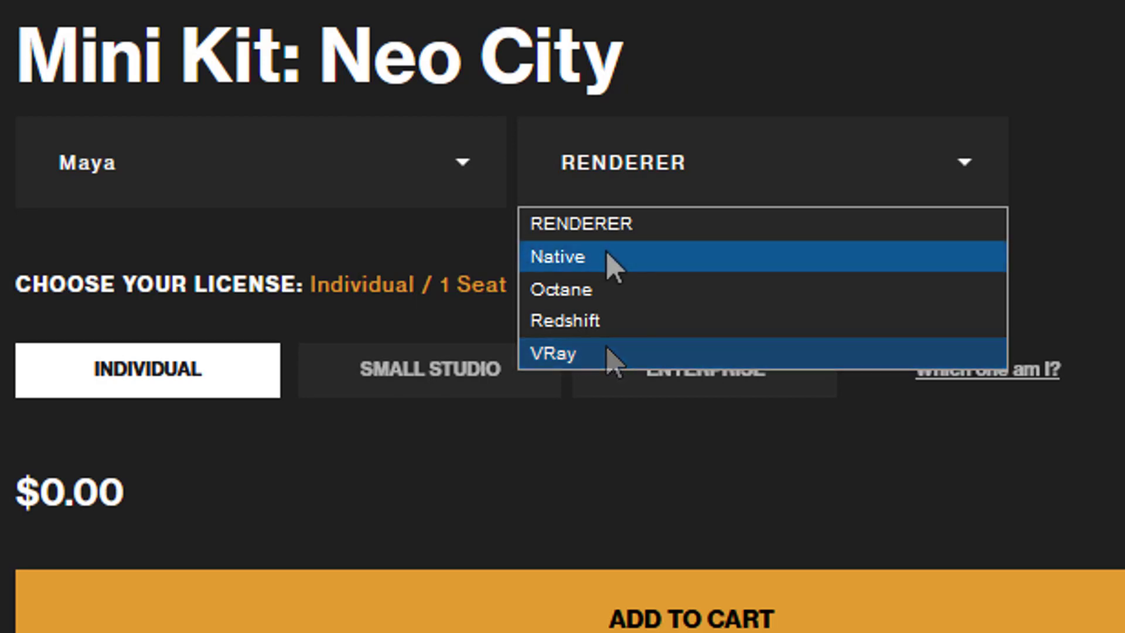
click(558, 257)
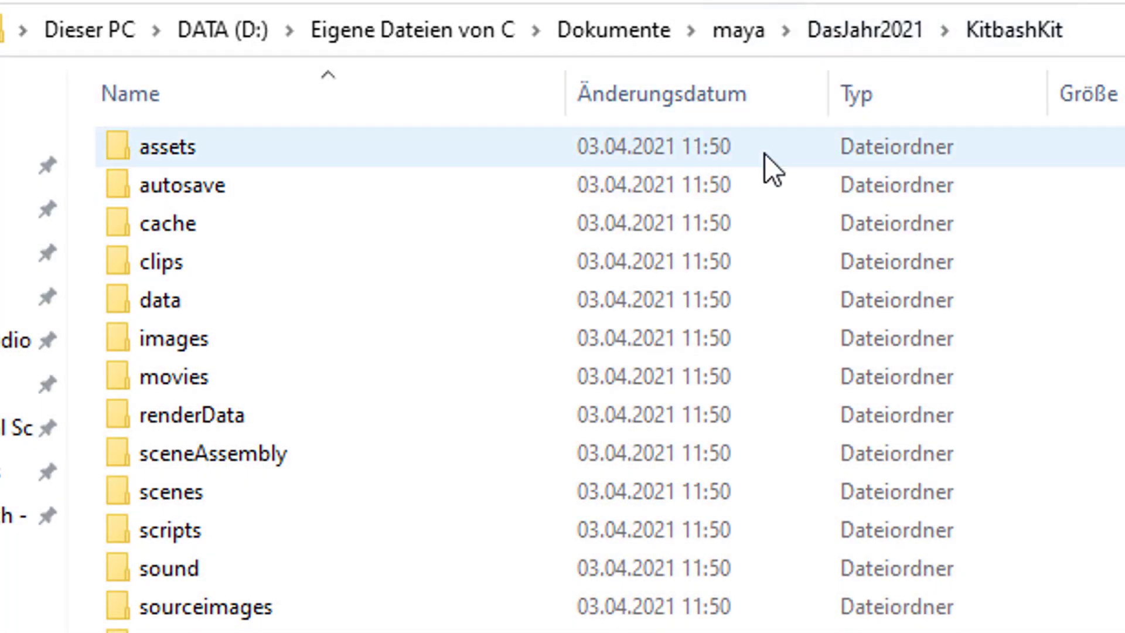
Step: Locate Native.zip in the KitbashKit project folder, open it and select its KB3DTextures folder
click(183, 185)
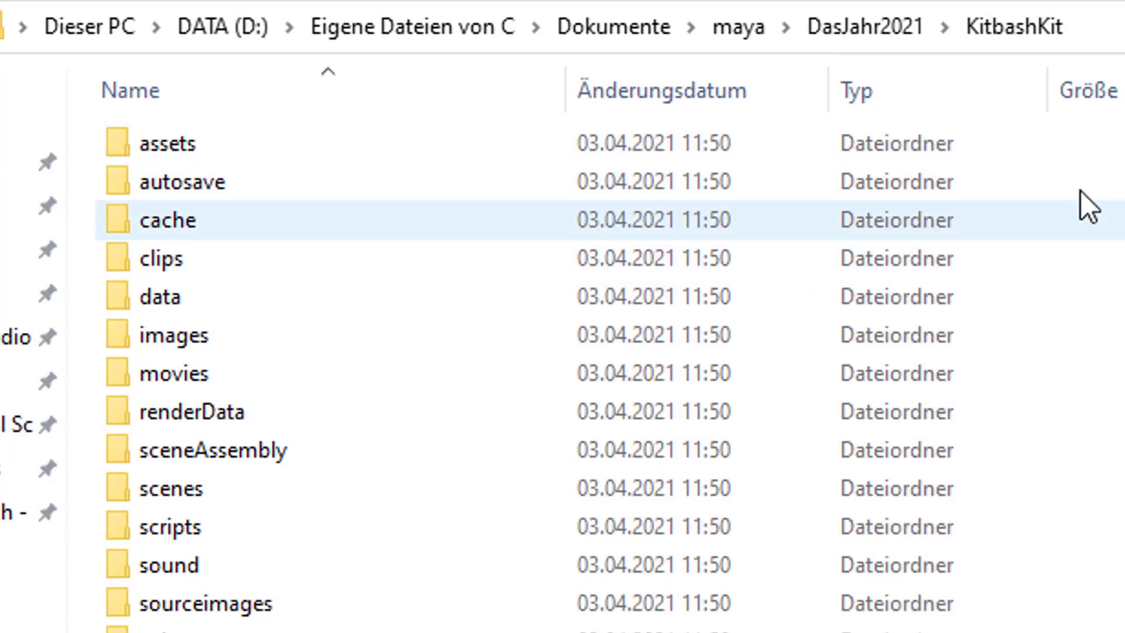
scroll(down, 3)
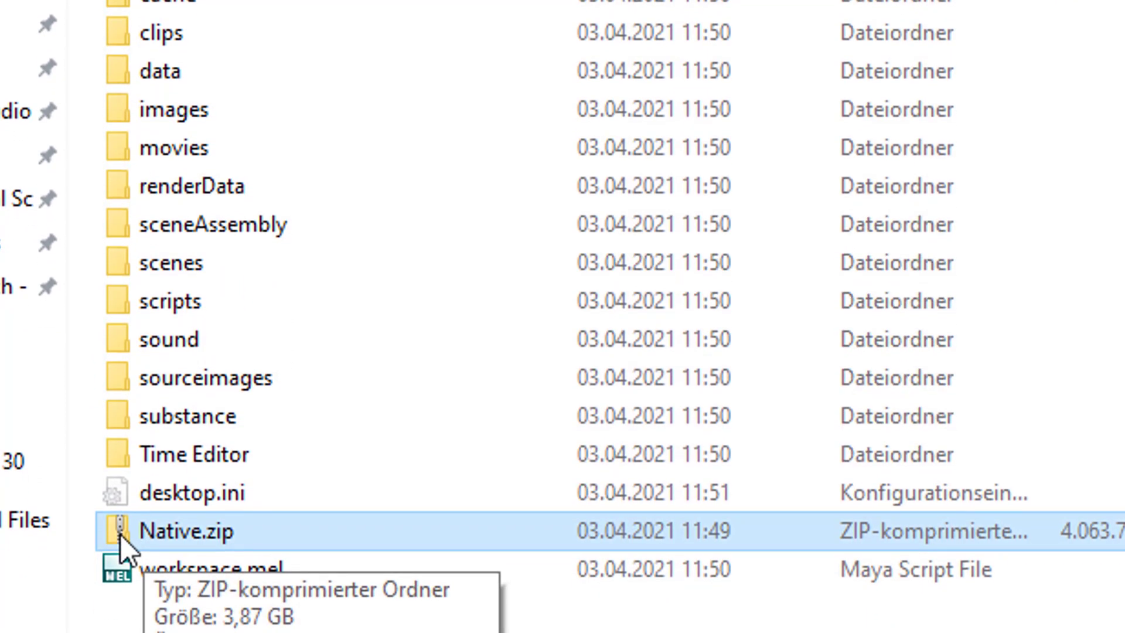
scroll(down, 3)
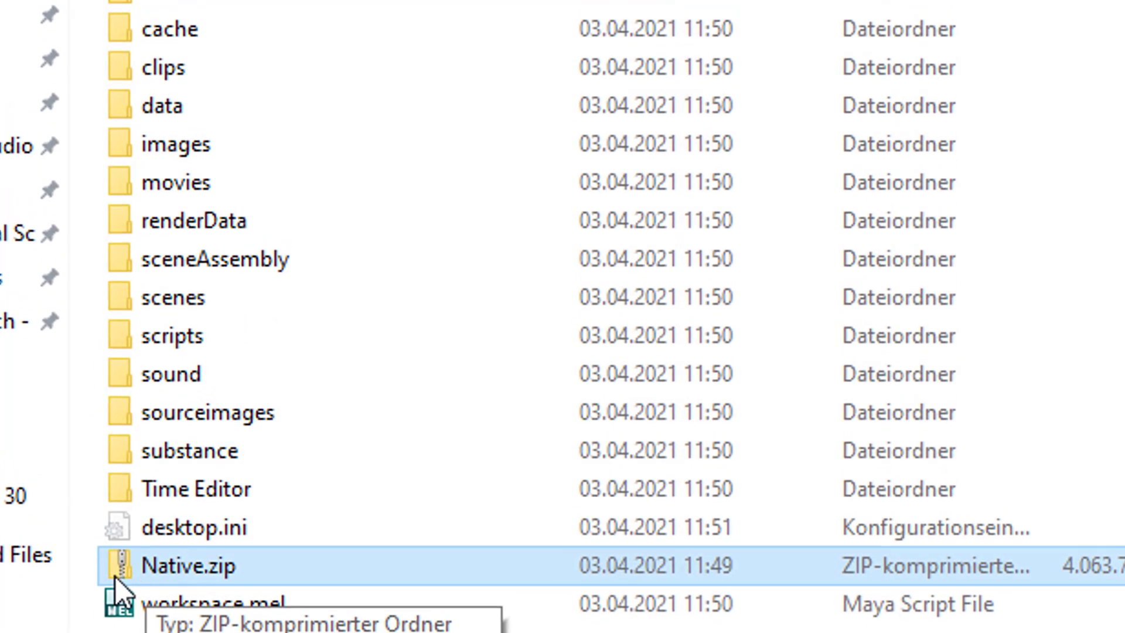
double_click(180, 568)
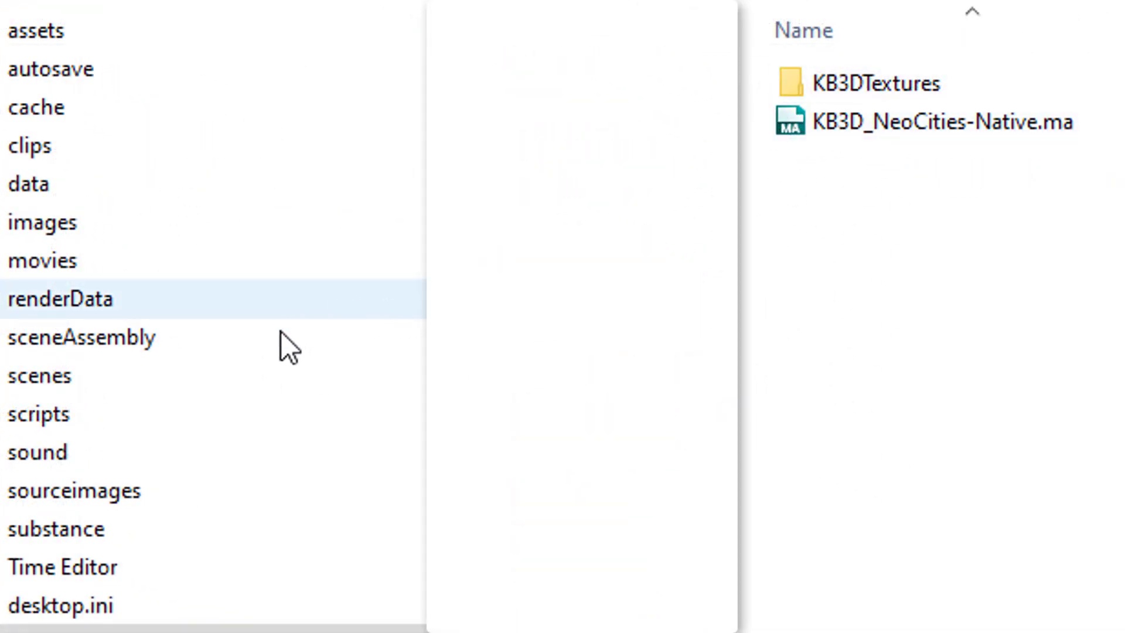
click(875, 83)
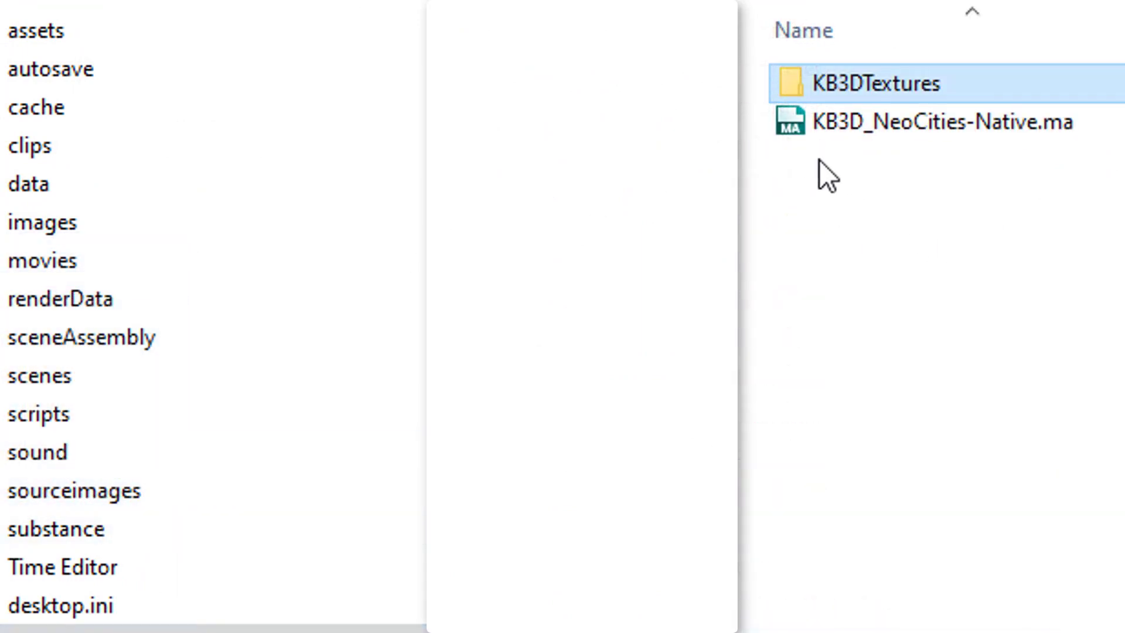
click(919, 121)
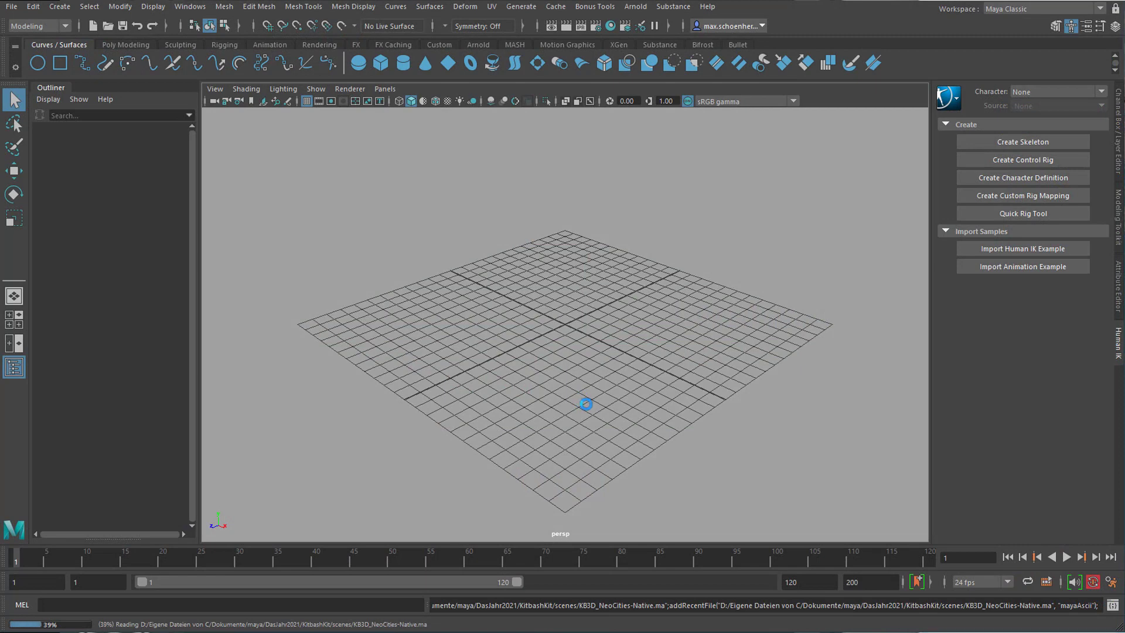
Step: Open the KB3D_NeoCities-Native.ma scene, discarding the empty scene without saving
click(11, 7)
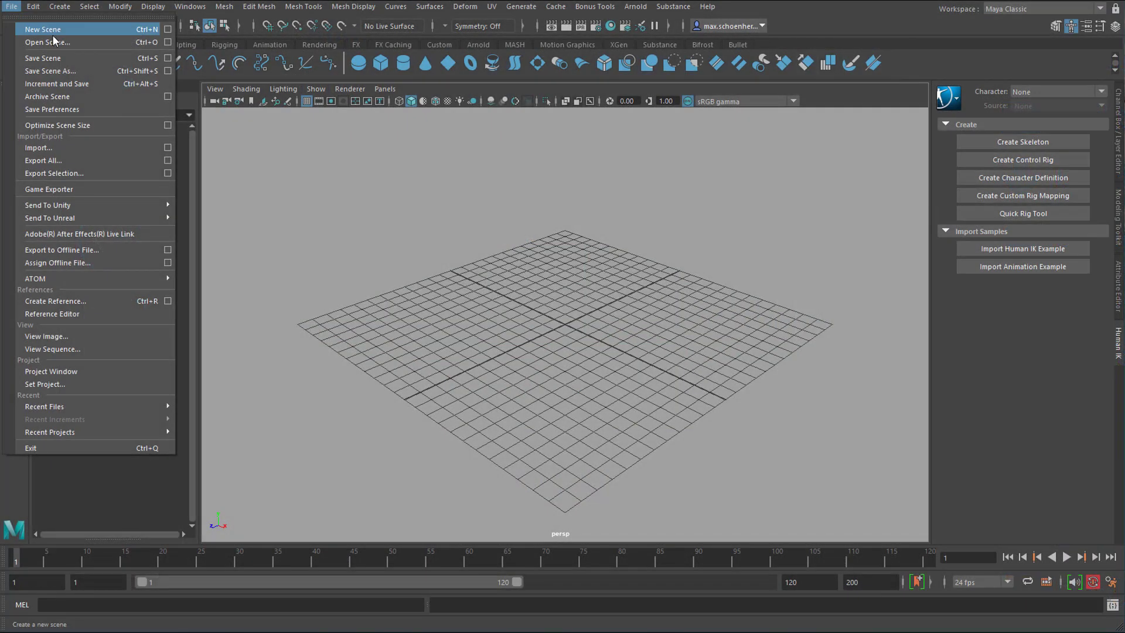
click(47, 43)
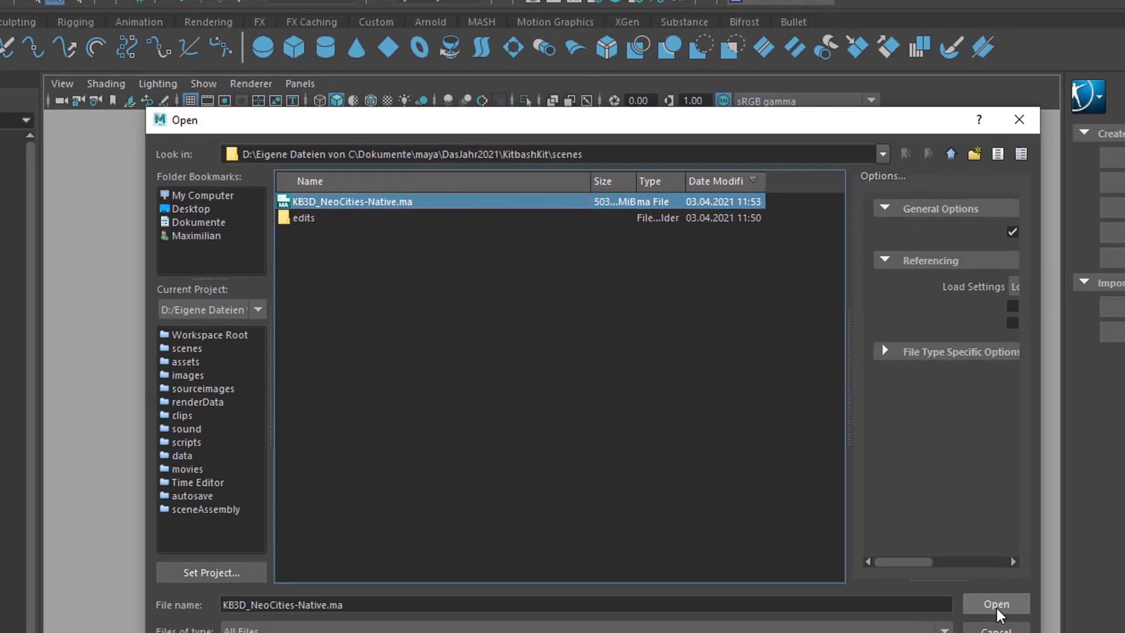
click(996, 604)
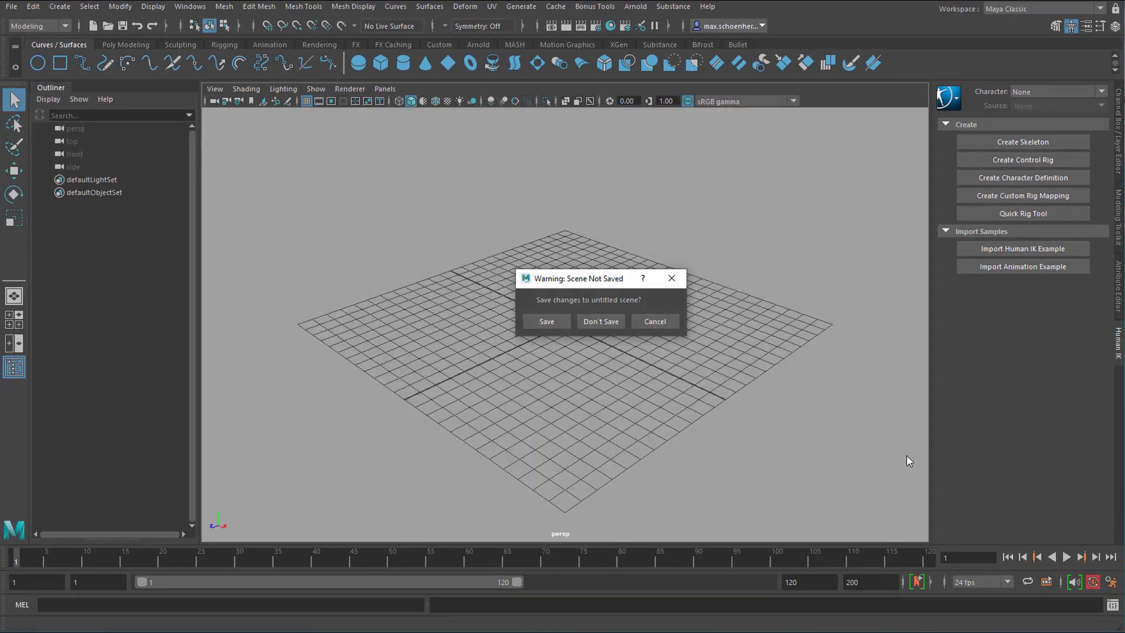
click(600, 321)
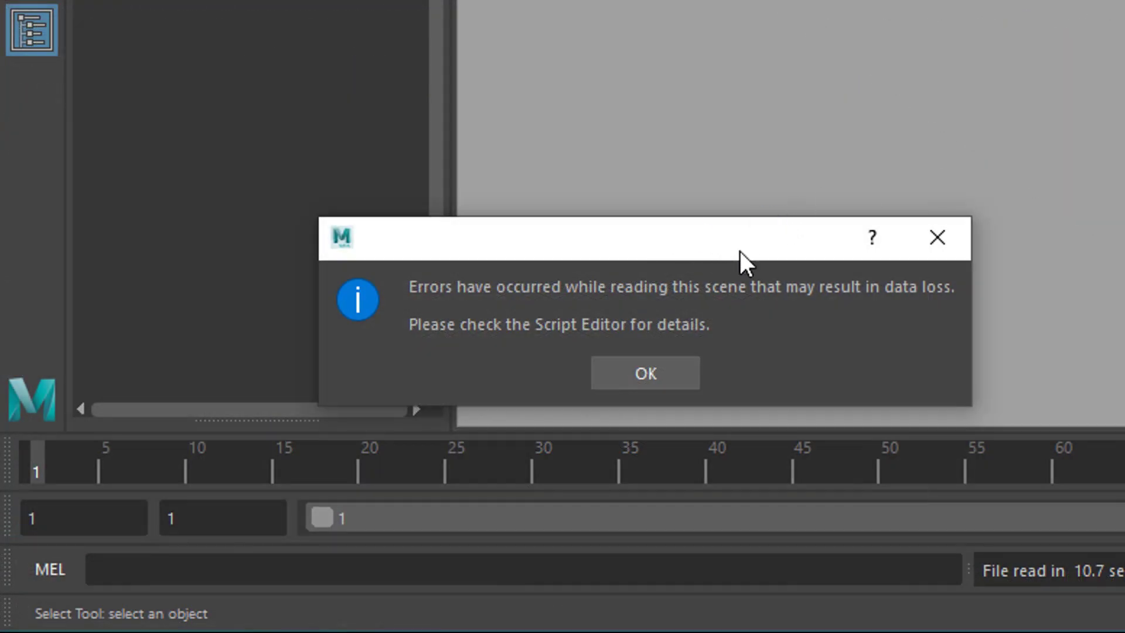
mouse_move(789, 324)
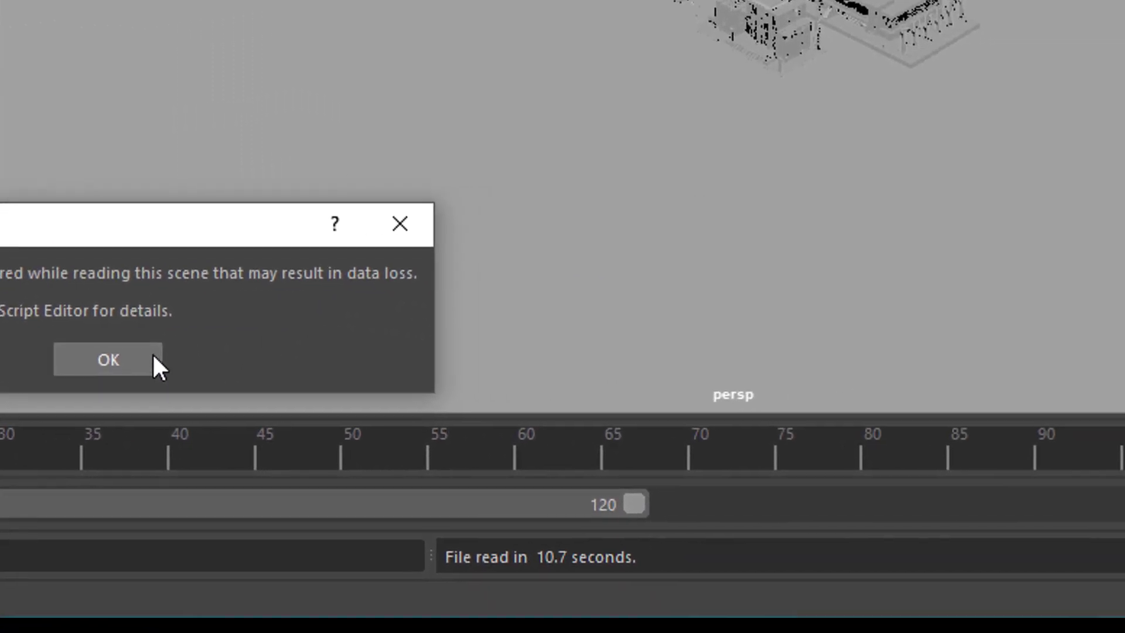
Step: Dismiss the read-error warning and check the linear working units in Preferences > Settings
click(108, 359)
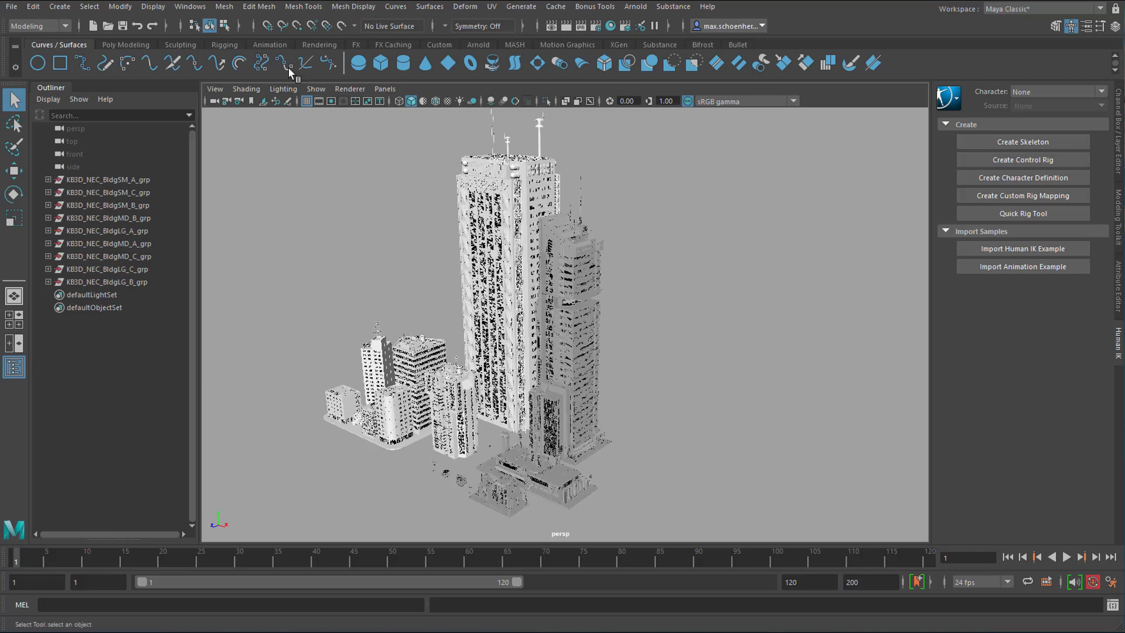
click(190, 6)
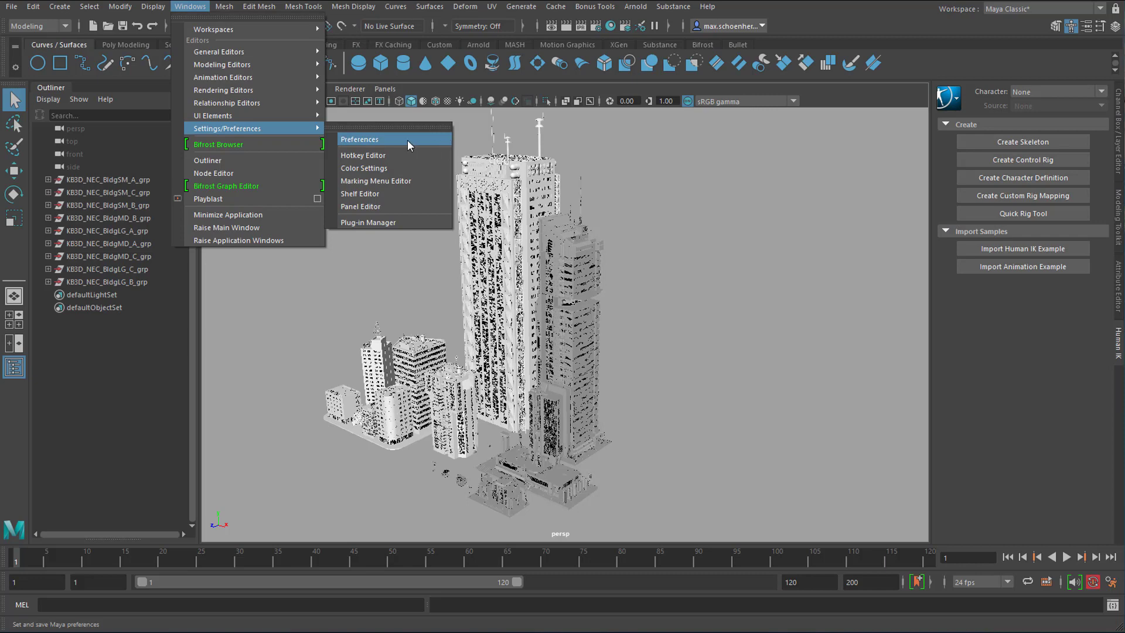
click(359, 139)
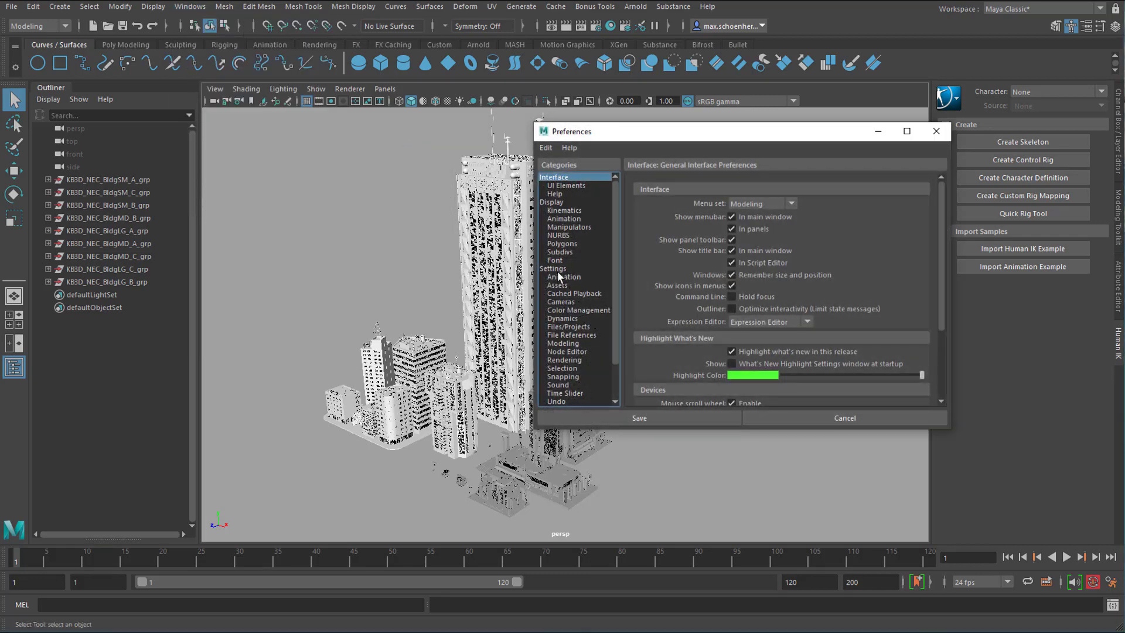
click(552, 269)
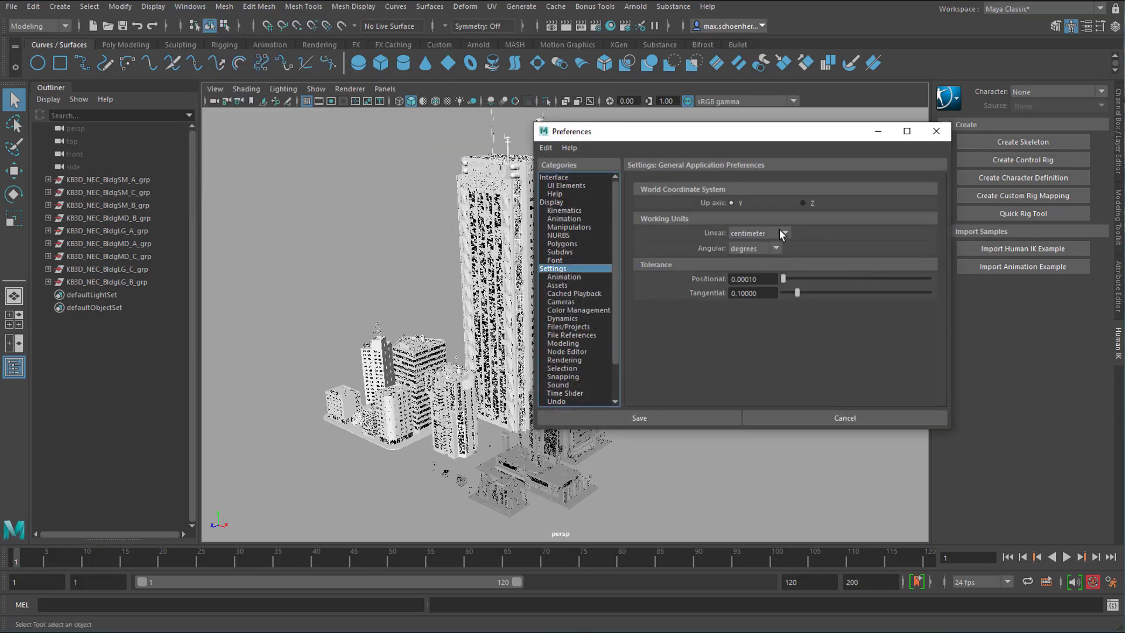
click(784, 233)
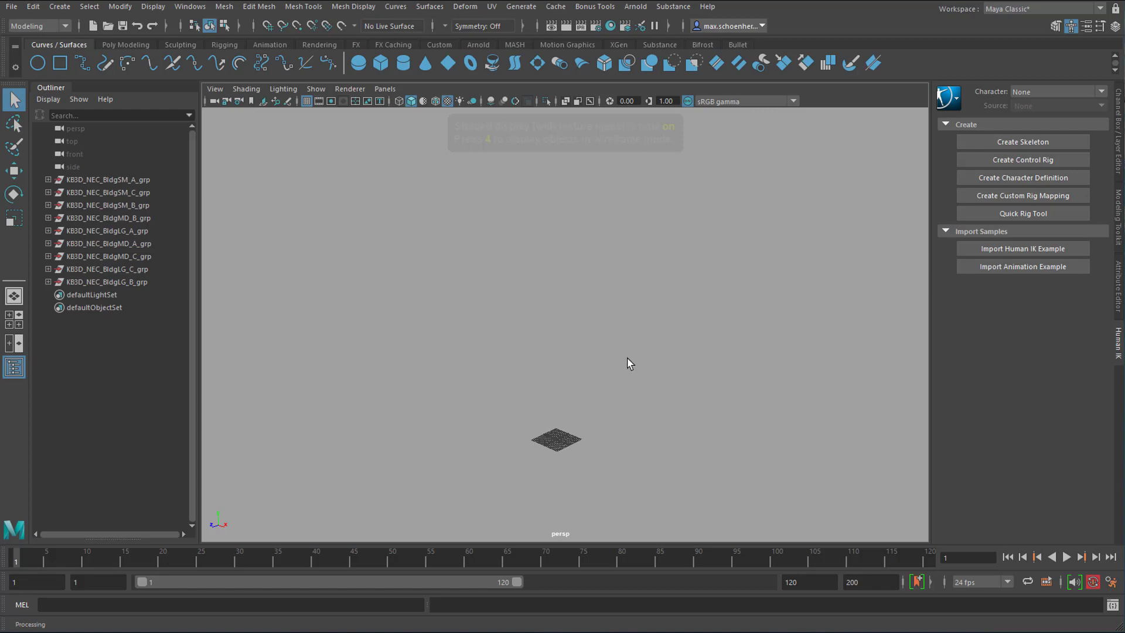
mouse_move(58, 192)
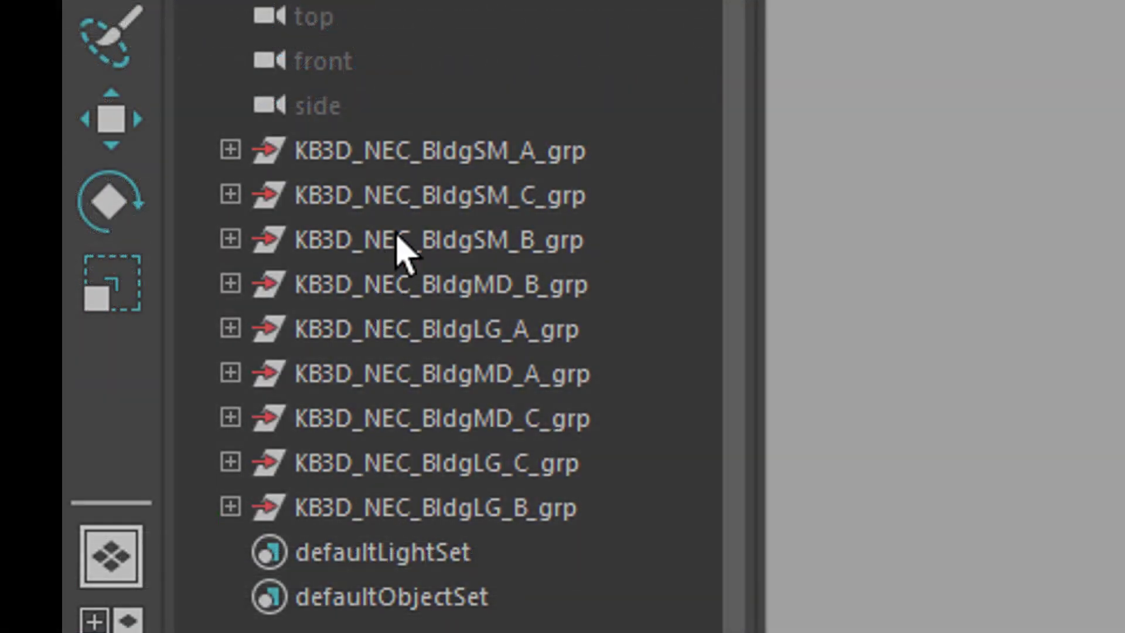
mouse_move(418, 522)
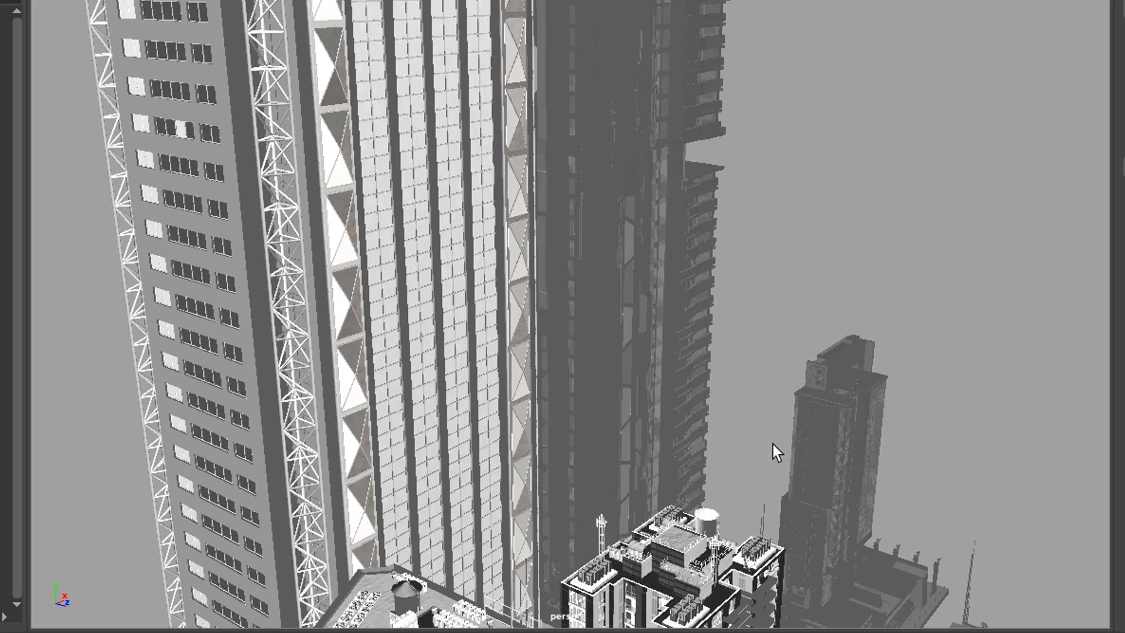
drag(775, 450, 773, 37)
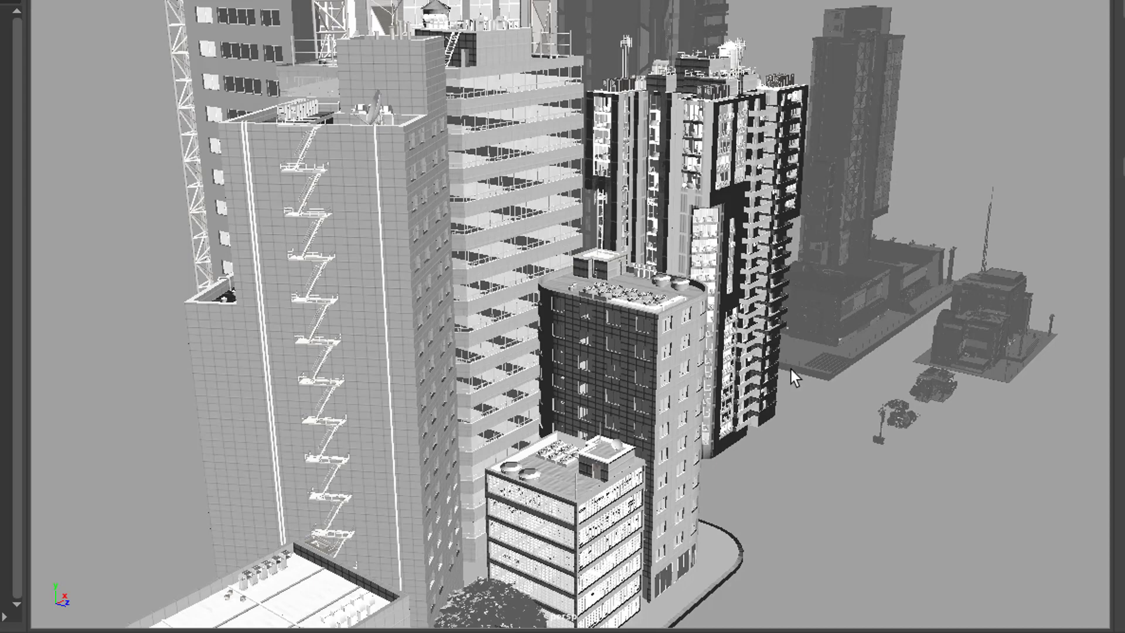
mouse_move(848, 458)
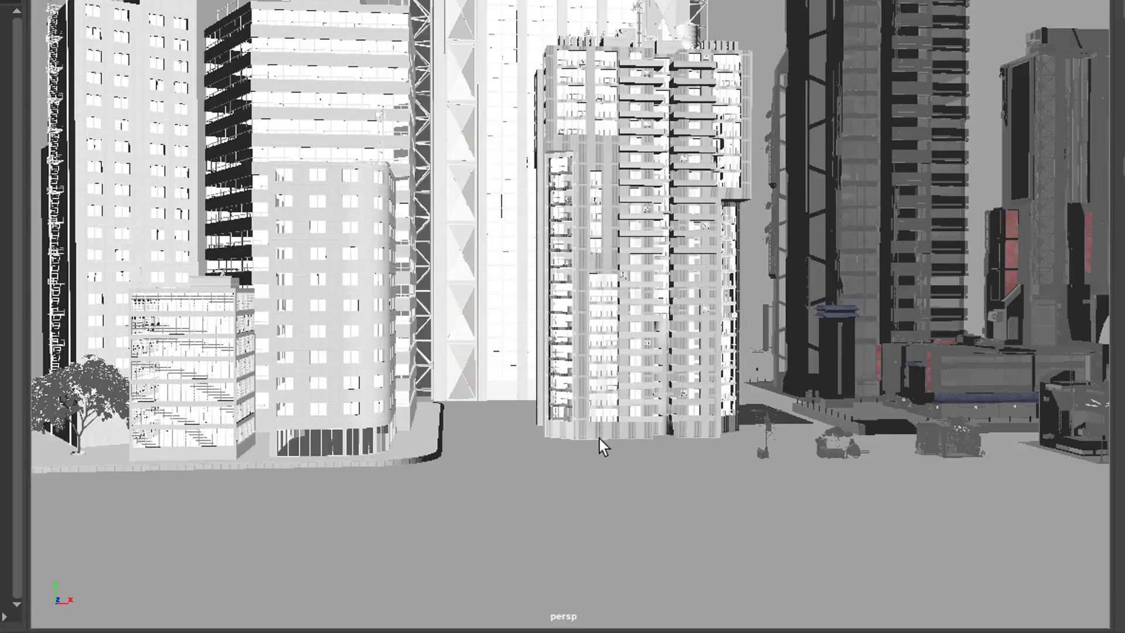
drag(601, 446, 561, 317)
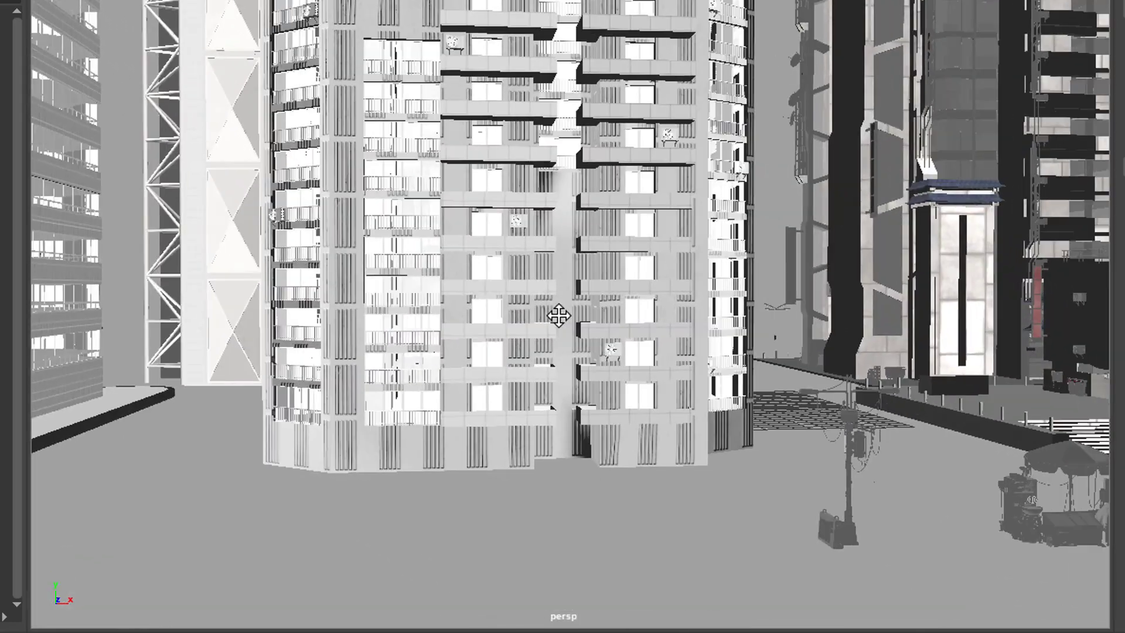
drag(560, 318, 804, 413)
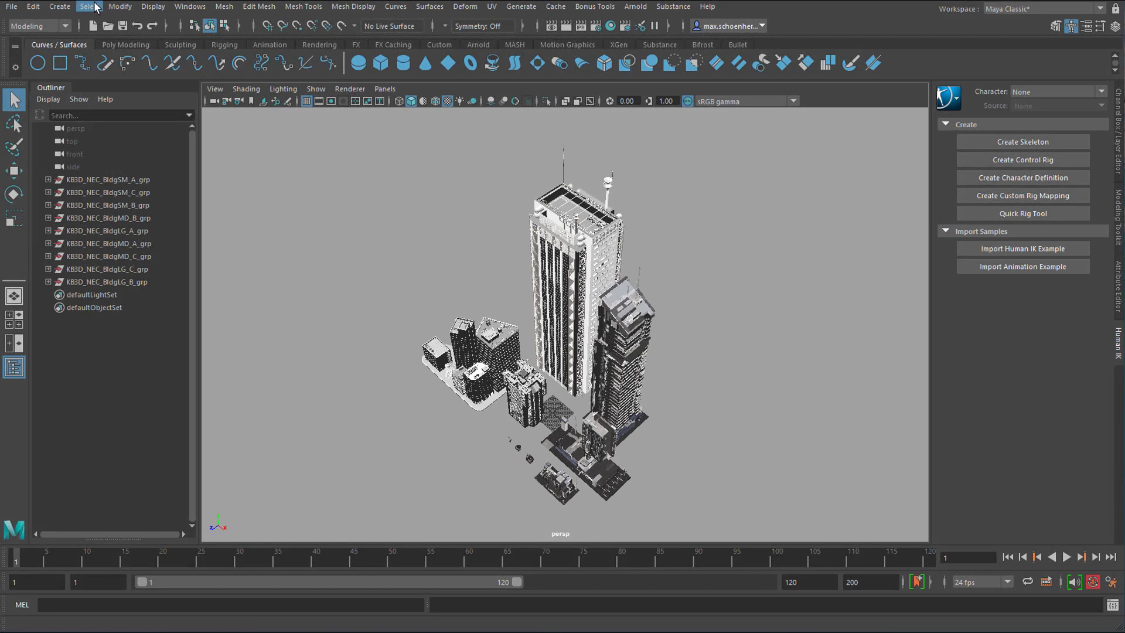
mouse_move(92, 8)
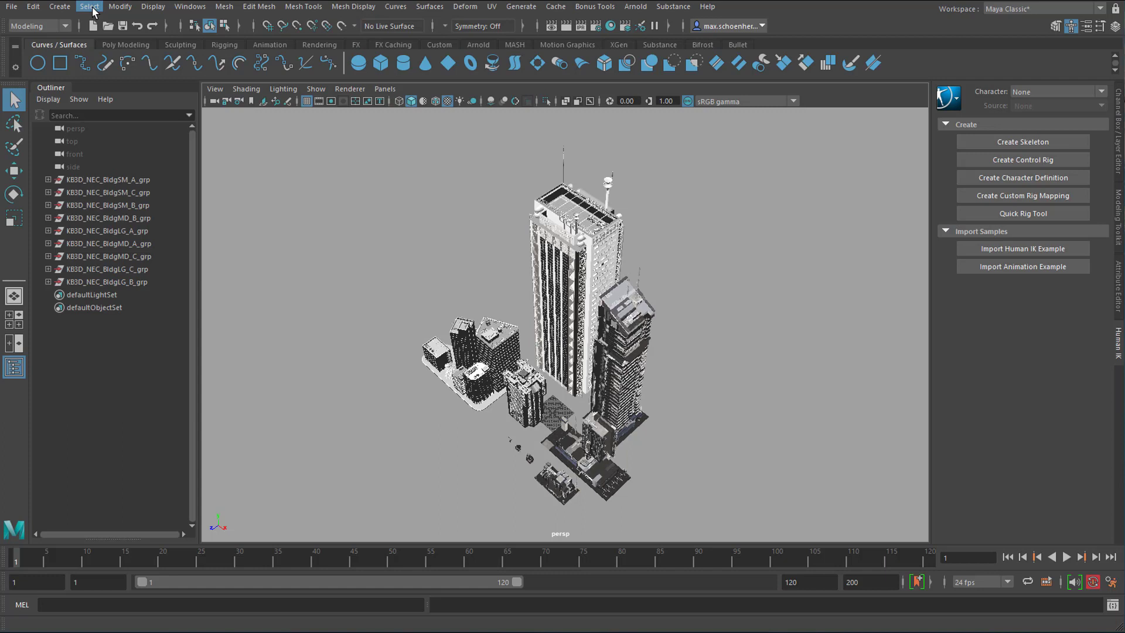
Step: Box-select the tallest tower so its group KB3D_NEC_BldgLG_B_grp is selected
click(60, 7)
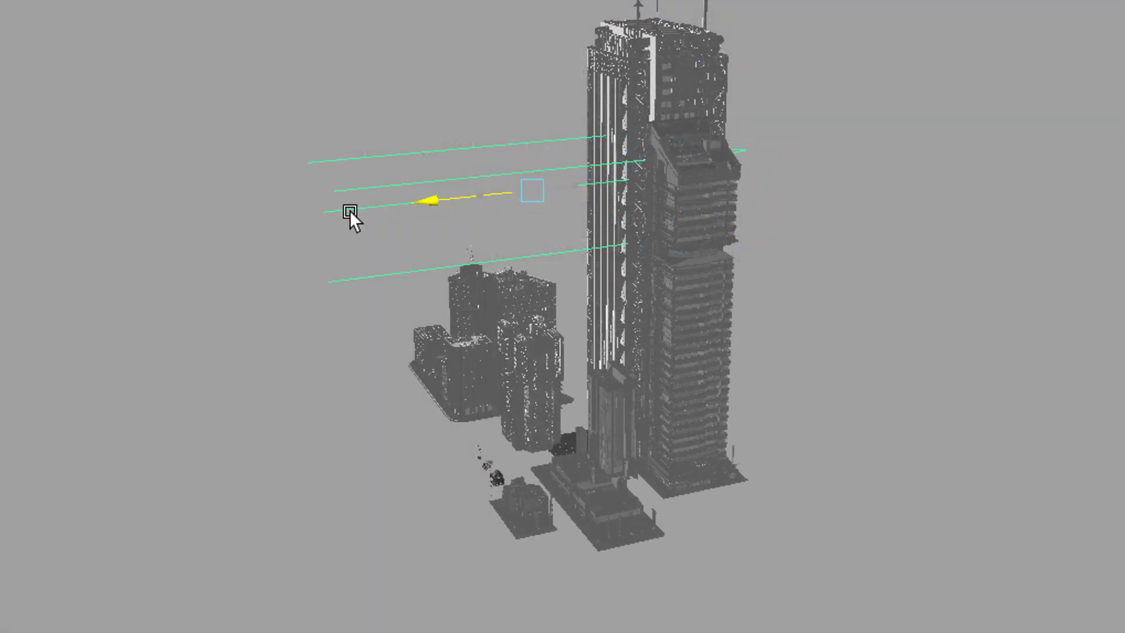
drag(352, 219, 219, 324)
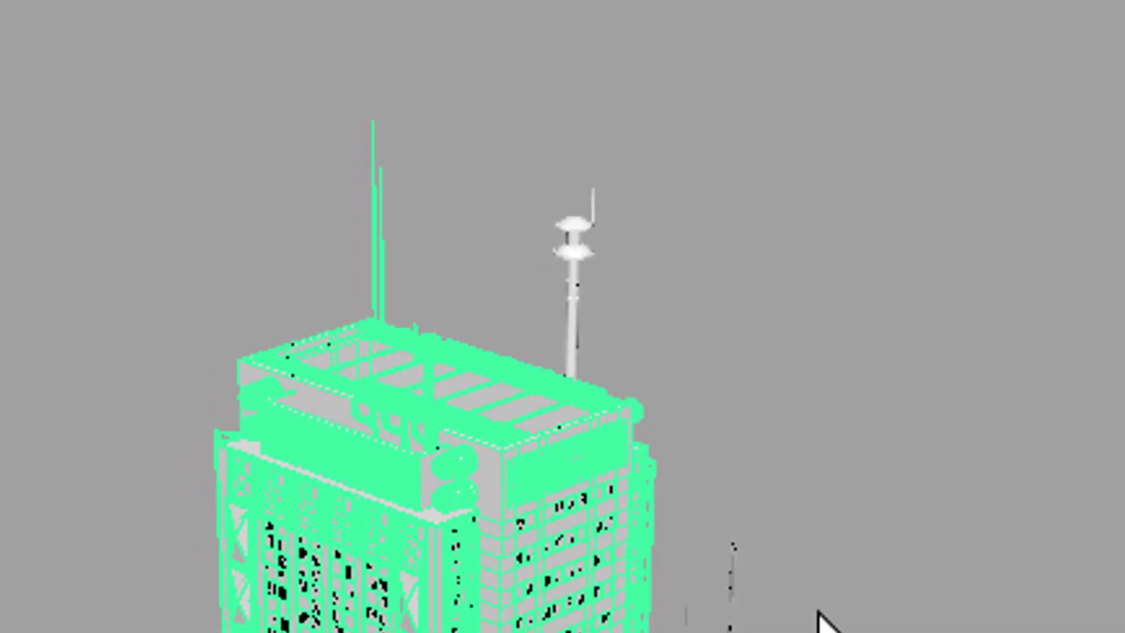
Step: Add an Arnold Physical Sky light, creating aiSkyDomeLight1 for environment lighting
drag(825, 610, 728, 571)
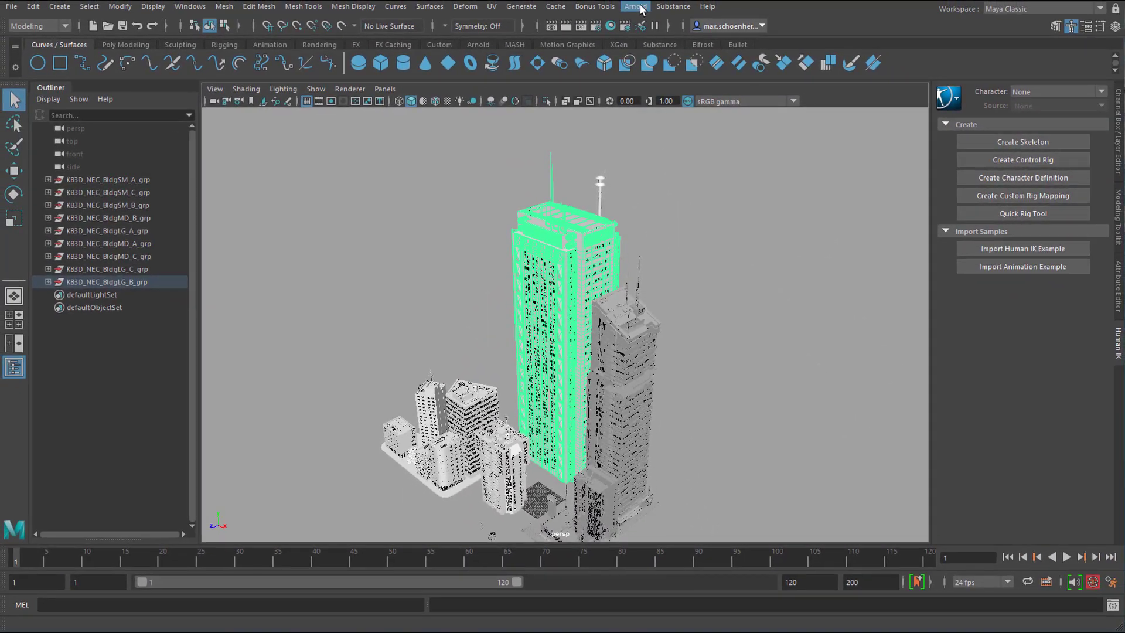
click(634, 6)
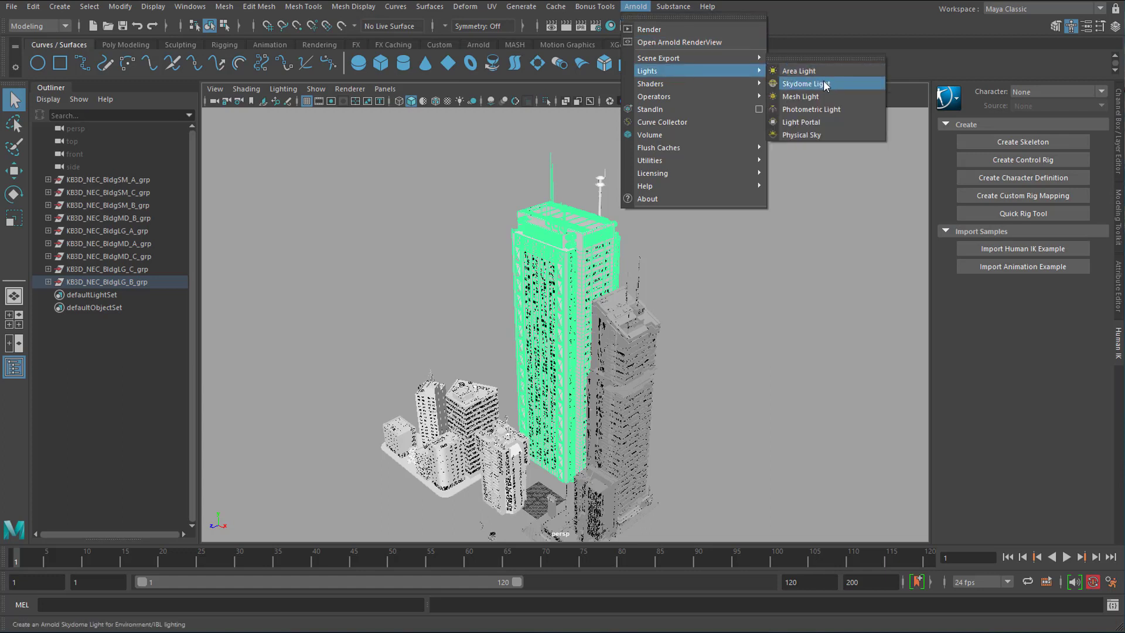
mouse_move(829, 85)
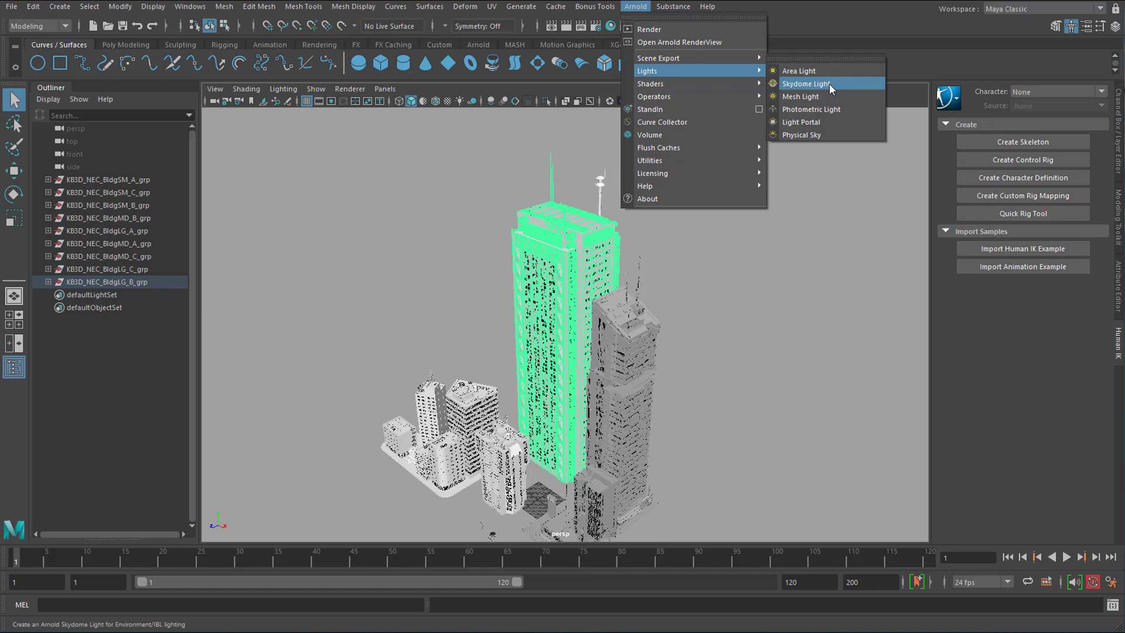
mouse_move(801, 135)
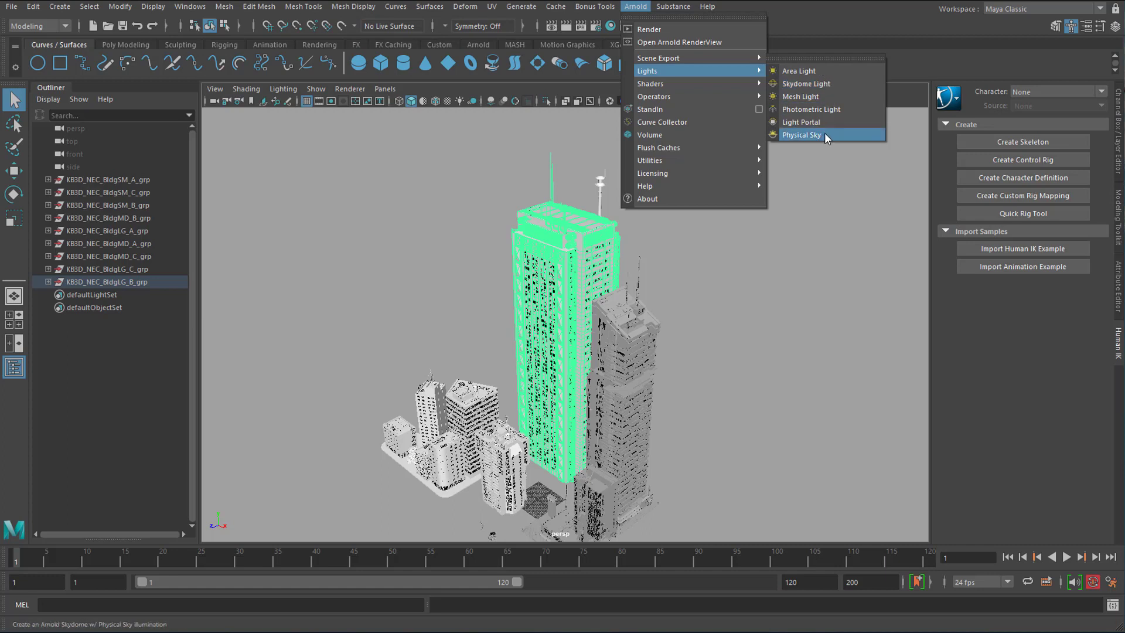
click(801, 135)
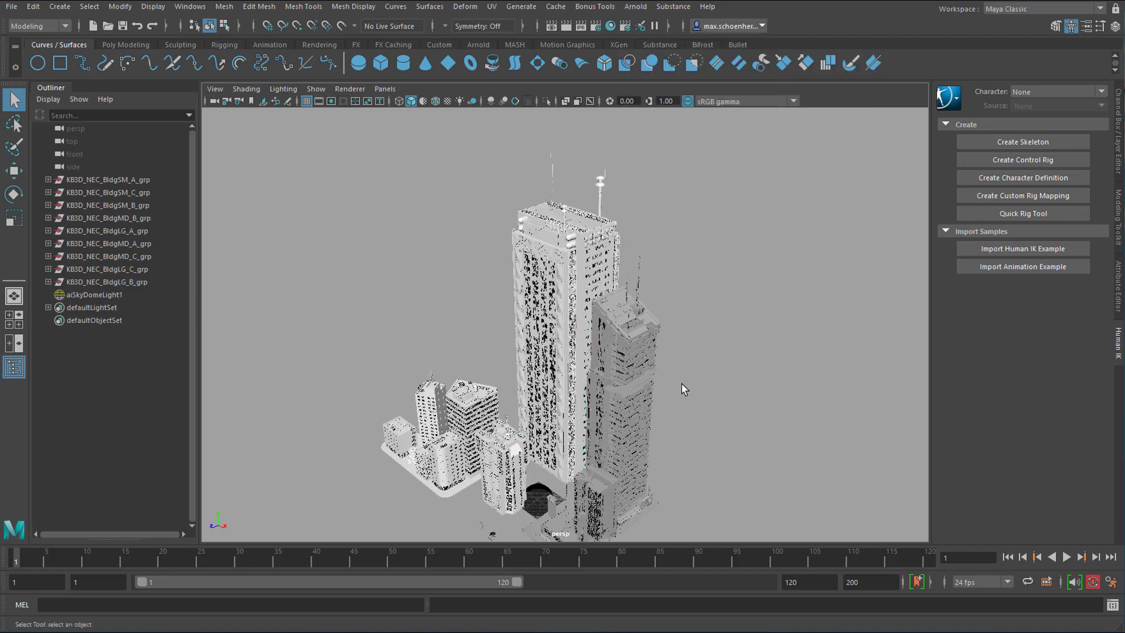
mouse_move(660, 199)
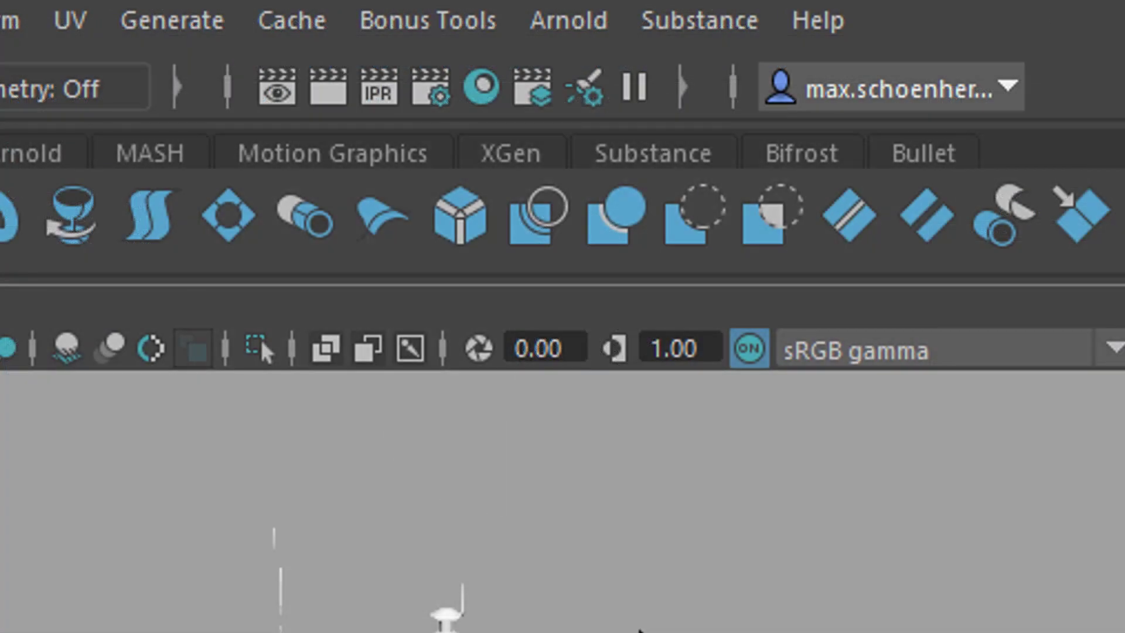
Step: Render a close-up of the tower in Arnold RenderView and nudge the preview window down
click(566, 20)
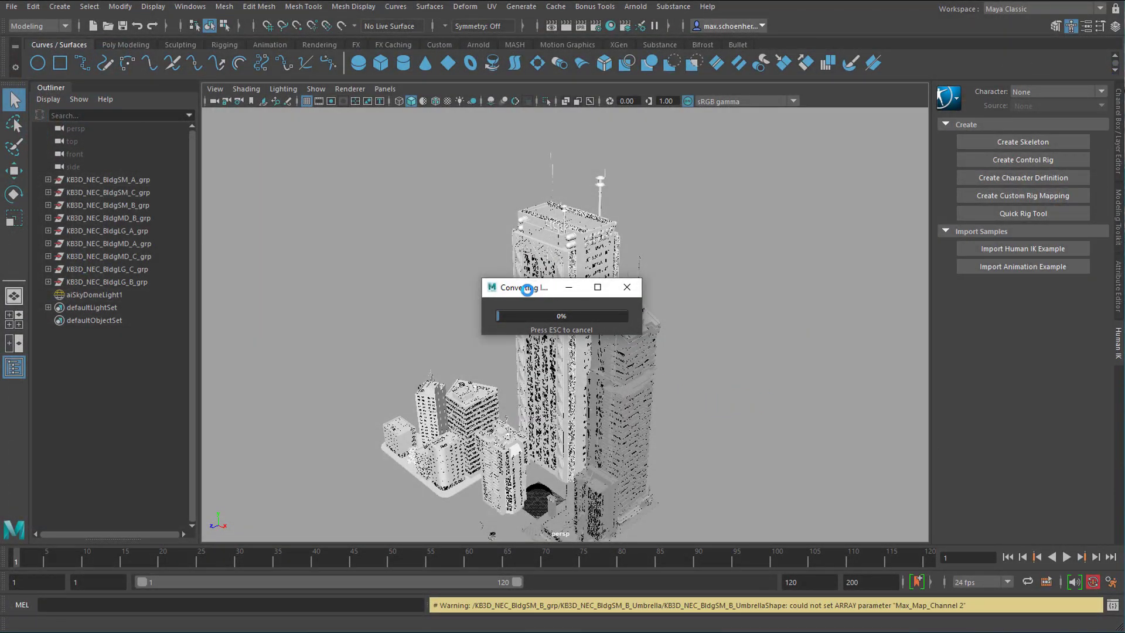
mouse_move(606, 370)
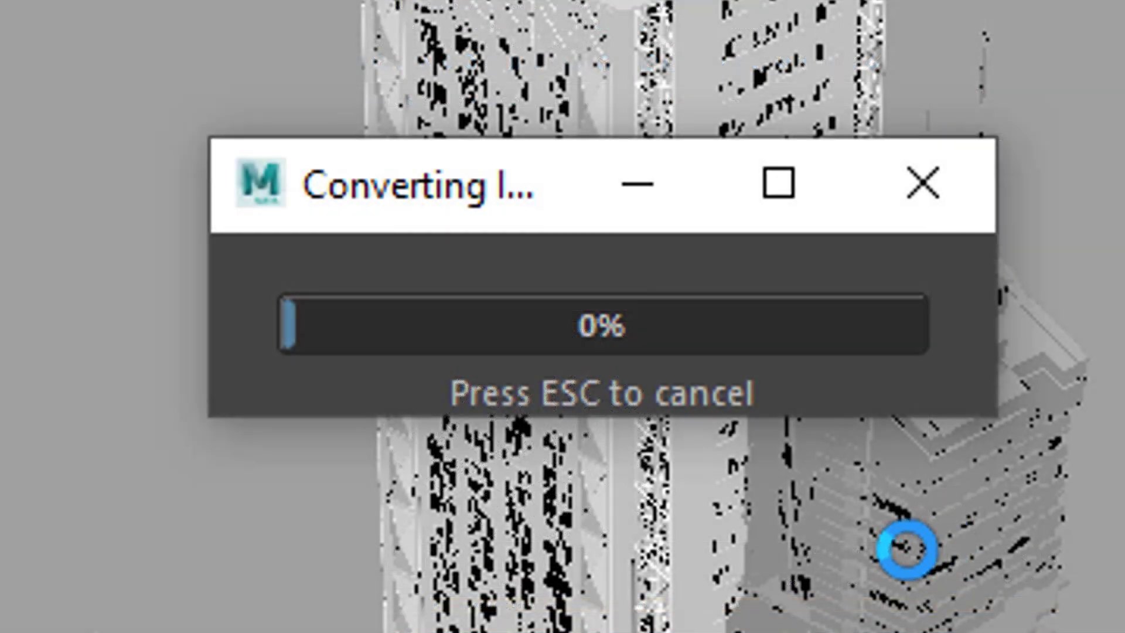
mouse_move(987, 602)
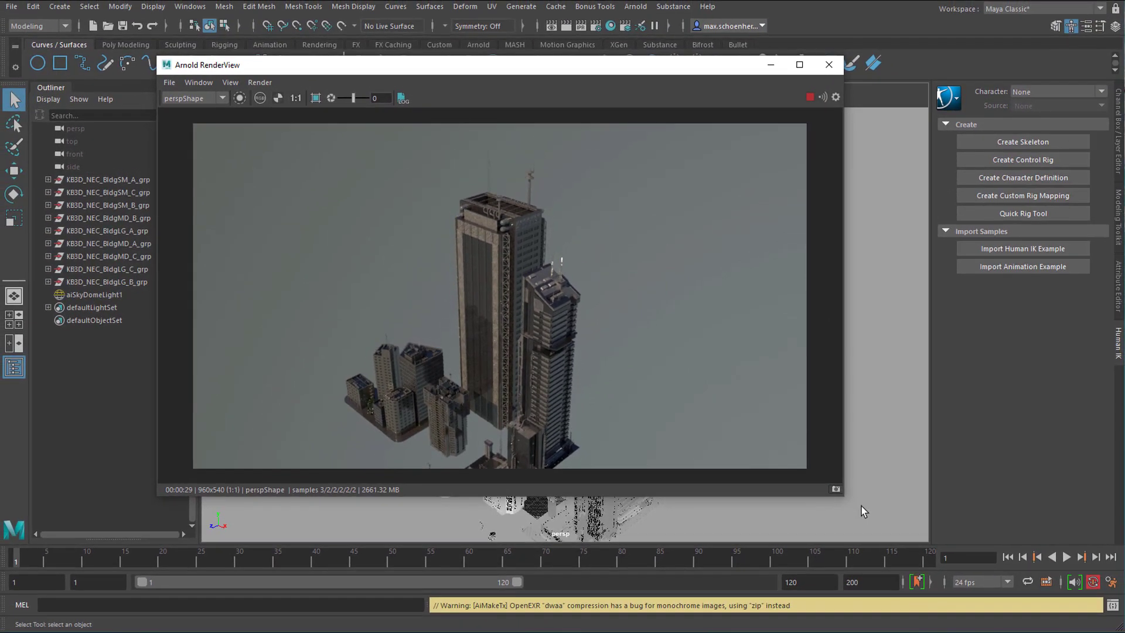
mouse_move(787, 295)
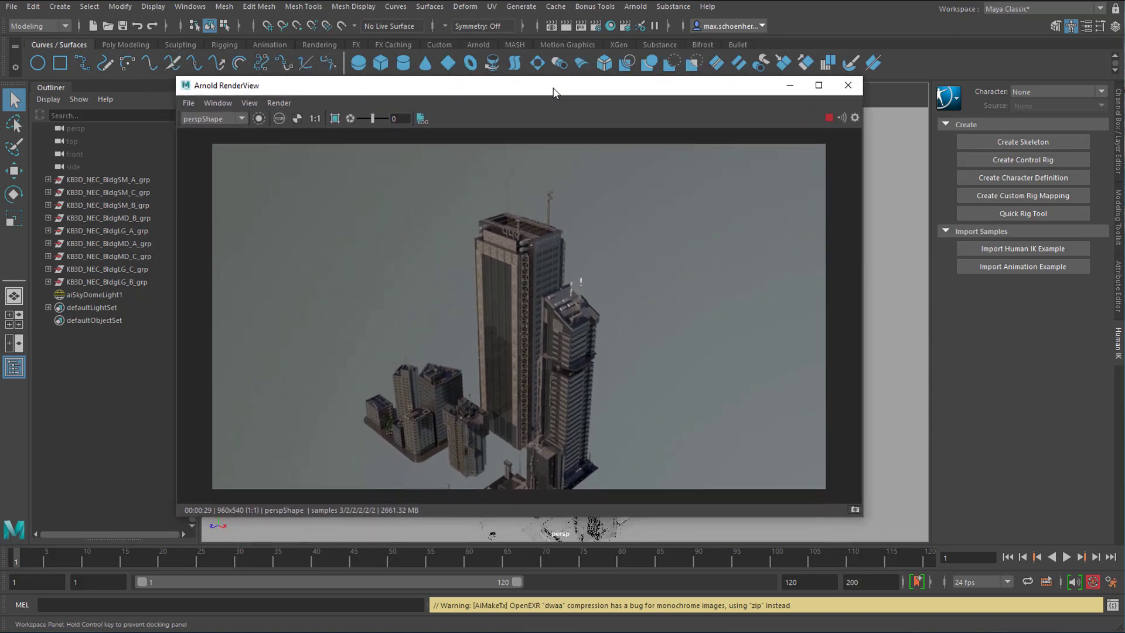
drag(553, 86, 544, 97)
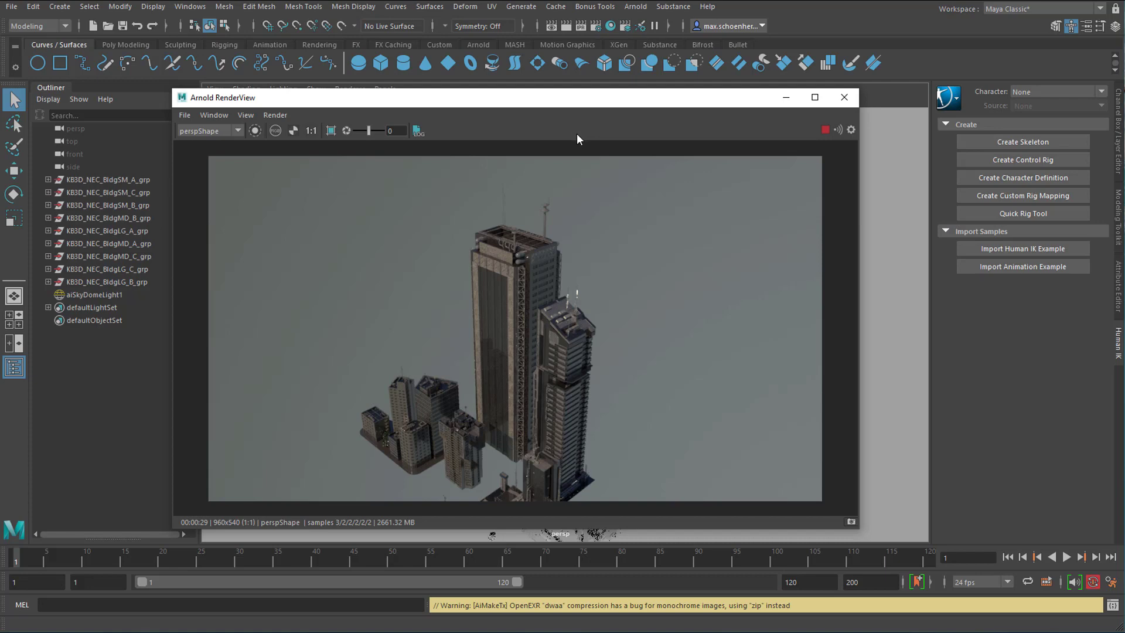
mouse_move(626, 107)
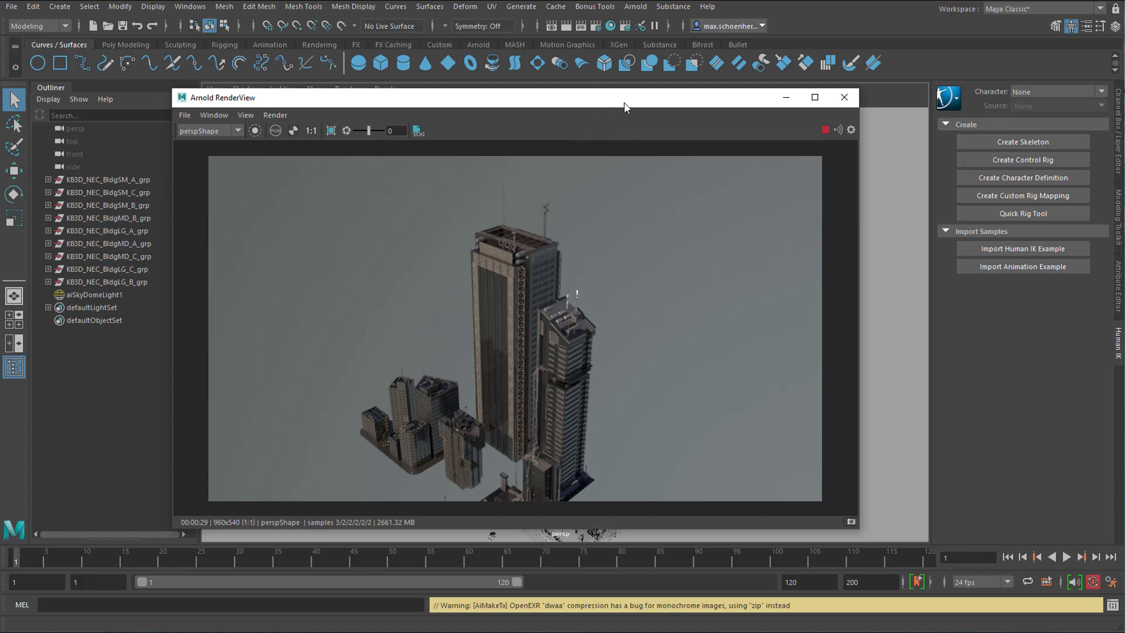
mouse_move(567, 386)
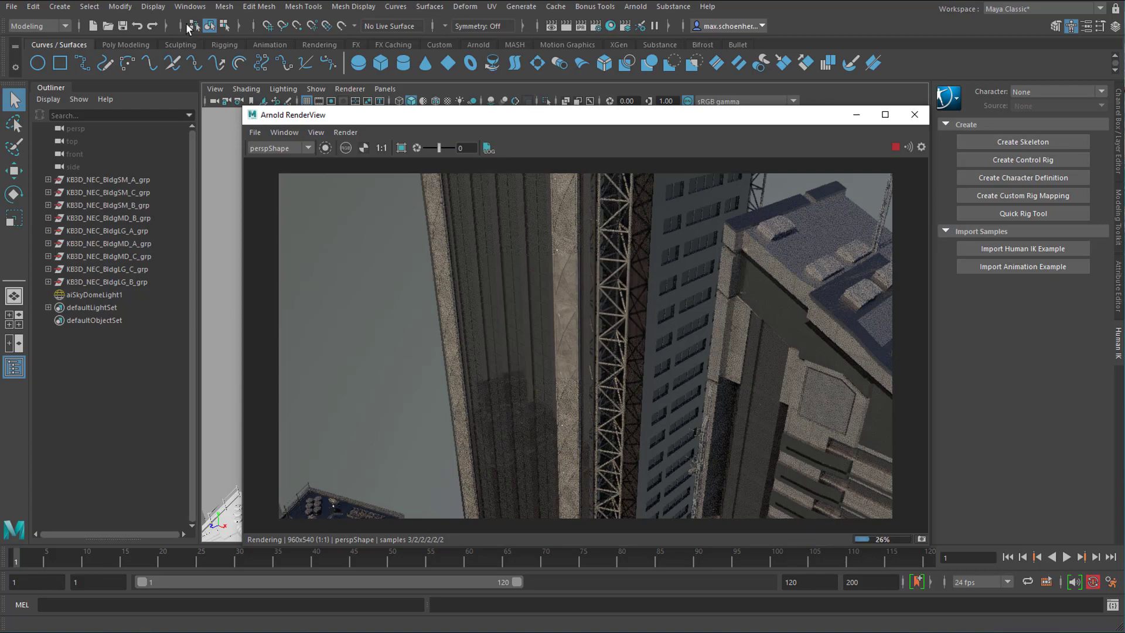
Step: Open the Hypershade and inspect the kit's Blinn materials such as BannerA and ConcreteA
click(190, 7)
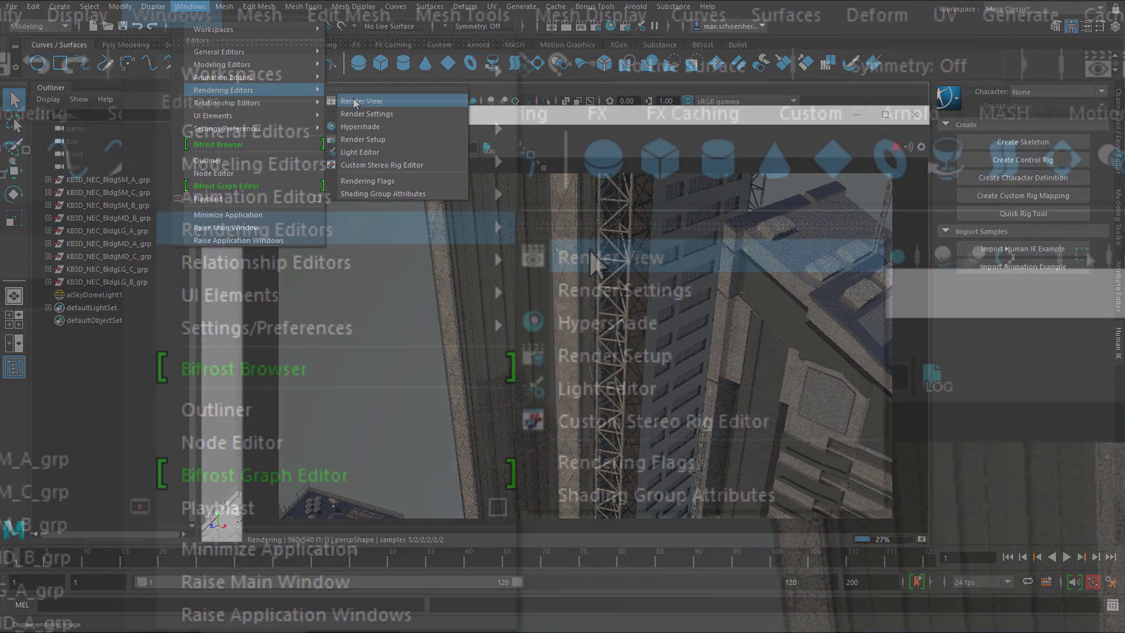
click(362, 101)
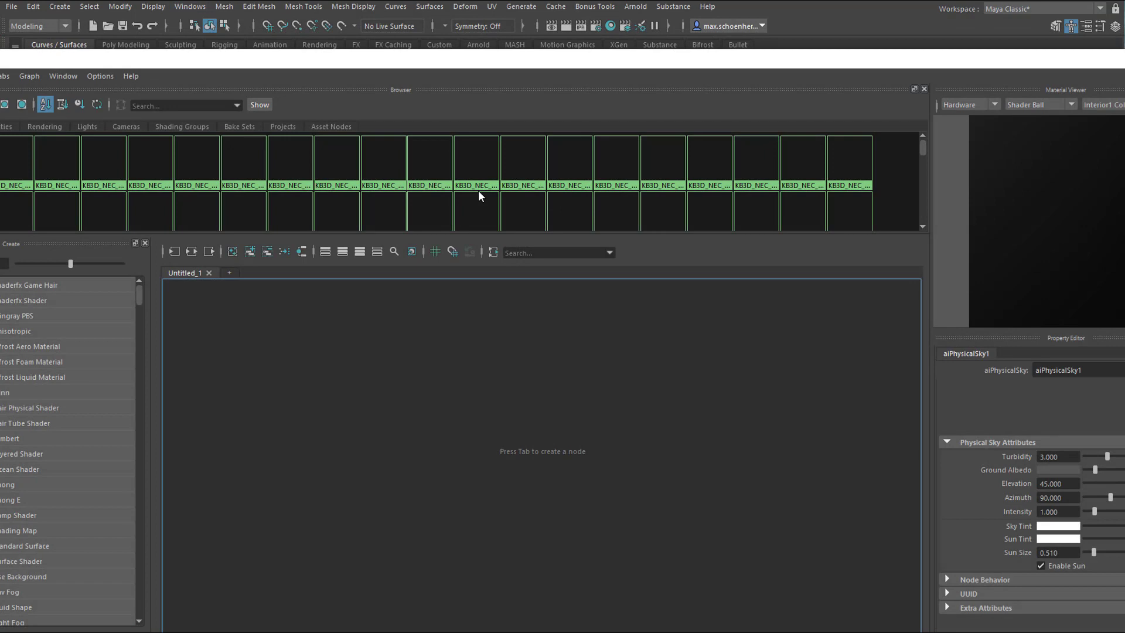
mouse_move(493, 216)
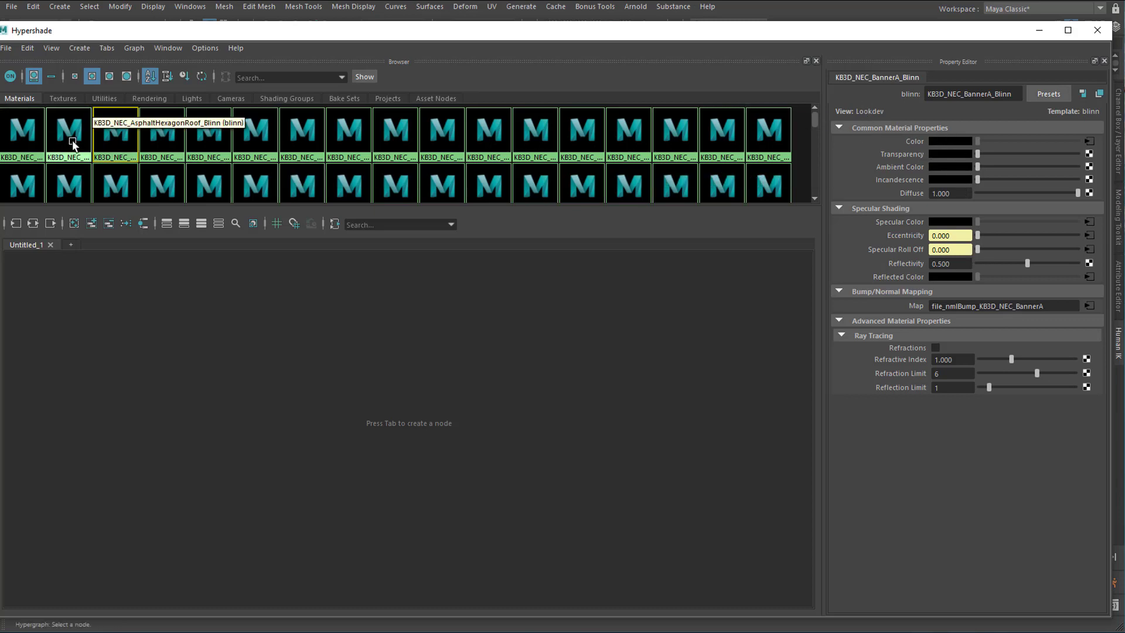
click(116, 132)
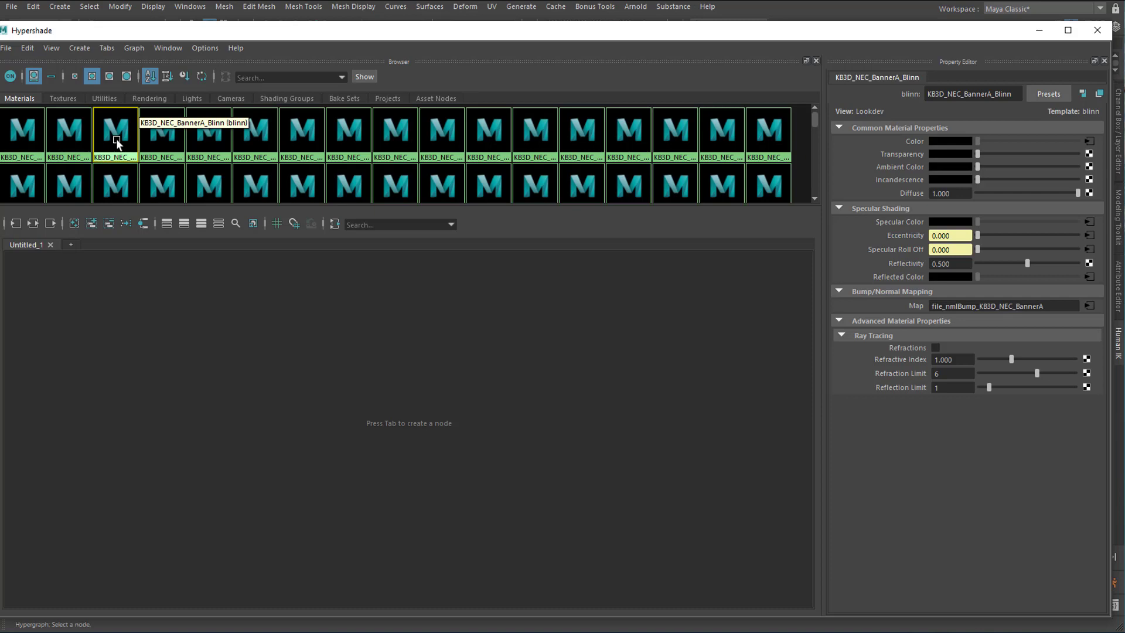
click(301, 129)
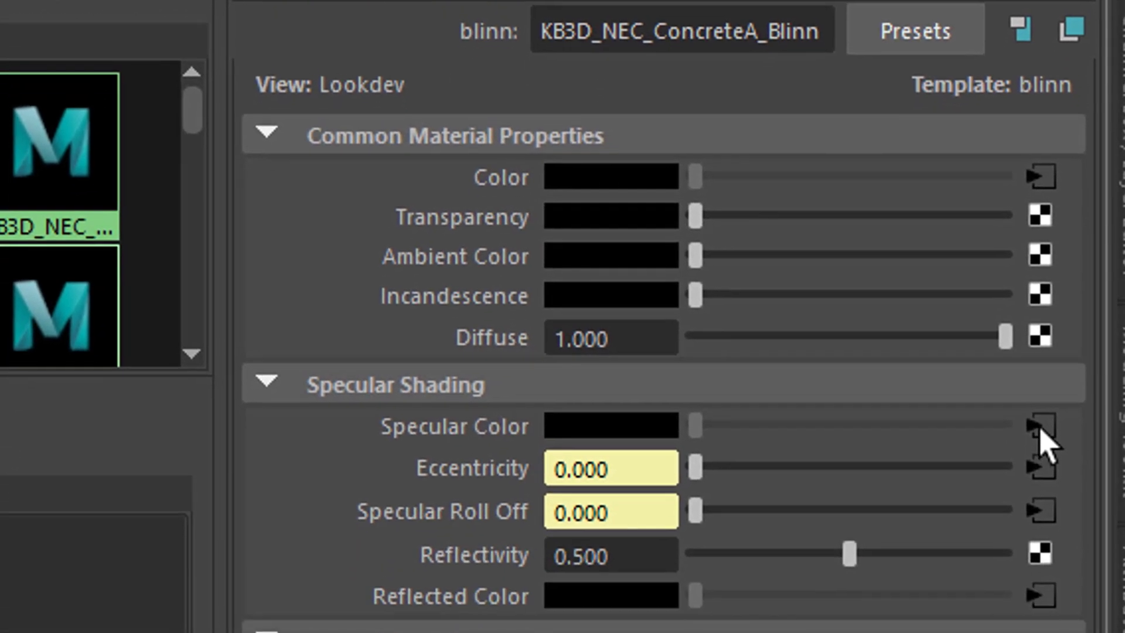
scroll(down, 3)
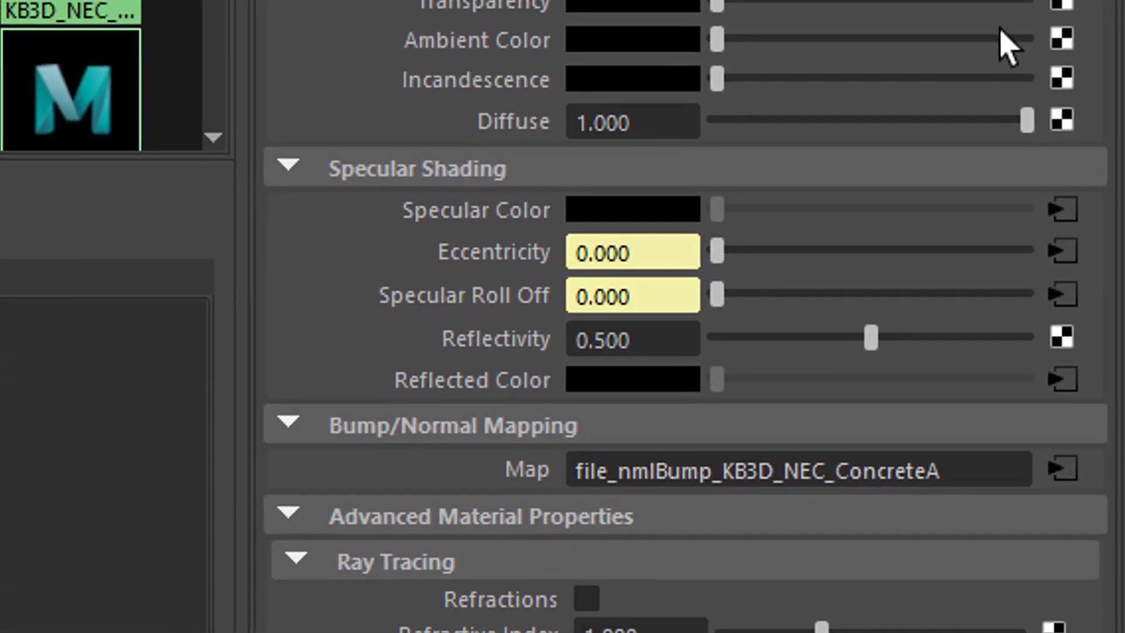
scroll(down, 3)
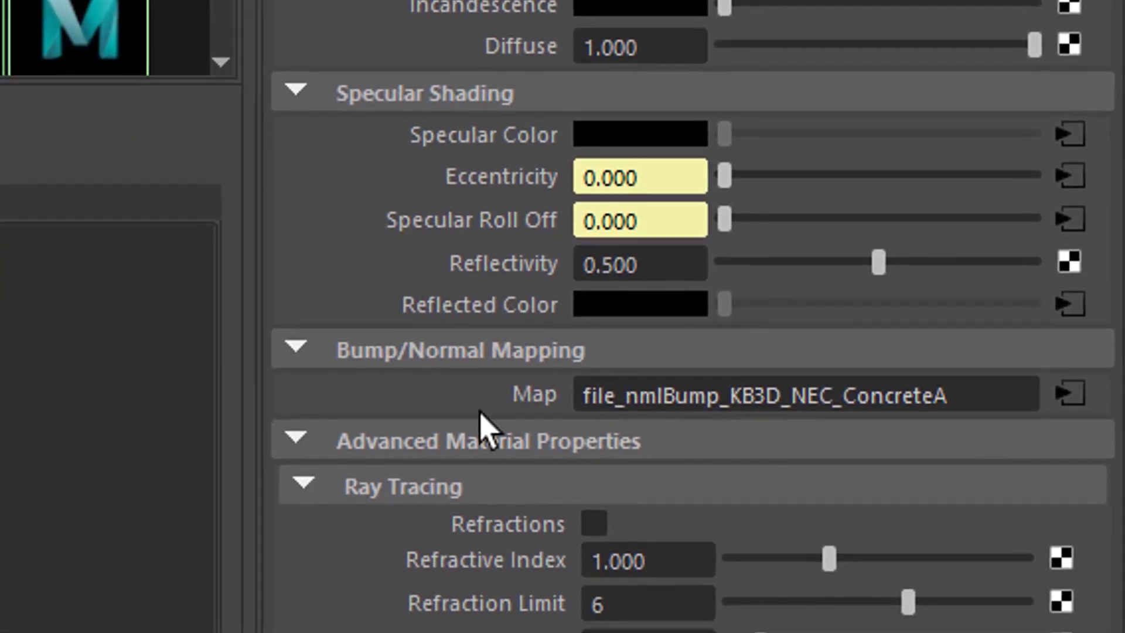
mouse_move(1069, 395)
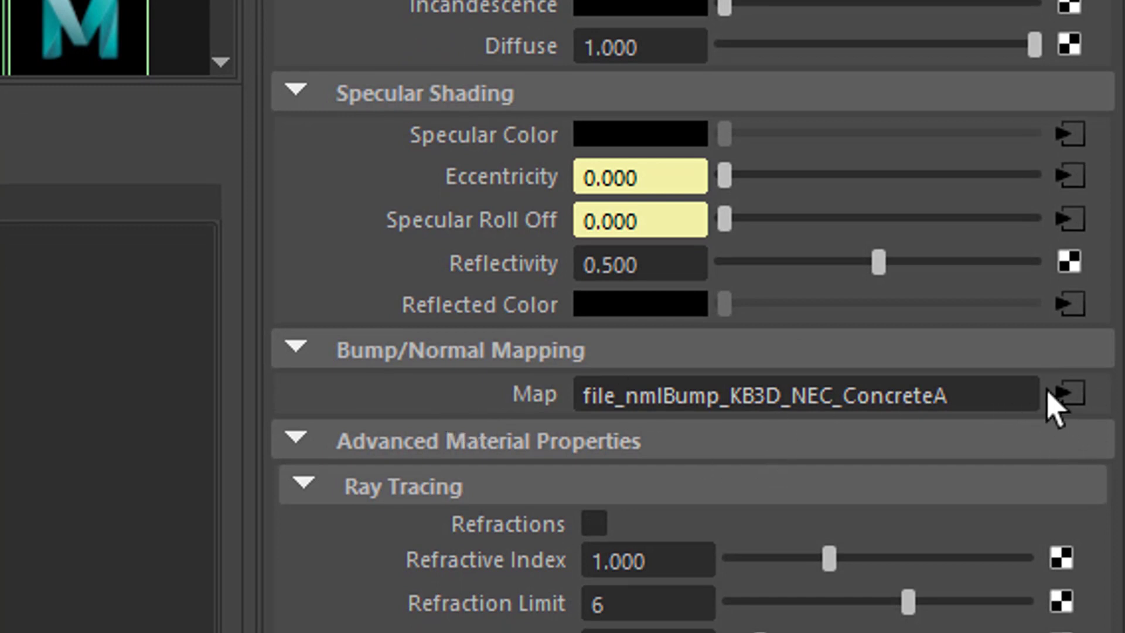
mouse_move(993, 437)
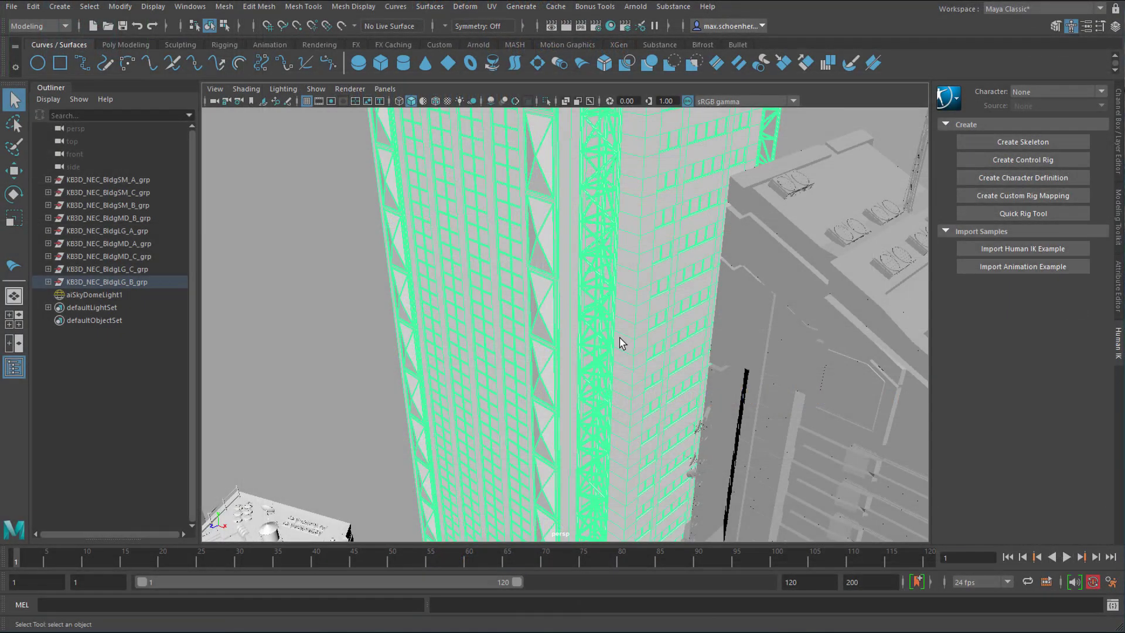
mouse_move(620, 230)
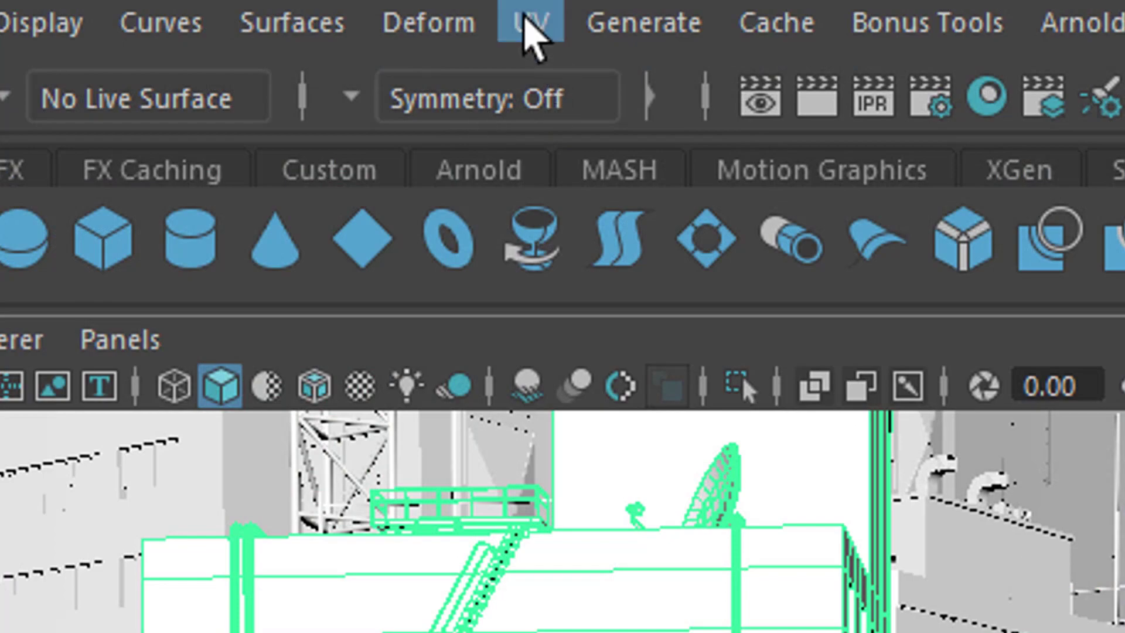
Step: Show the selected building group's UV layout in the UV Editor
click(529, 21)
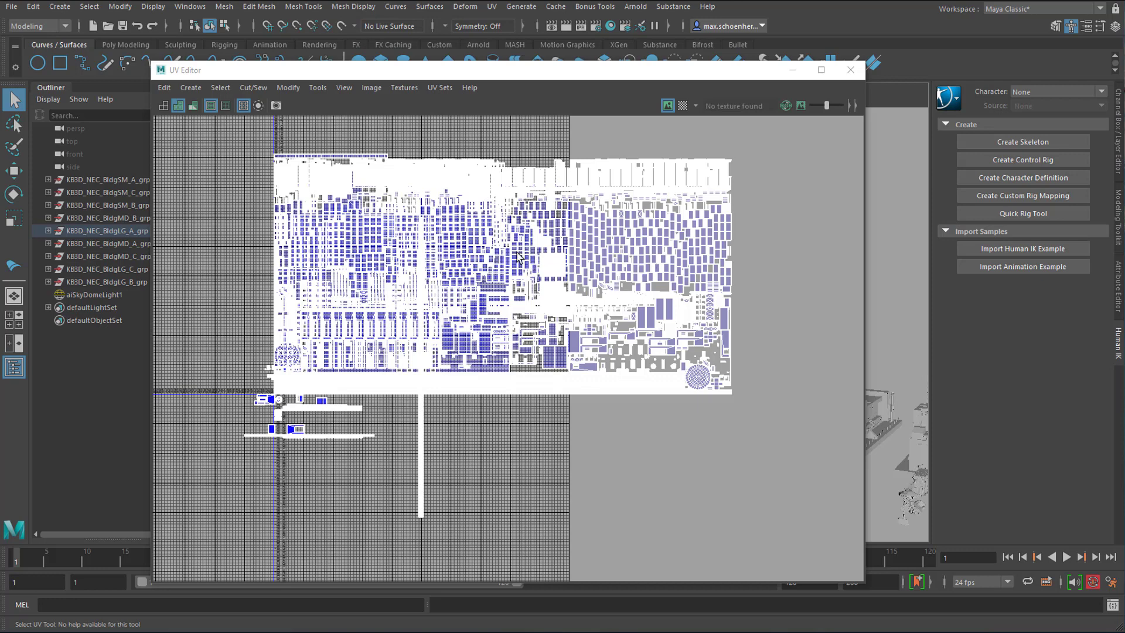
mouse_move(543, 351)
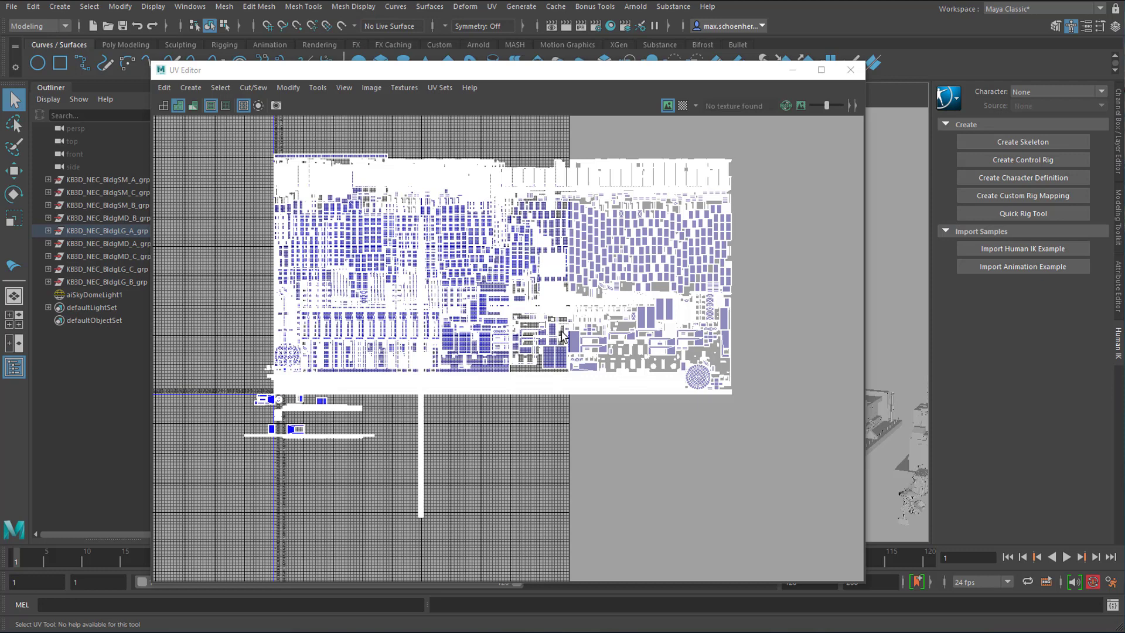
mouse_move(849, 235)
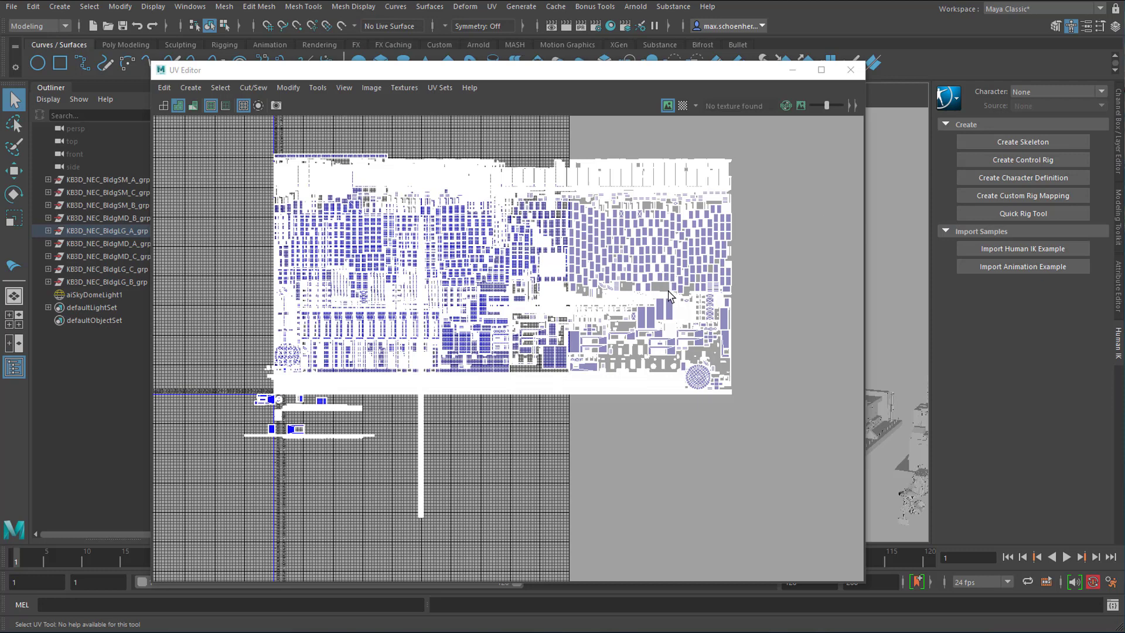
mouse_move(667, 294)
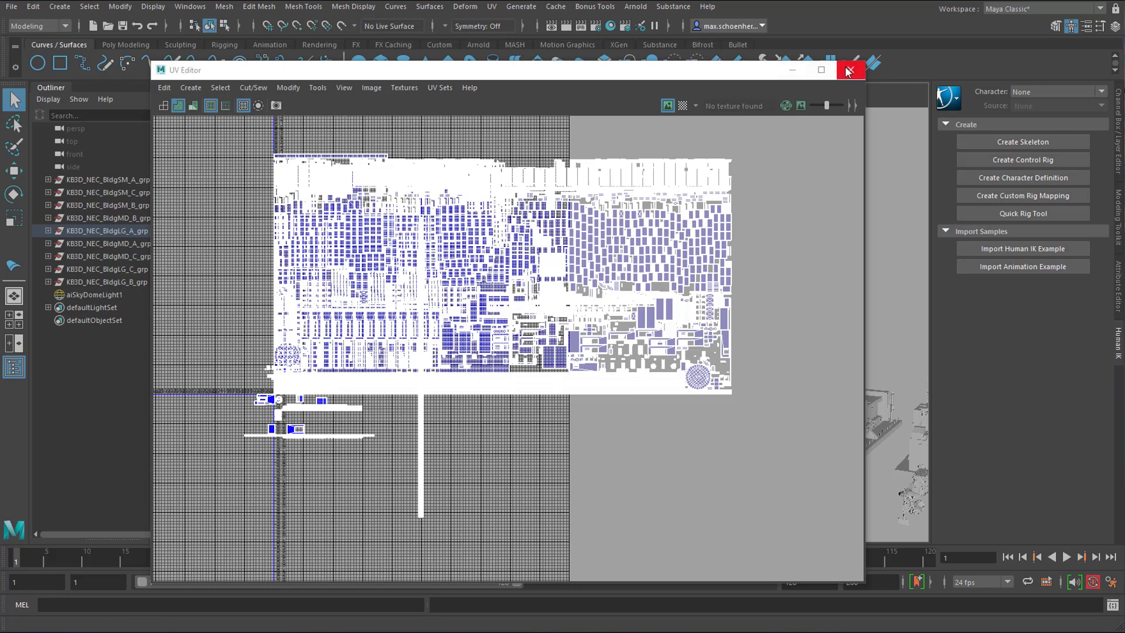
Step: Select and delete the unwanted KB3D building groups, keeping only BuildingB and its Base
click(850, 69)
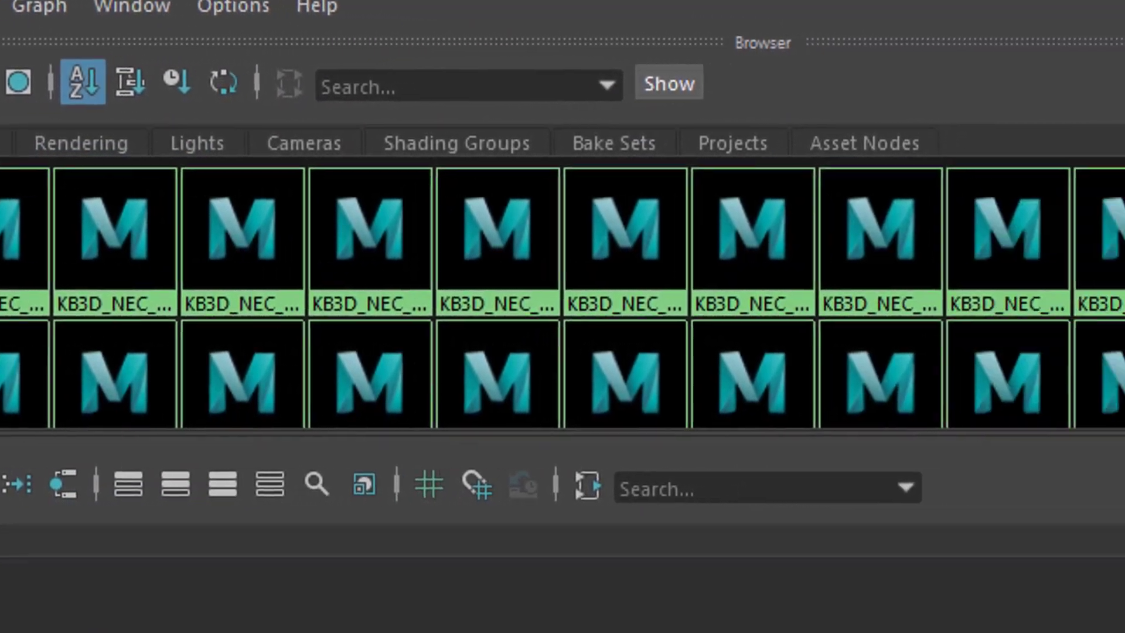
scroll(down, 3)
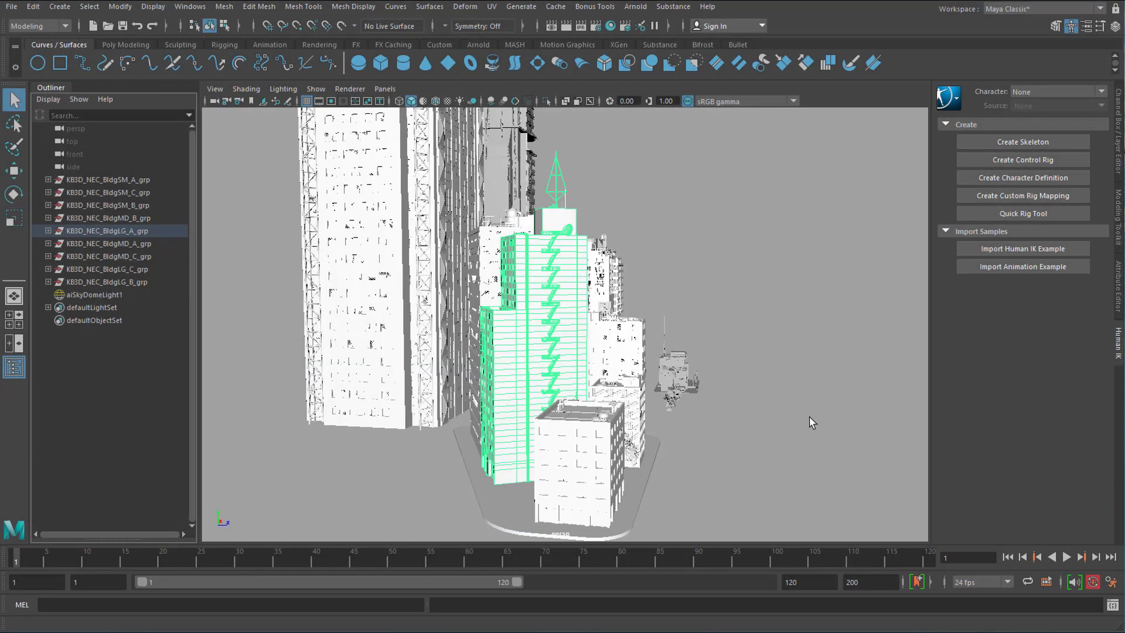
mouse_move(708, 444)
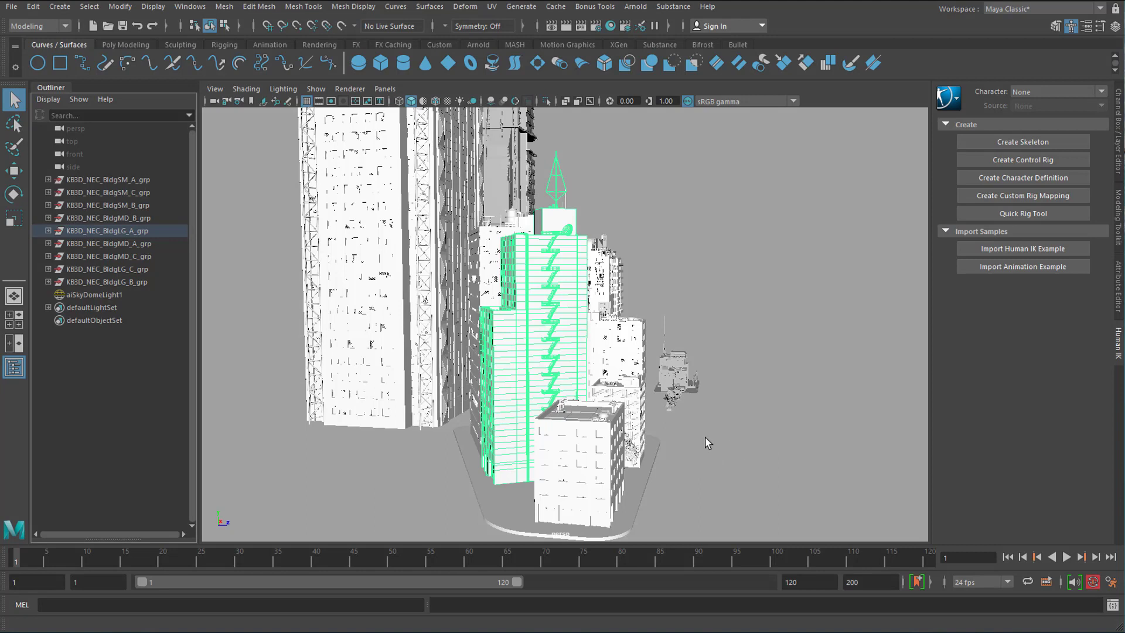
mouse_move(680, 450)
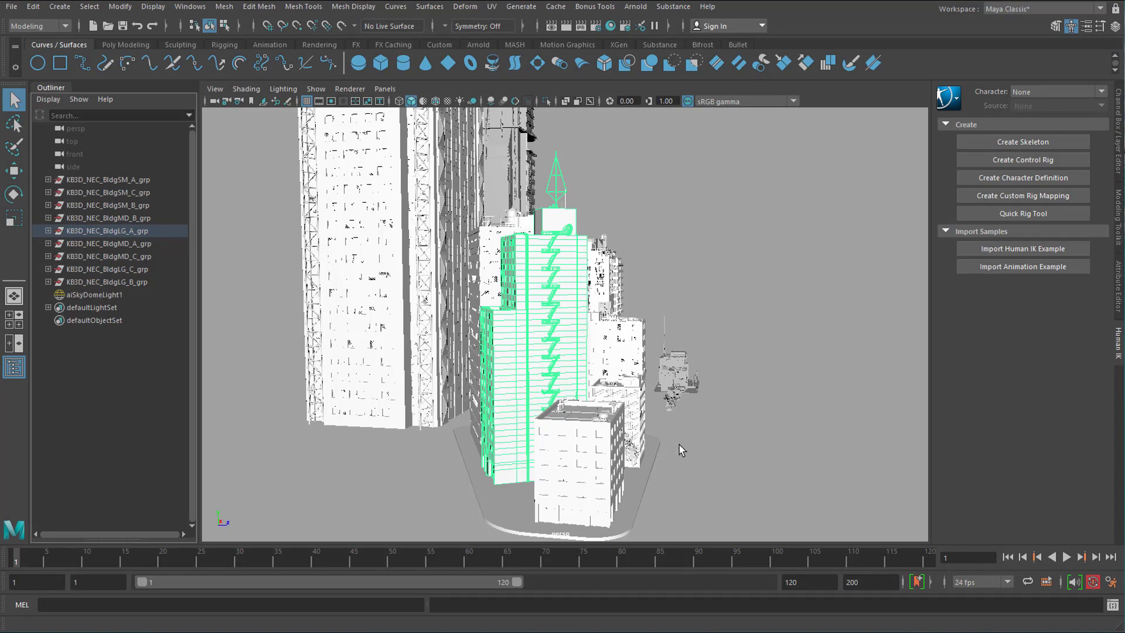
mouse_move(539, 275)
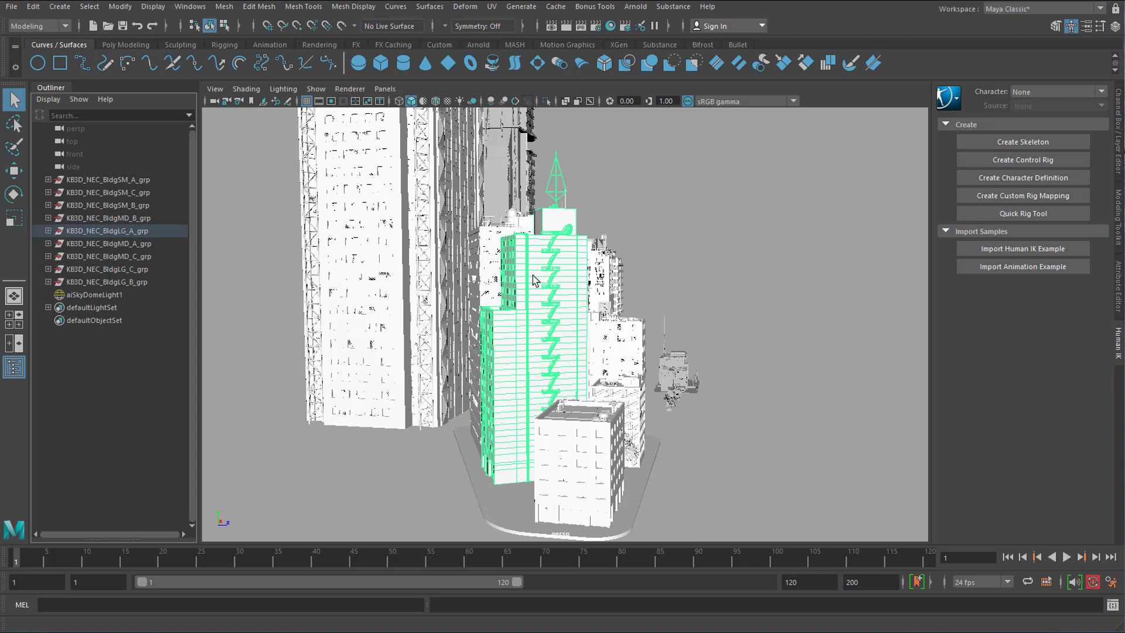
mouse_move(418, 352)
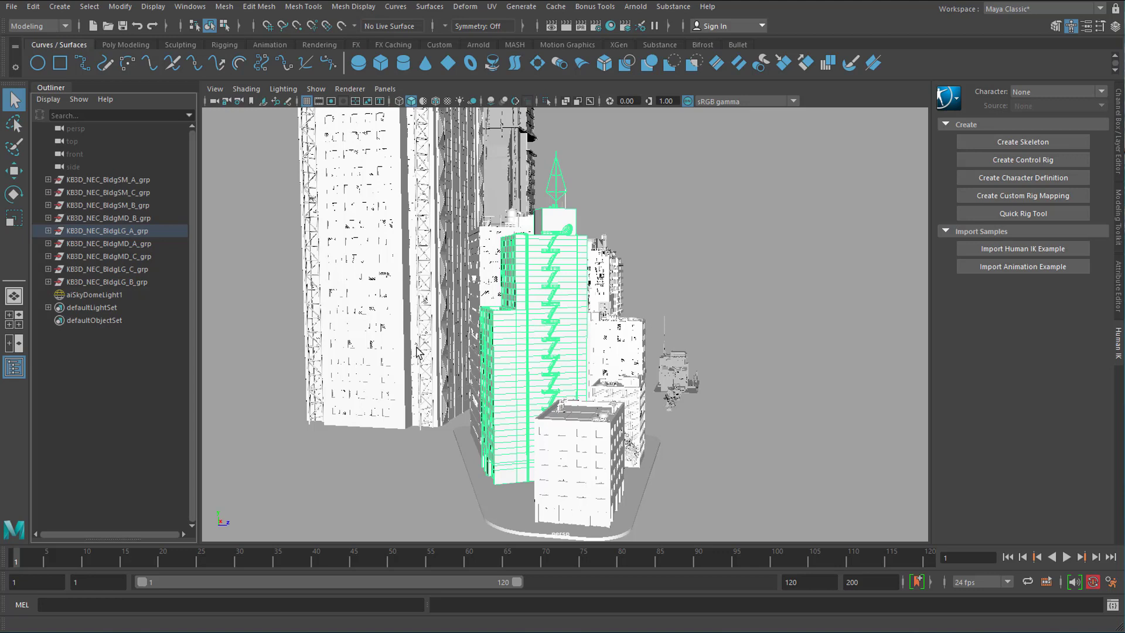
mouse_move(185, 389)
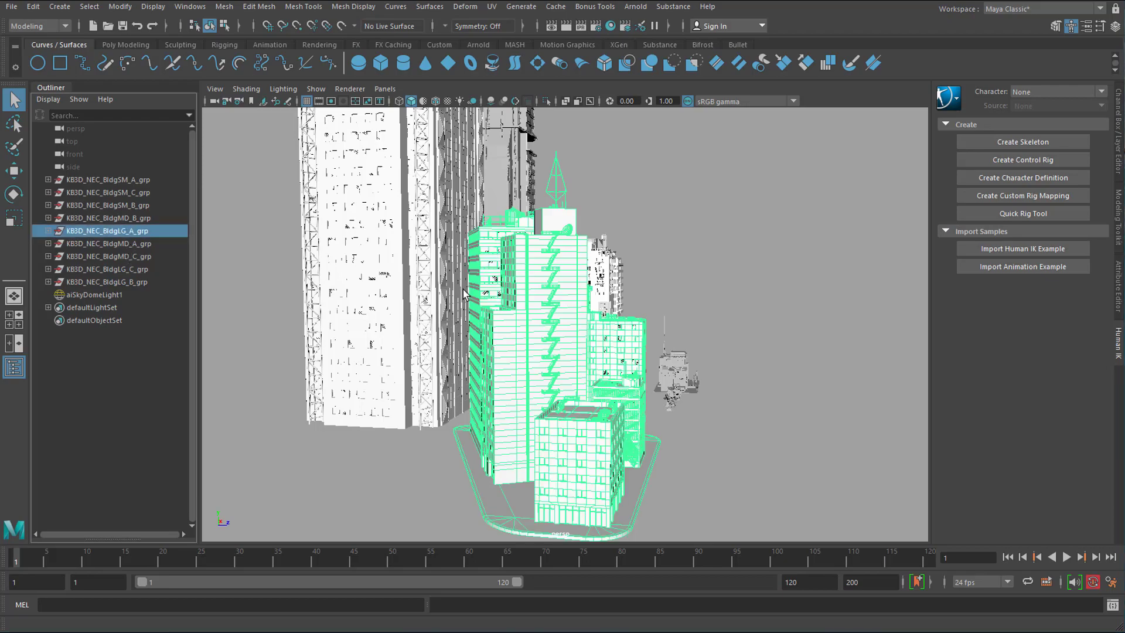
drag(463, 294, 513, 379)
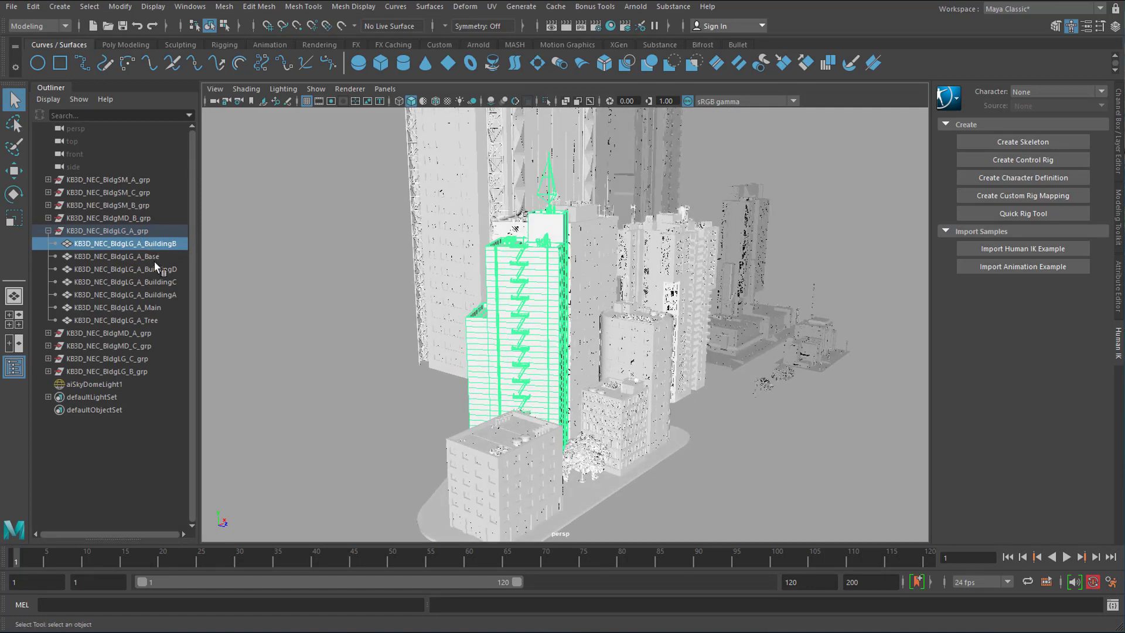
mouse_move(148, 308)
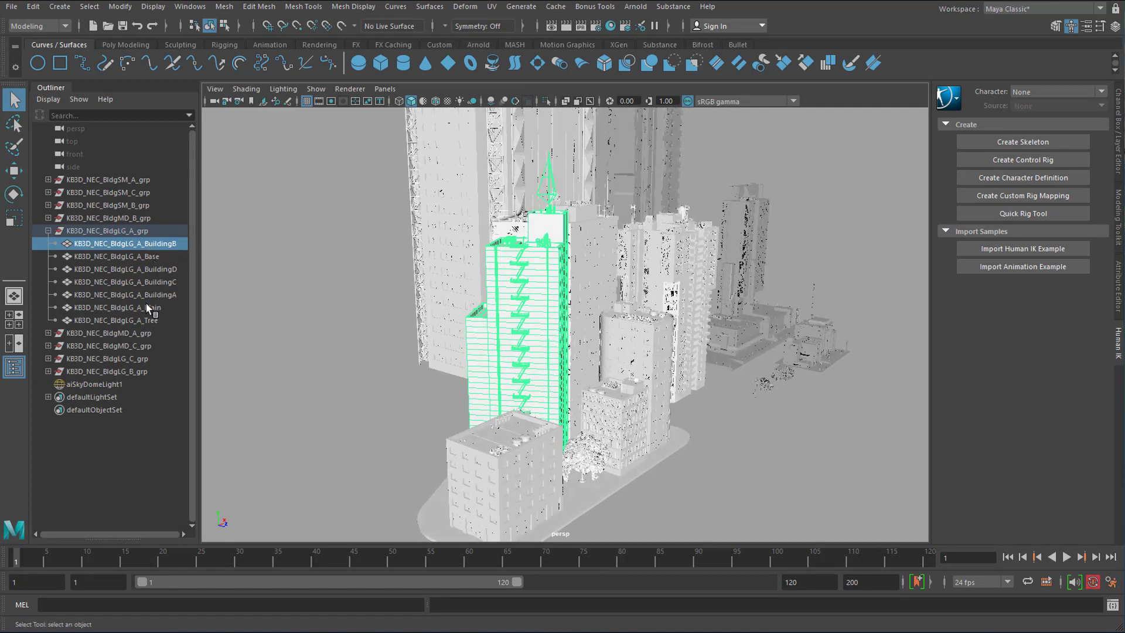
click(108, 179)
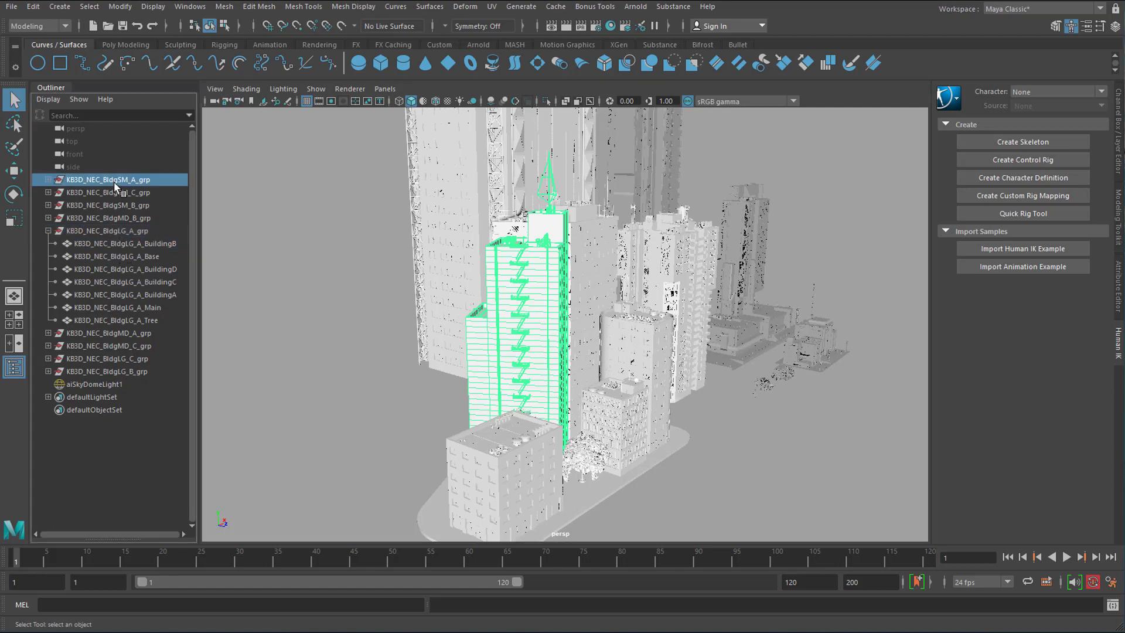
click(109, 204)
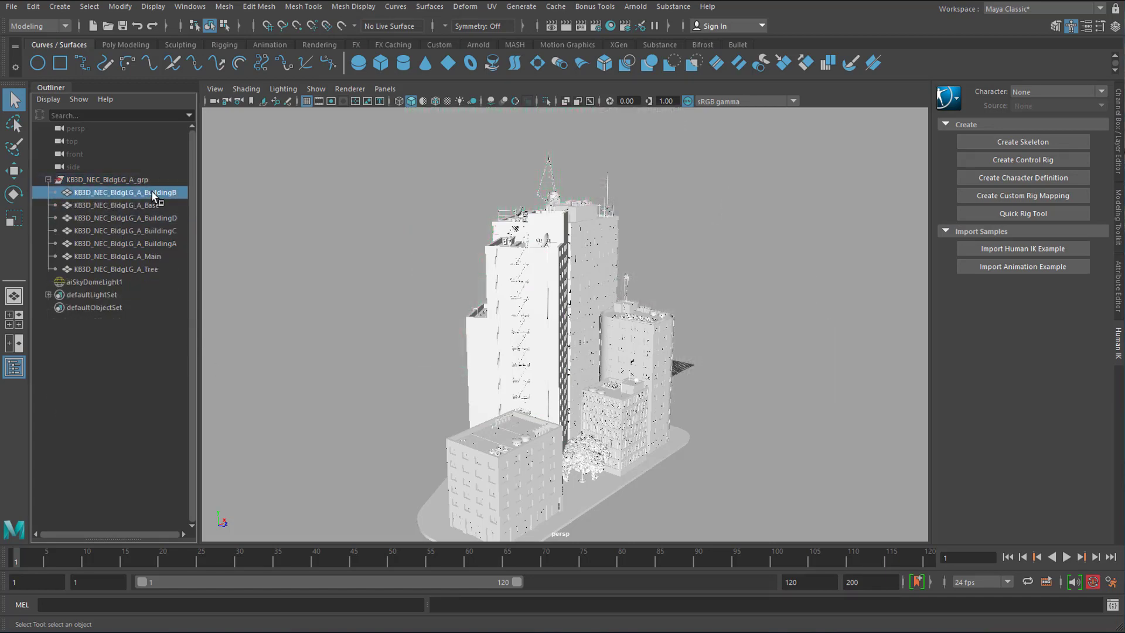
click(123, 193)
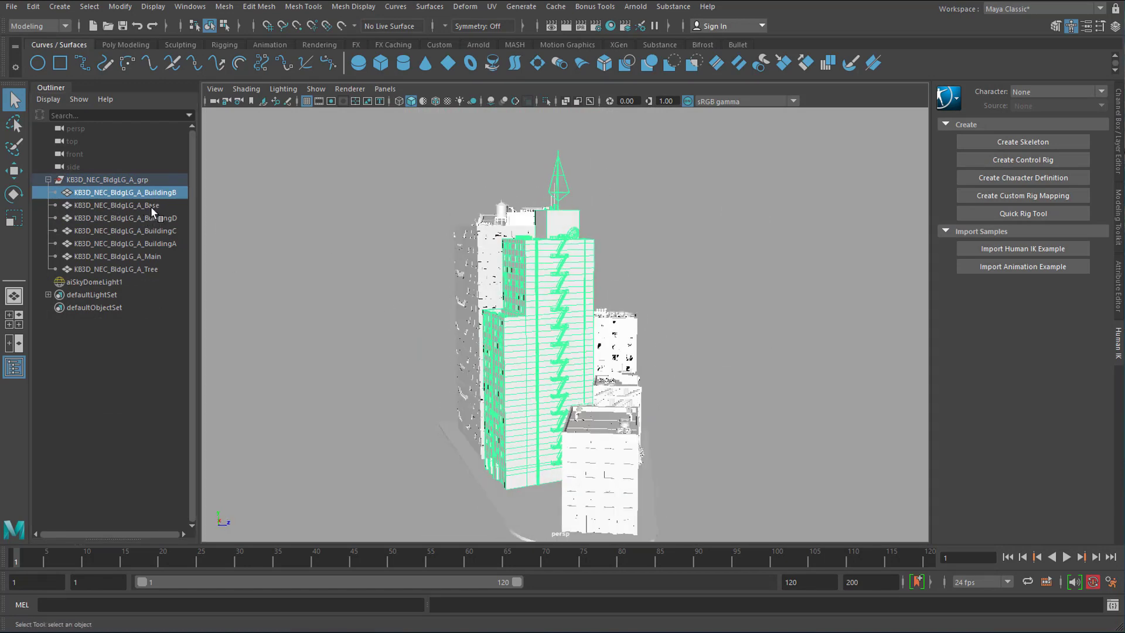
click(119, 205)
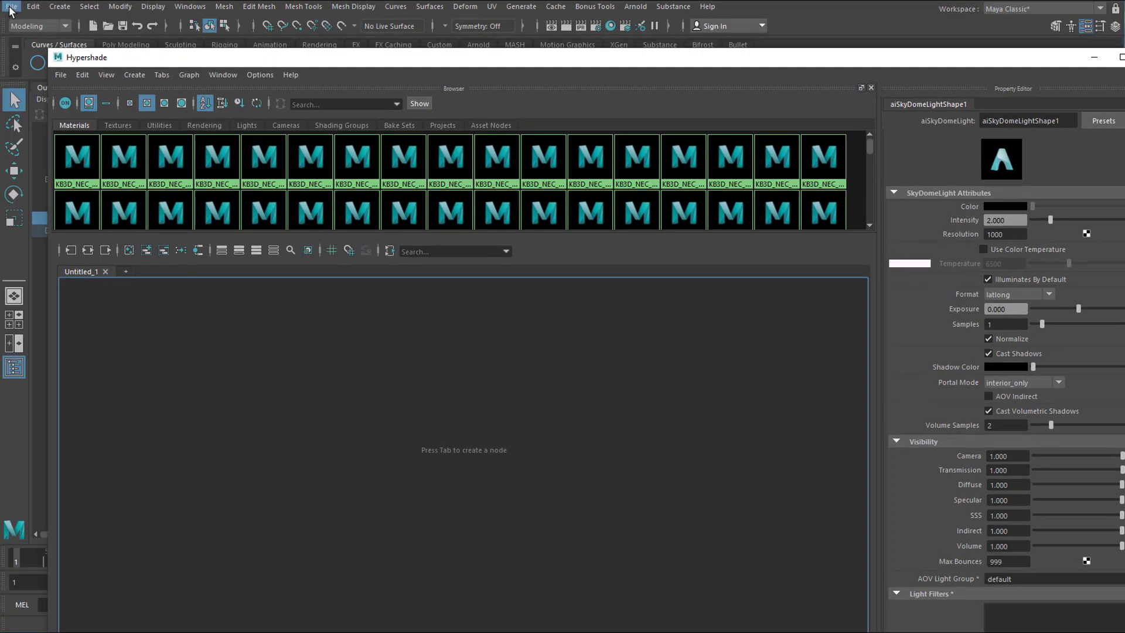
Step: Run Optimize Scene Size to purge the unused materials left by the deleted buildings
click(12, 7)
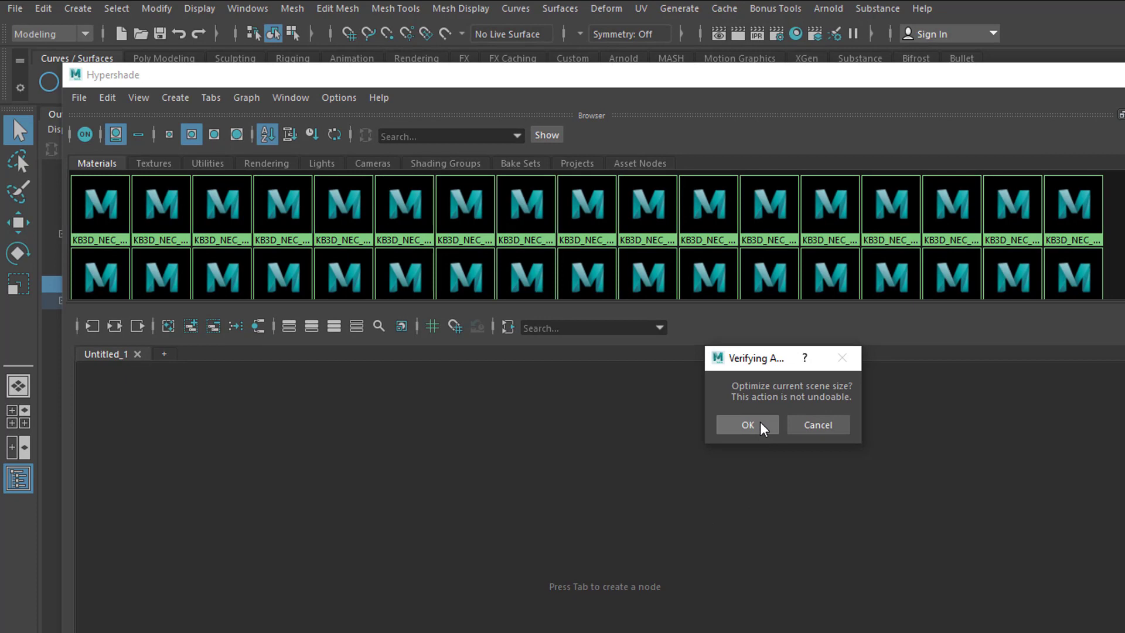
click(747, 424)
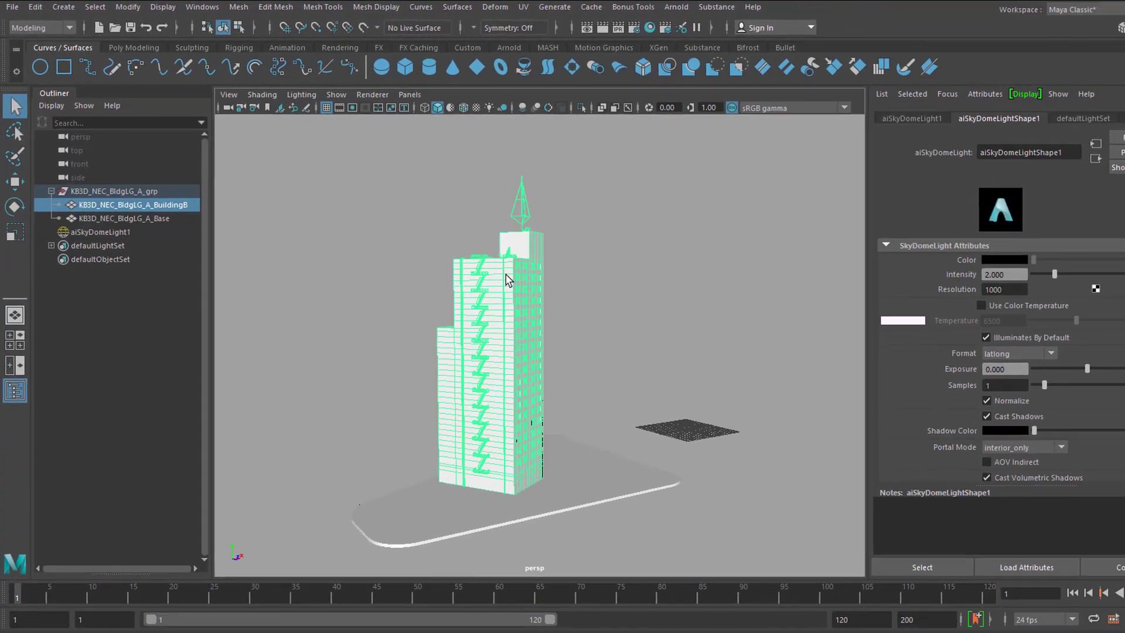
Step: Change the building's AirCon Blinn material type to Ai Standard Surface (aiStandardSurface1)
right_click(506, 280)
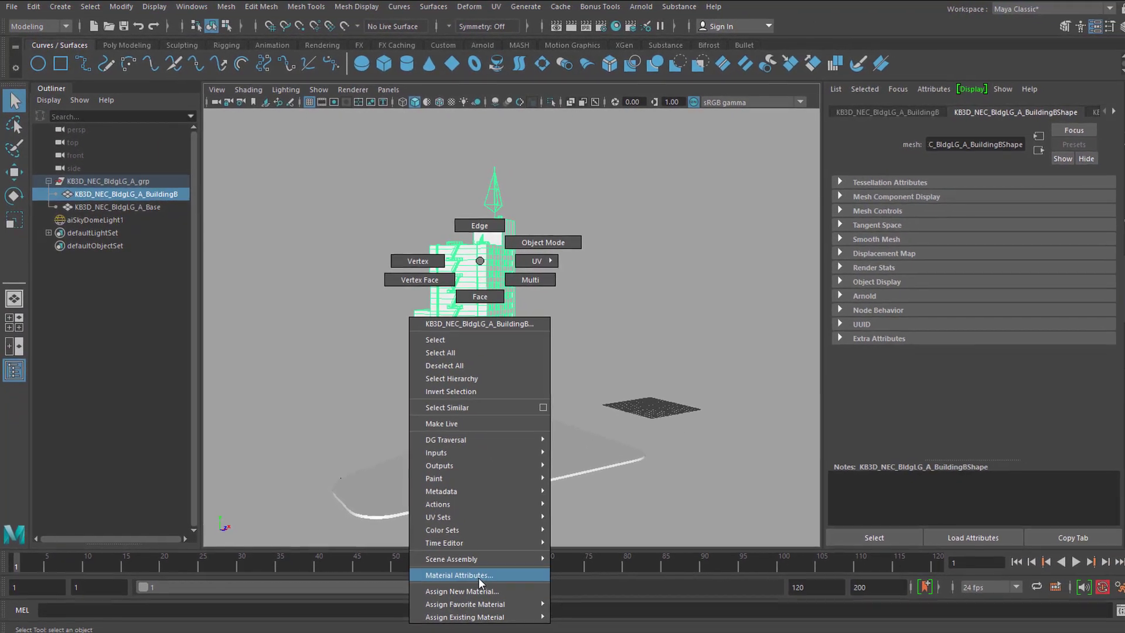
click(459, 574)
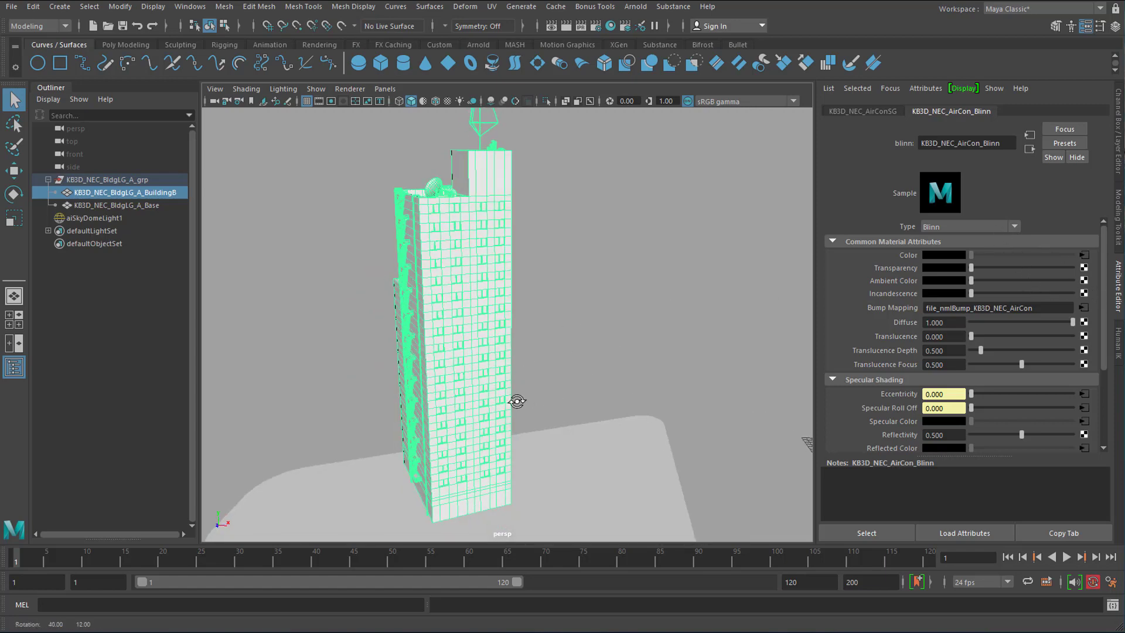
drag(517, 401, 459, 405)
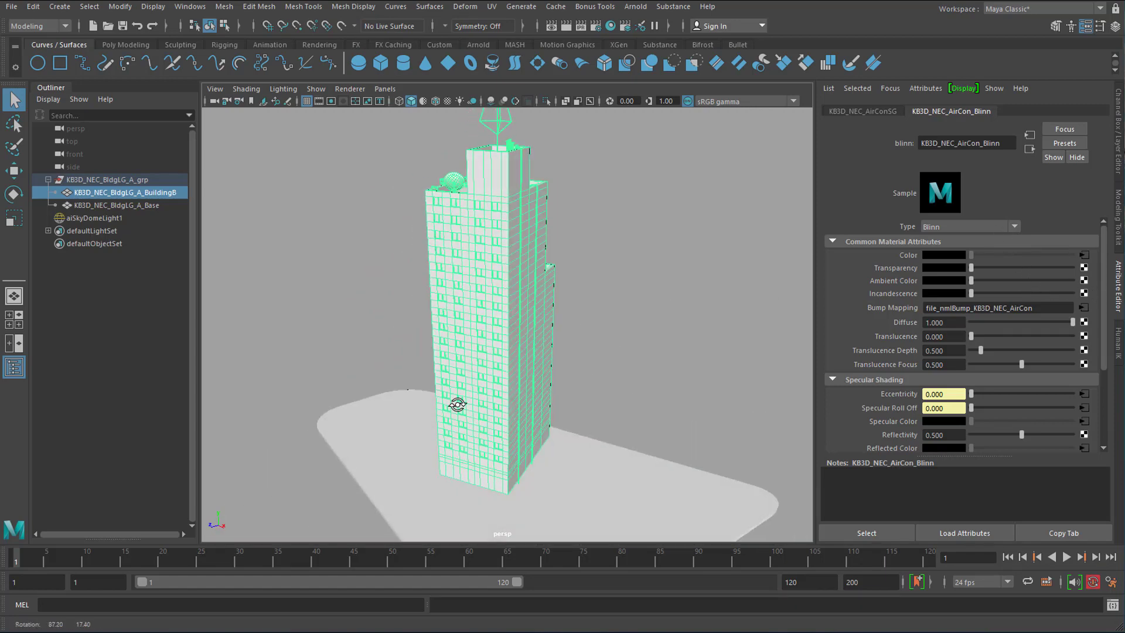
click(1013, 226)
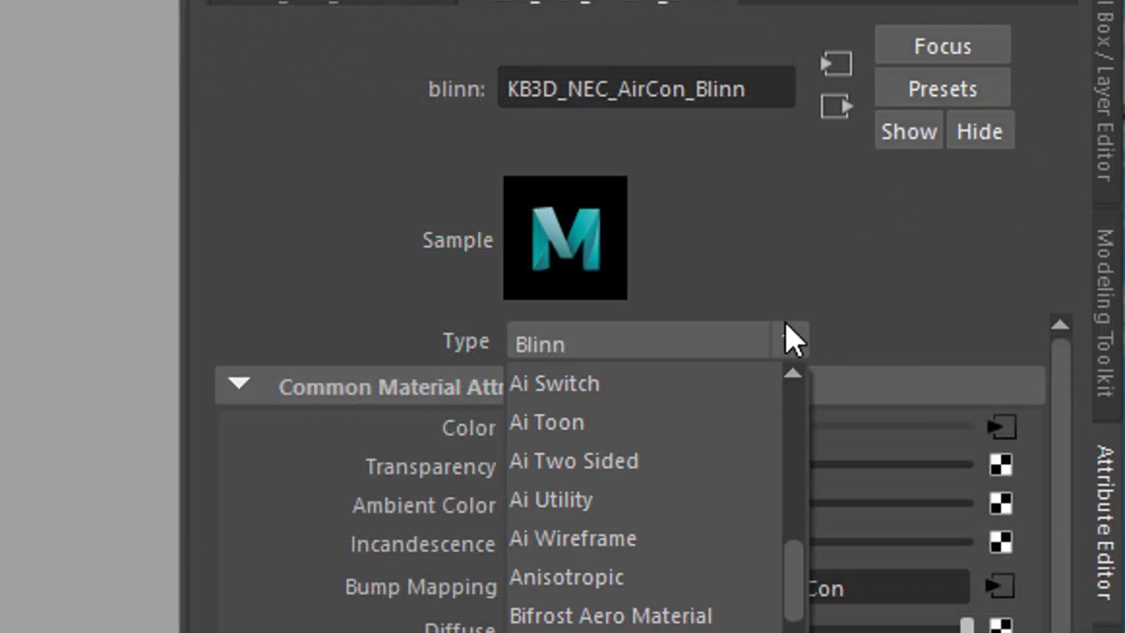
scroll(down, 3)
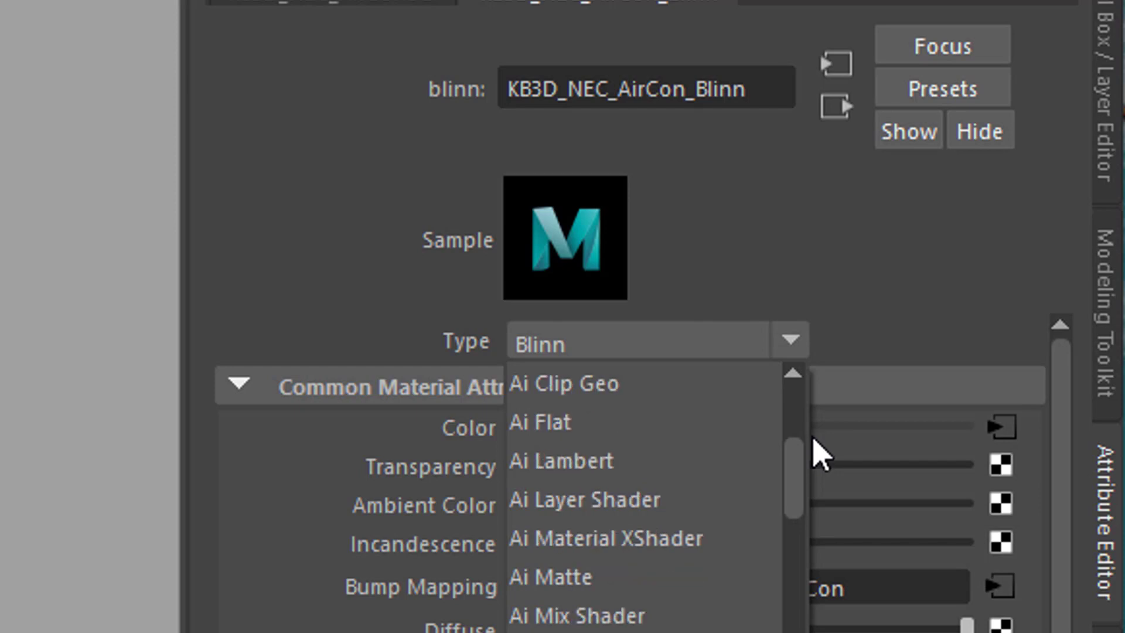
scroll(down, 3)
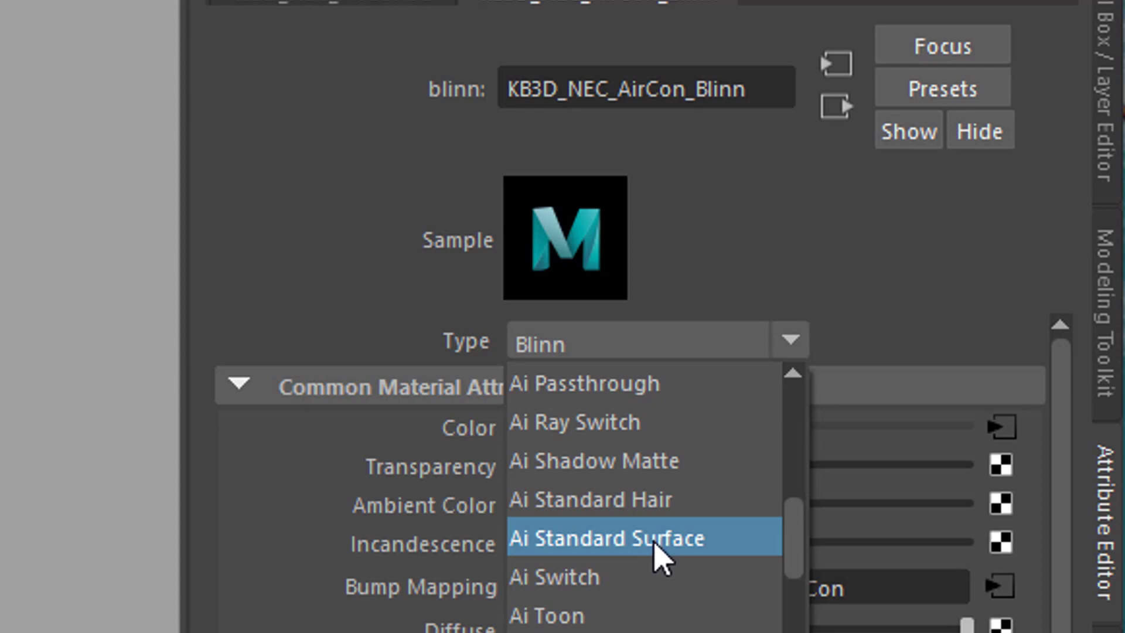
click(605, 538)
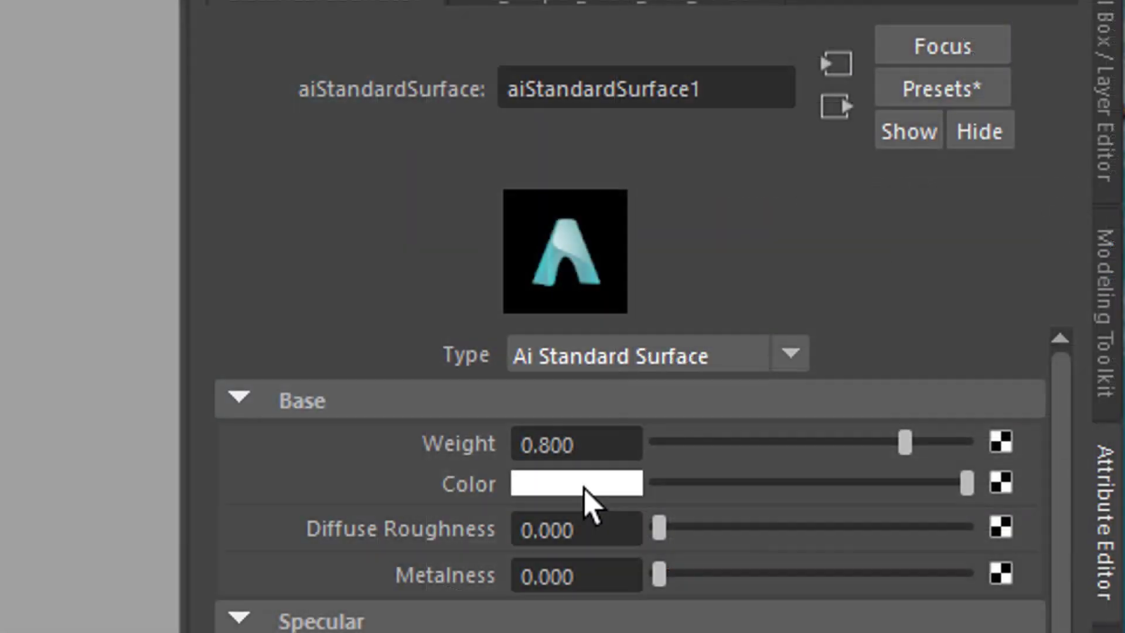
Step: Set aiStandardSurface1's base colour to red via its colour swatch
click(574, 483)
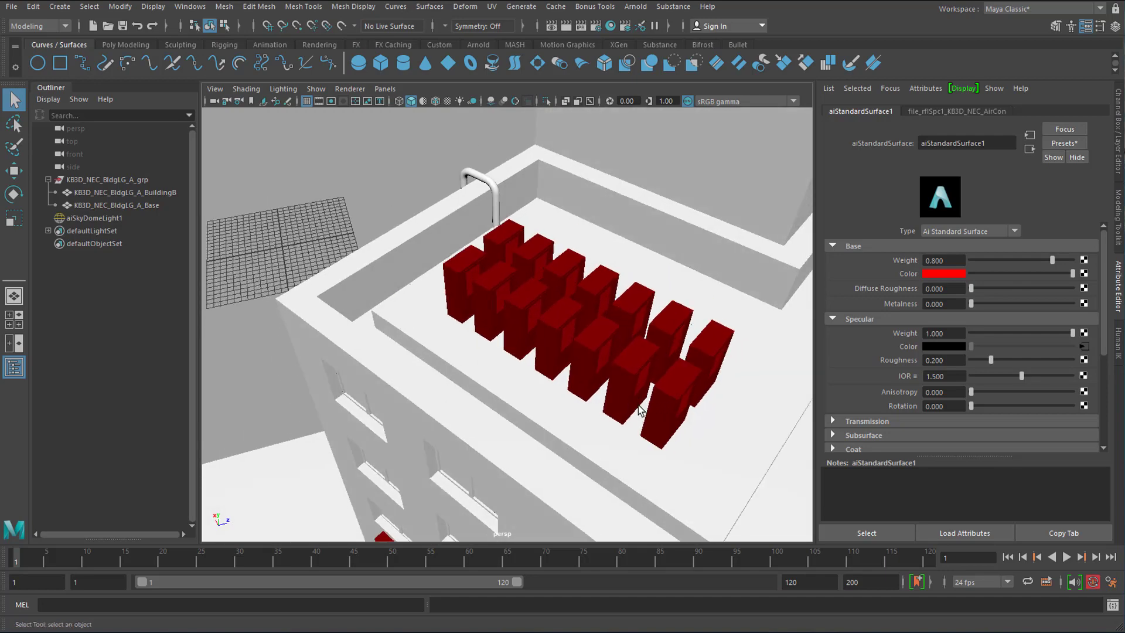
mouse_move(652, 417)
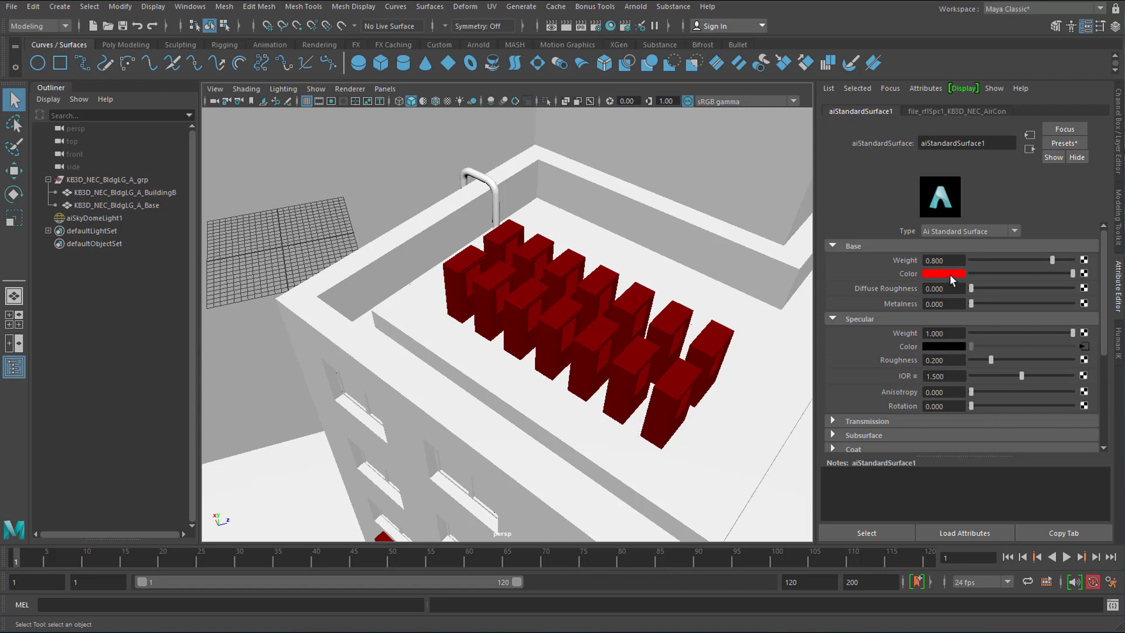
mouse_move(1002, 264)
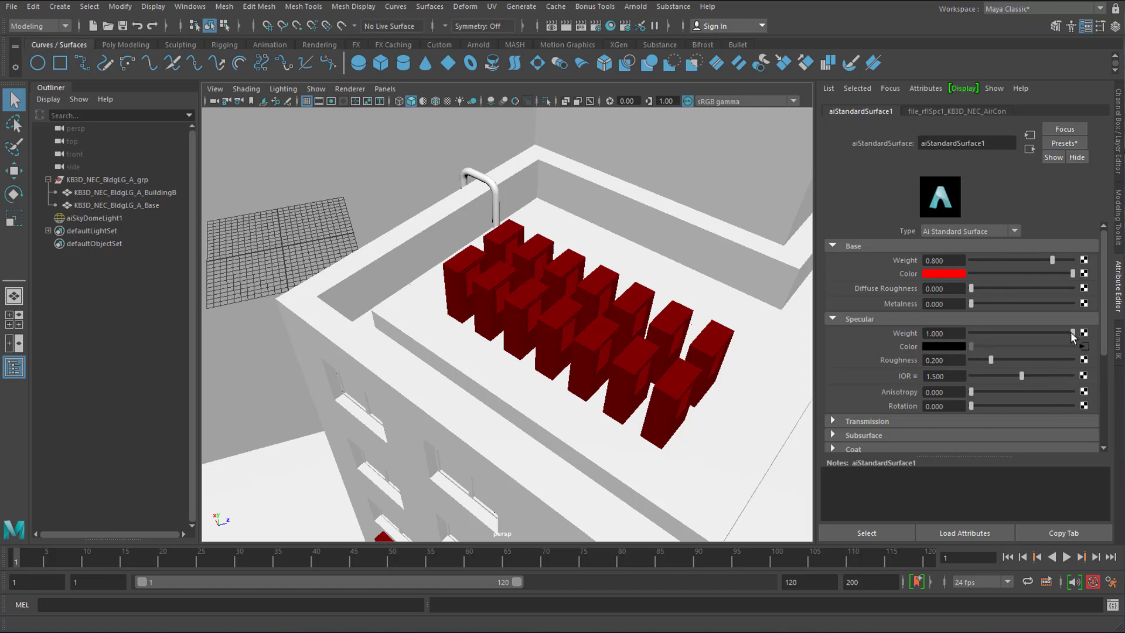
mouse_move(1038, 348)
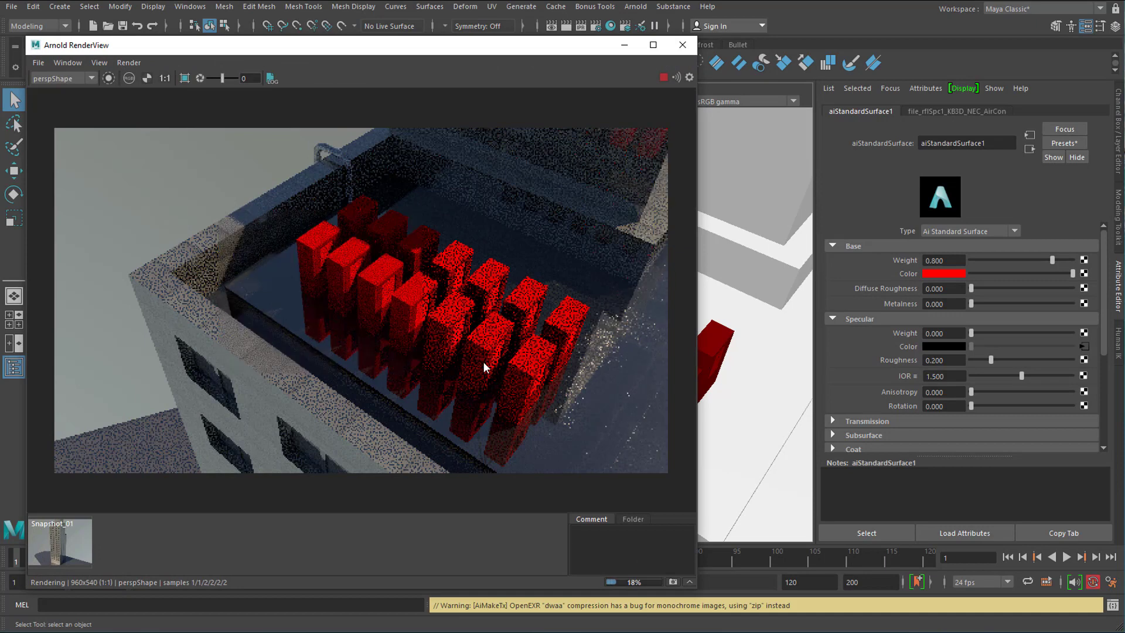
mouse_move(634, 389)
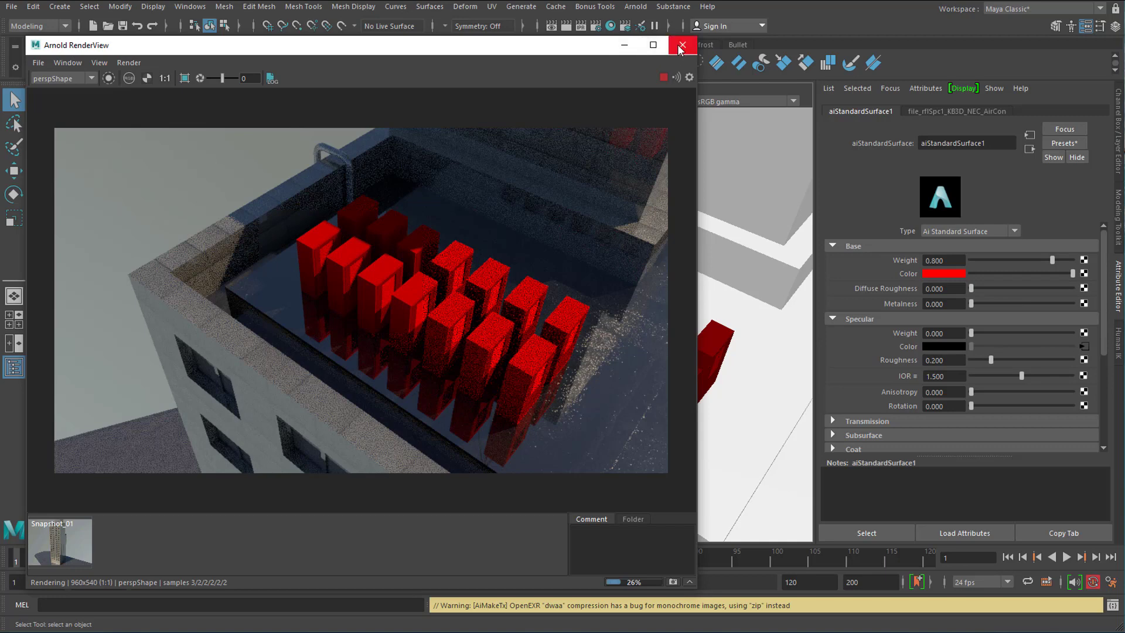
Step: Close Arnold RenderView and select the BuildingB mesh in the viewport
click(683, 44)
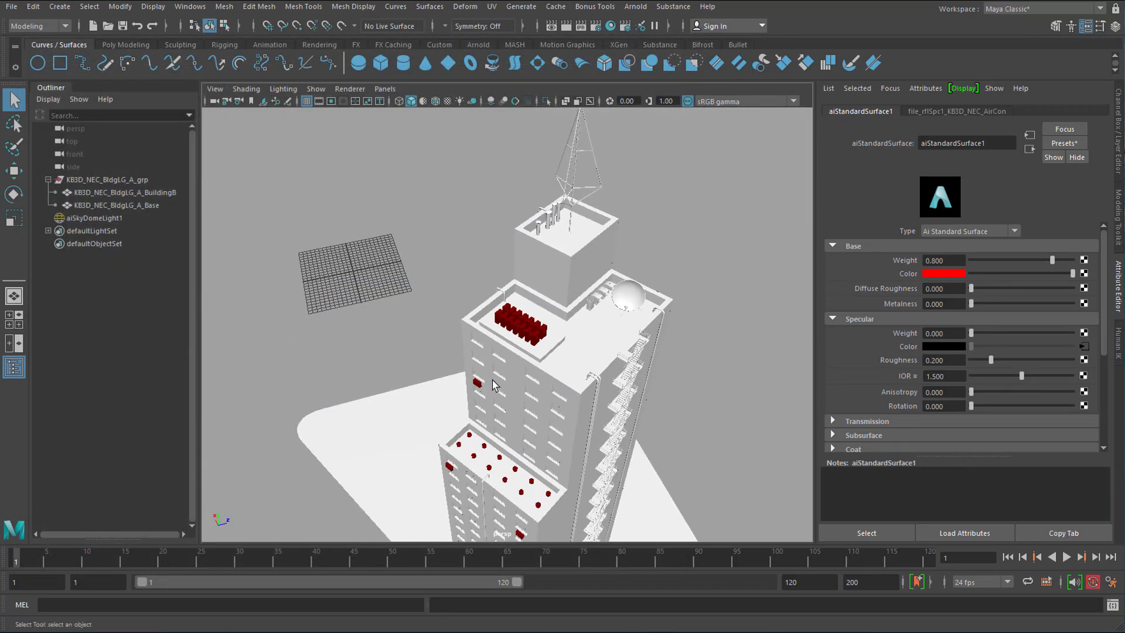
click(126, 193)
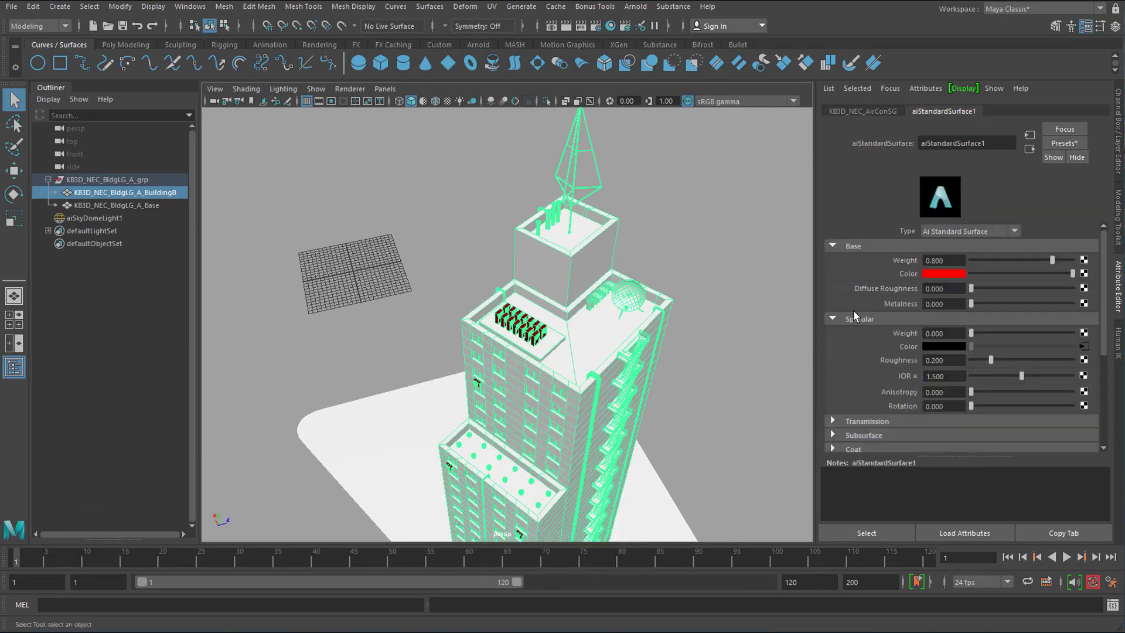
mouse_move(1003, 297)
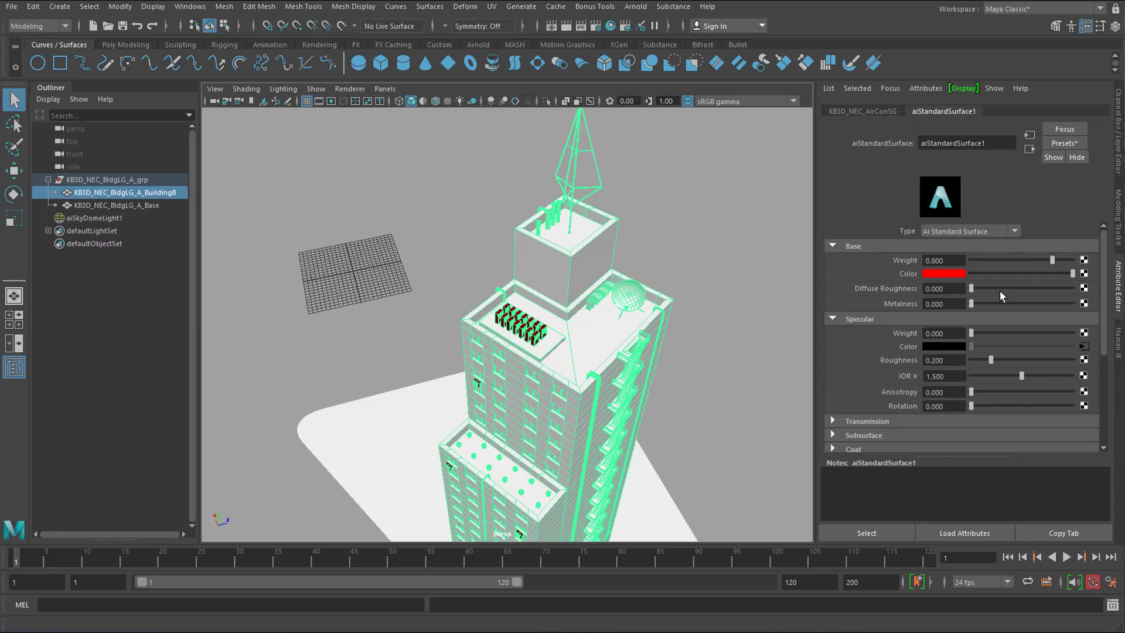
mouse_move(1018, 223)
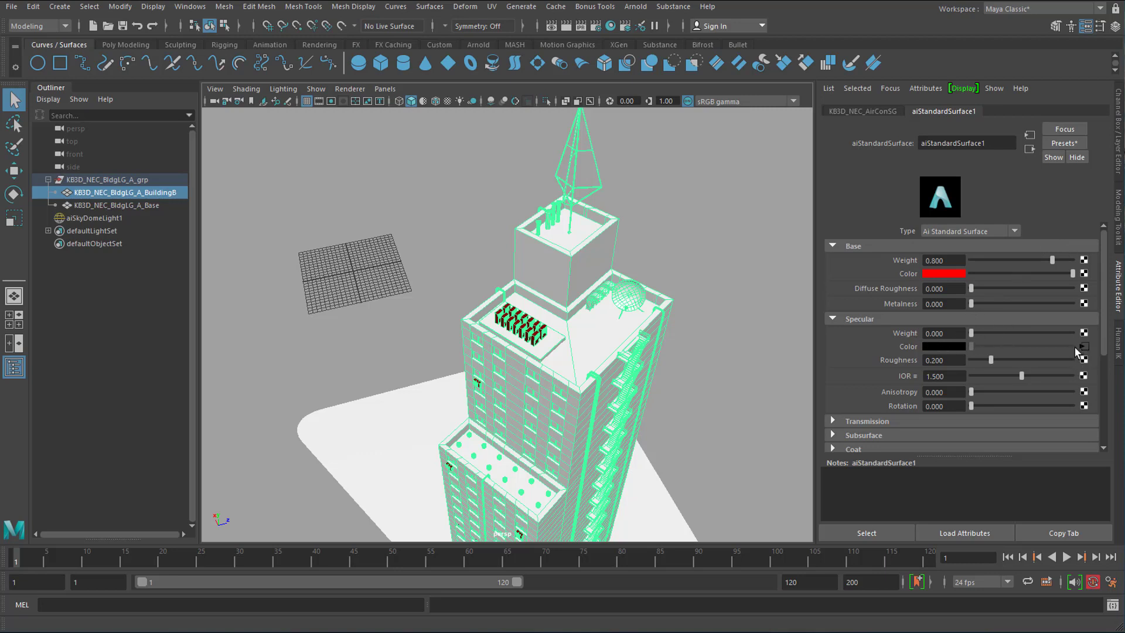
mouse_move(604, 36)
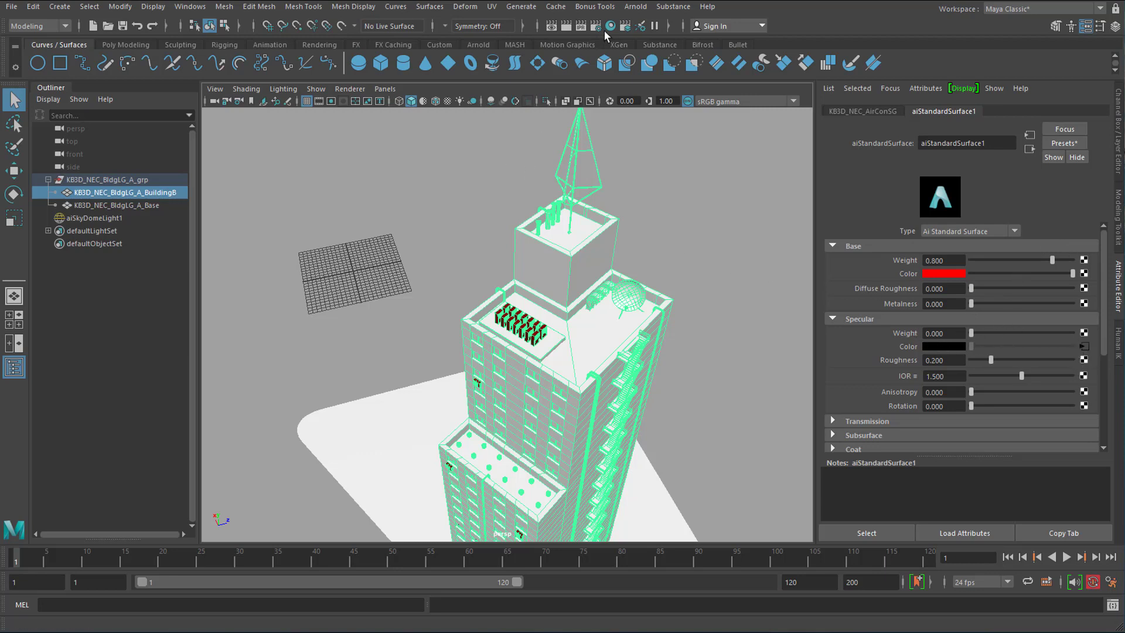
mouse_move(610, 27)
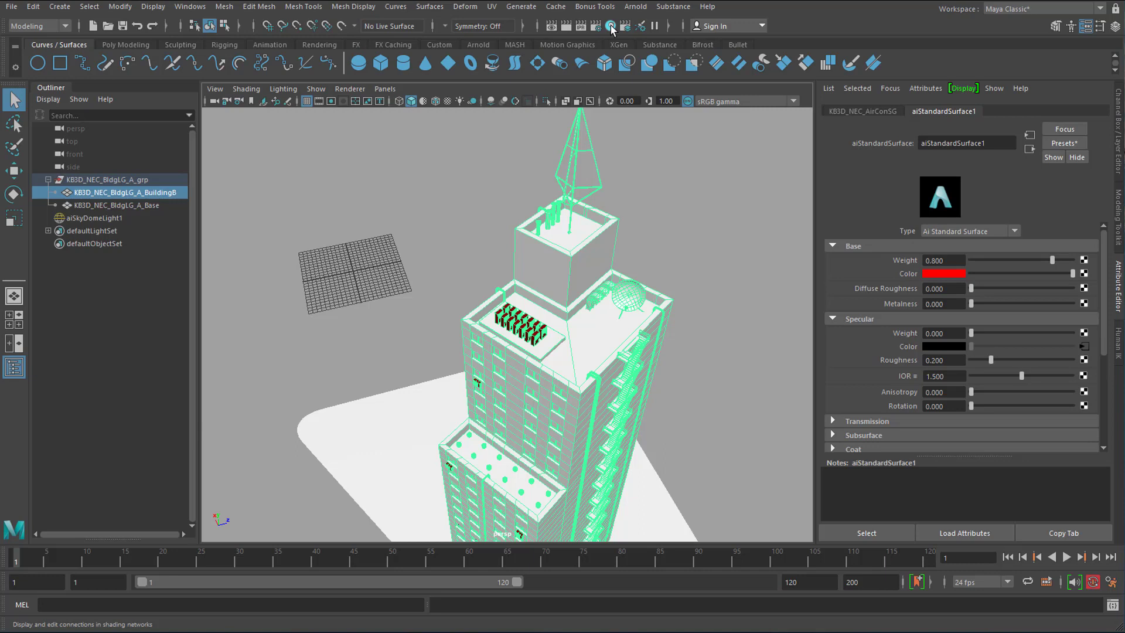
mouse_move(610, 30)
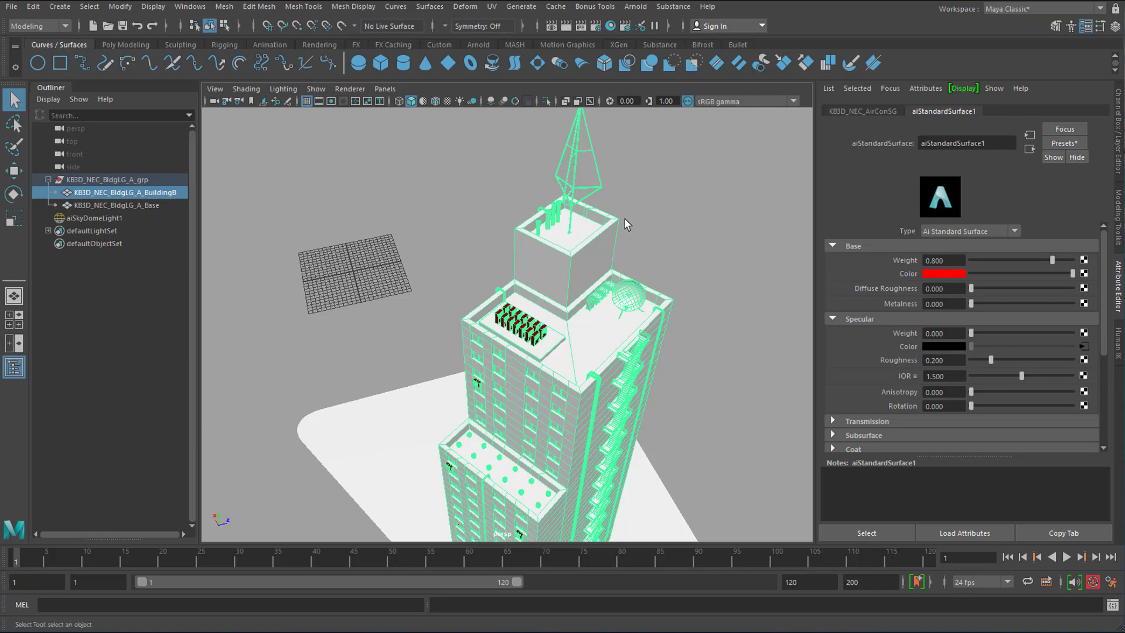
mouse_move(560, 300)
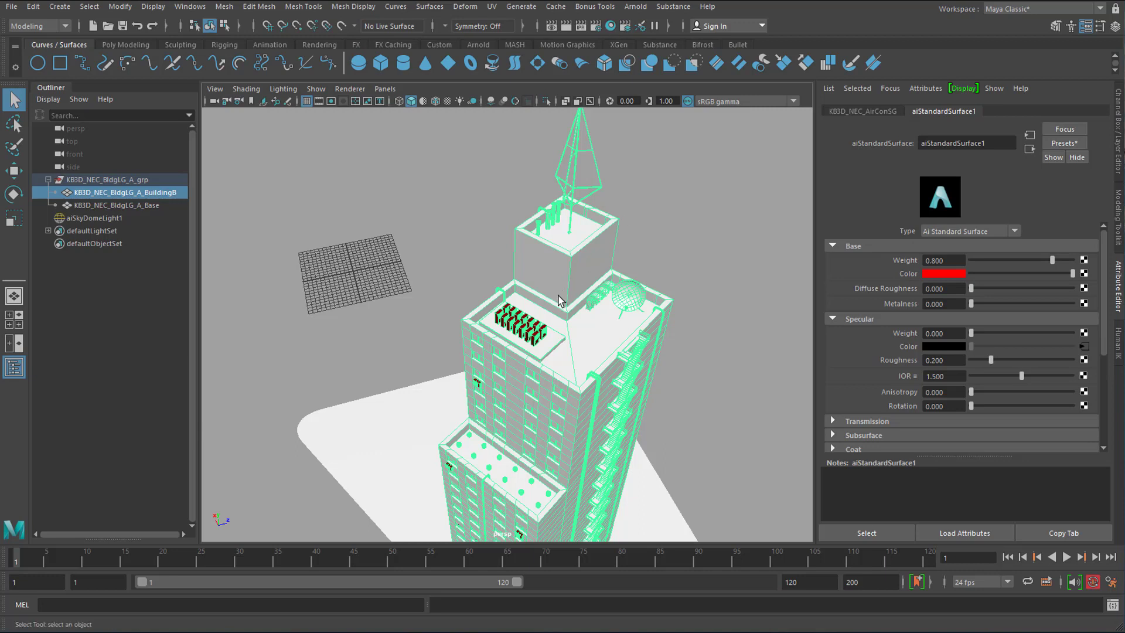
mouse_move(634, 345)
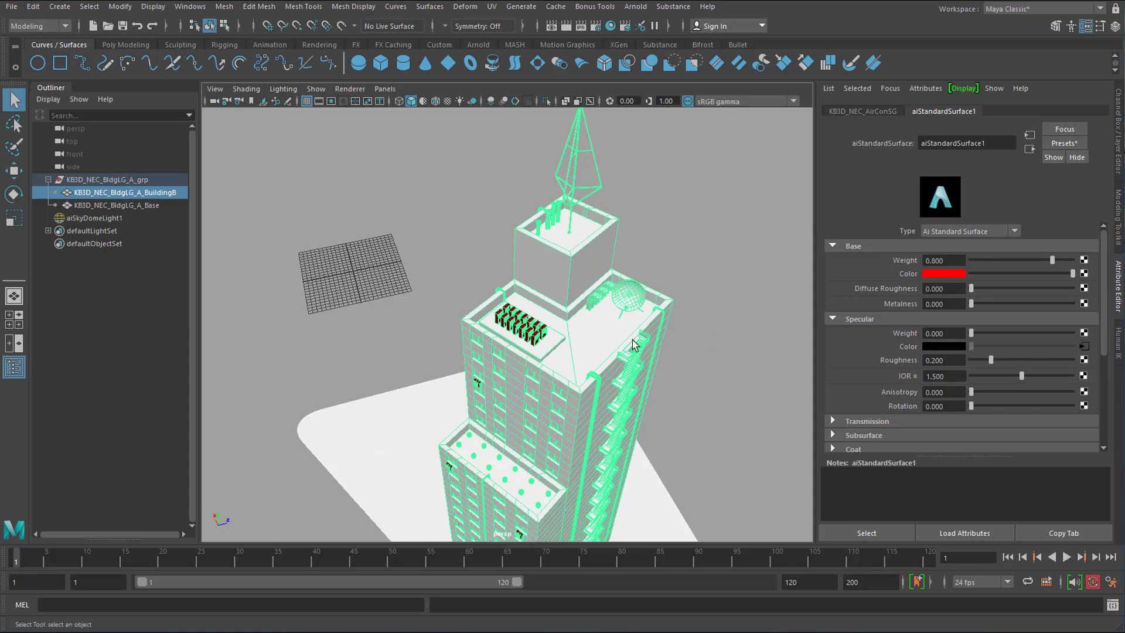
mouse_move(629, 340)
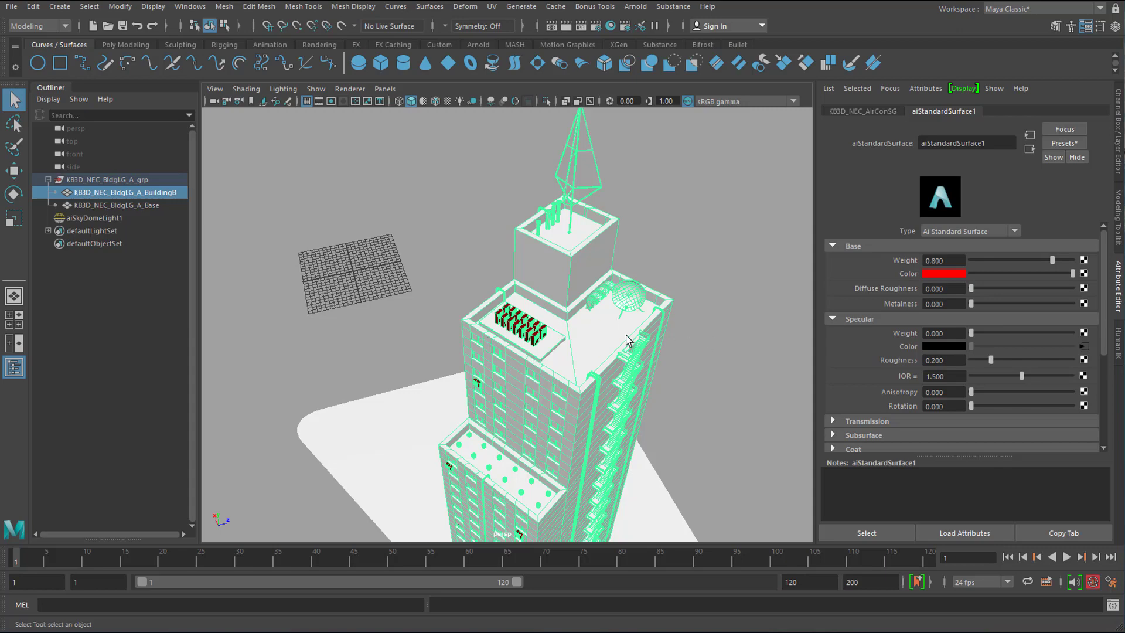